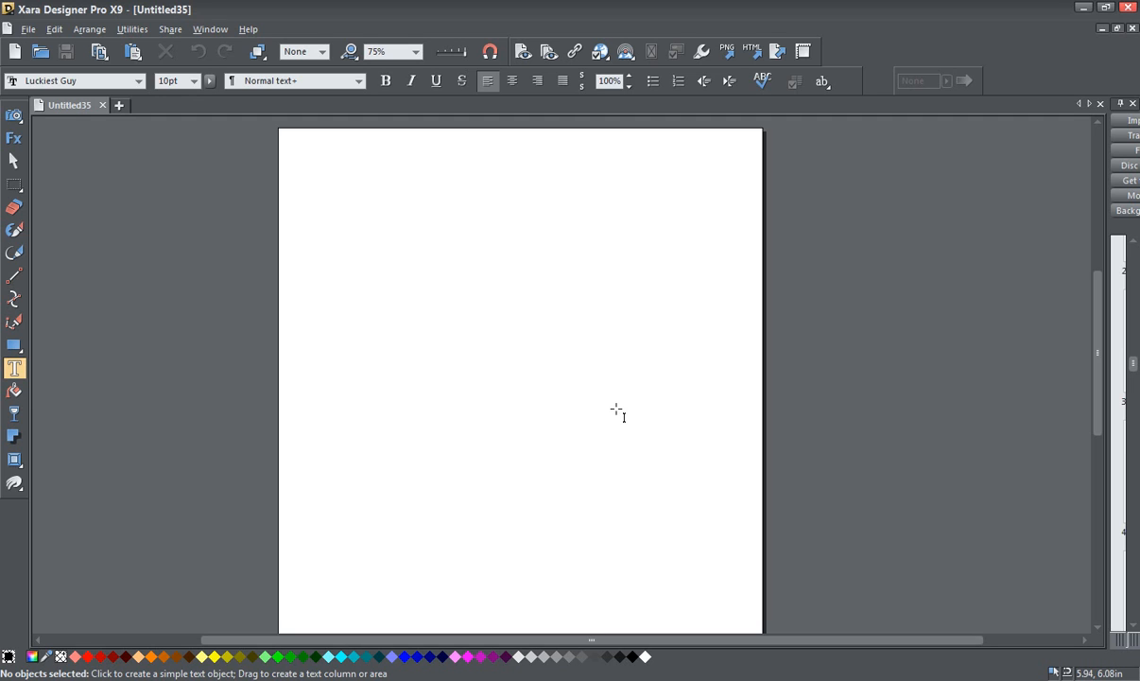
mouse_move(211, 426)
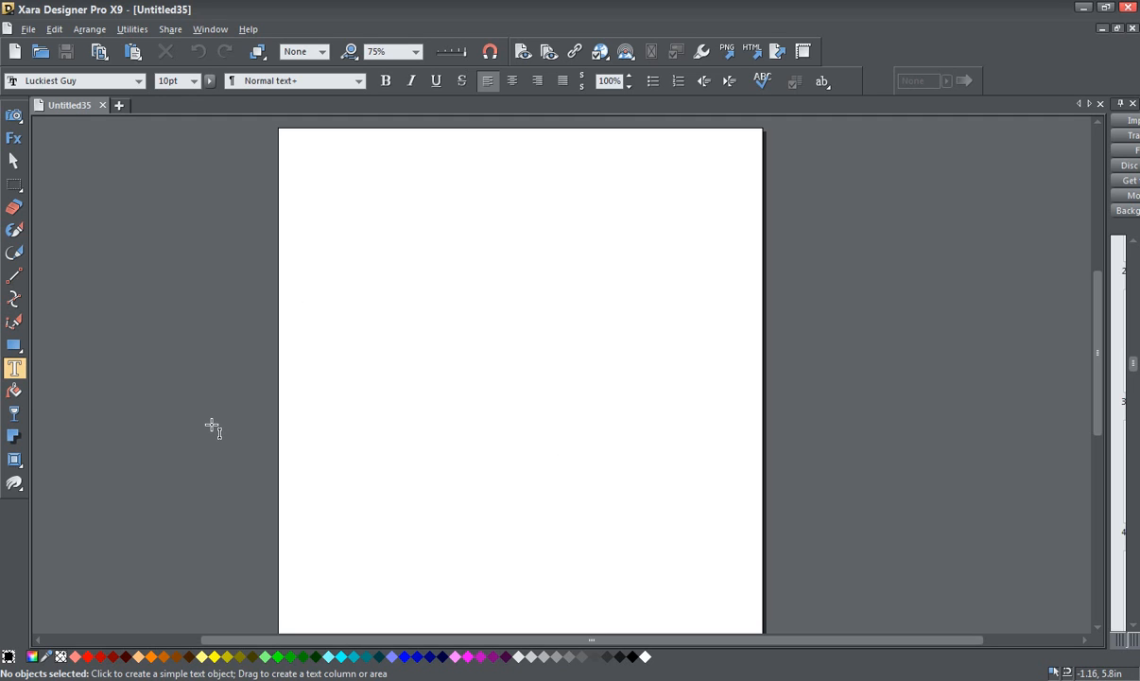
mouse_move(144, 167)
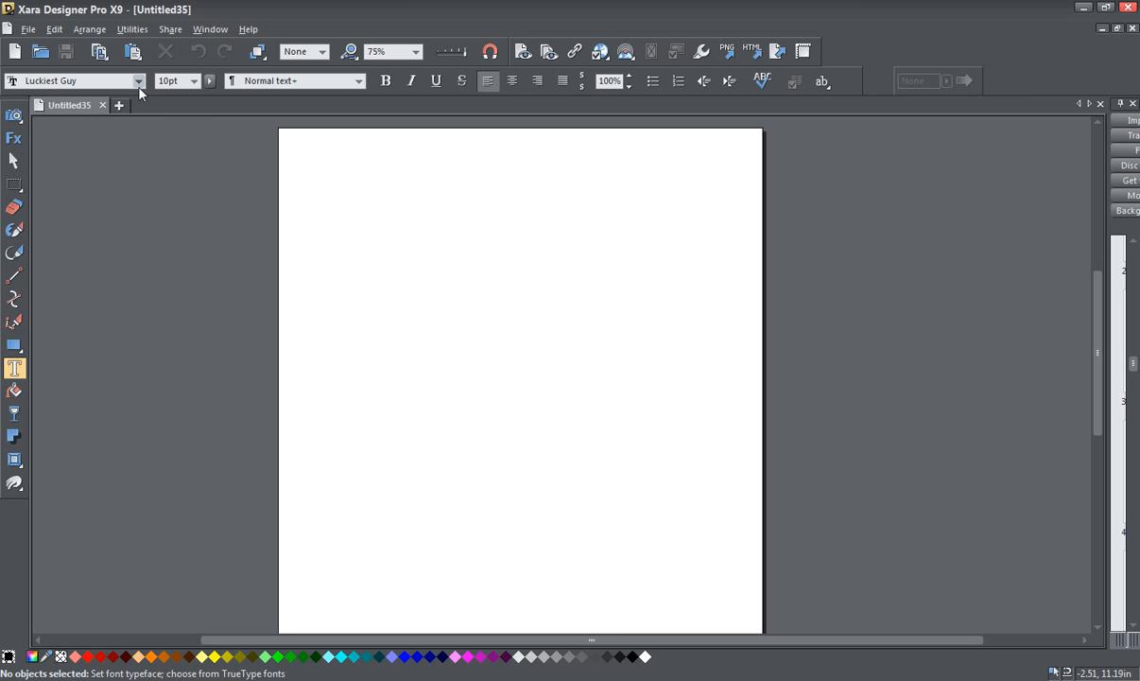
Choose the Luckiest Guy font from the font list.
click(138, 79)
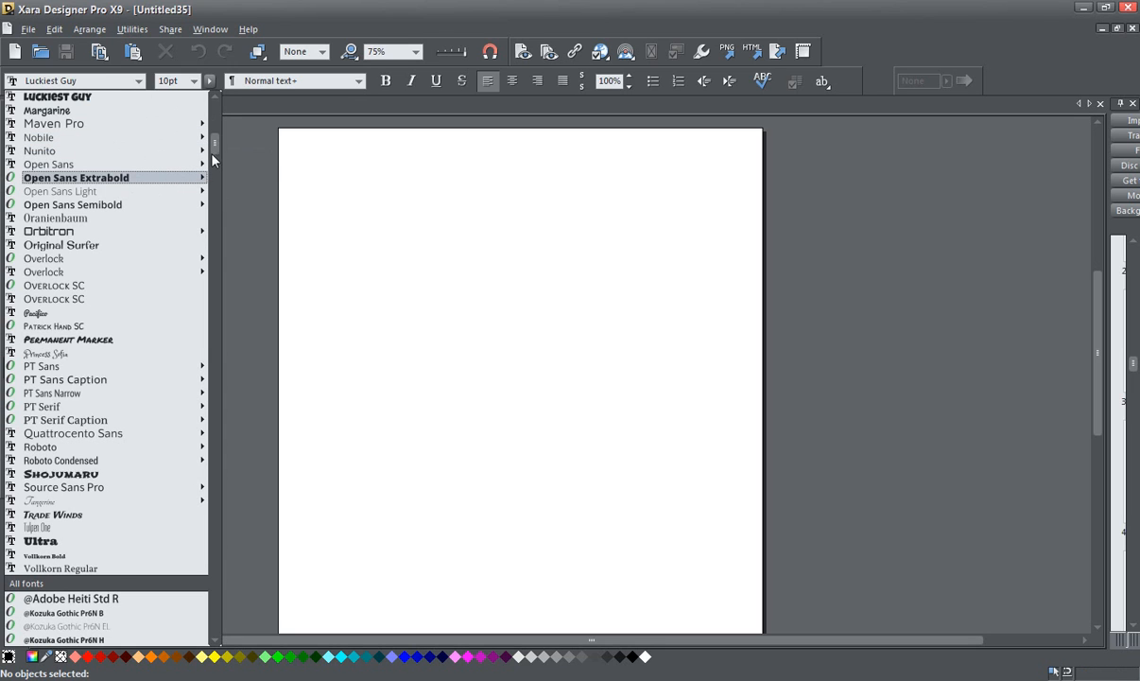
scroll(up, 3)
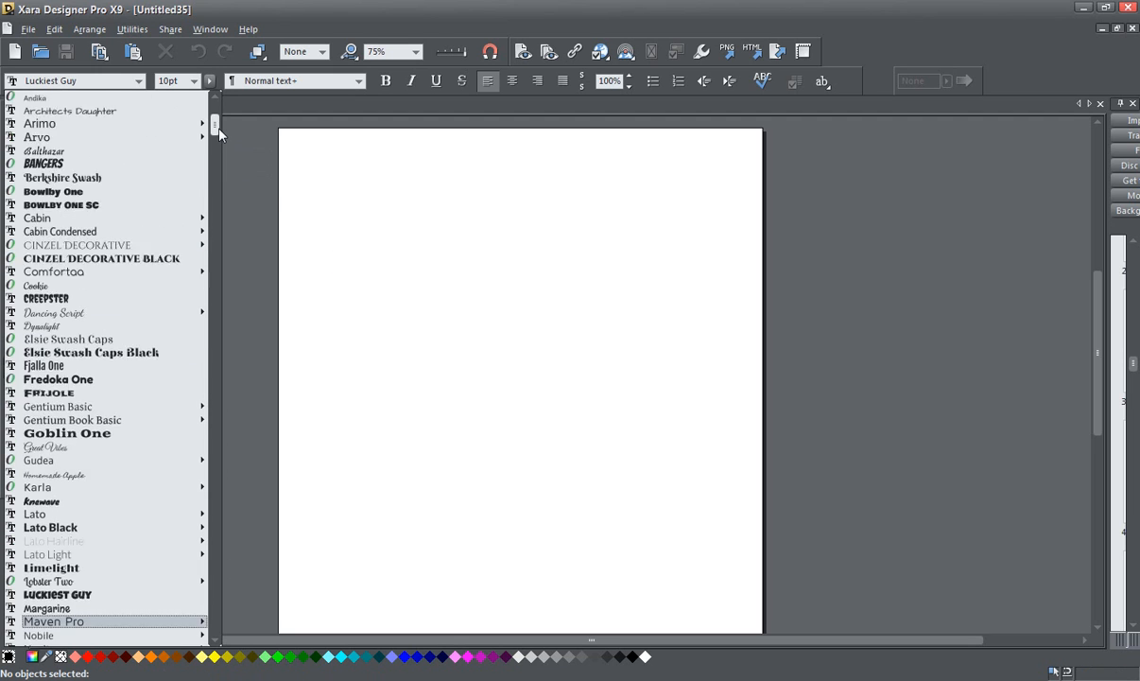
scroll(up, 3)
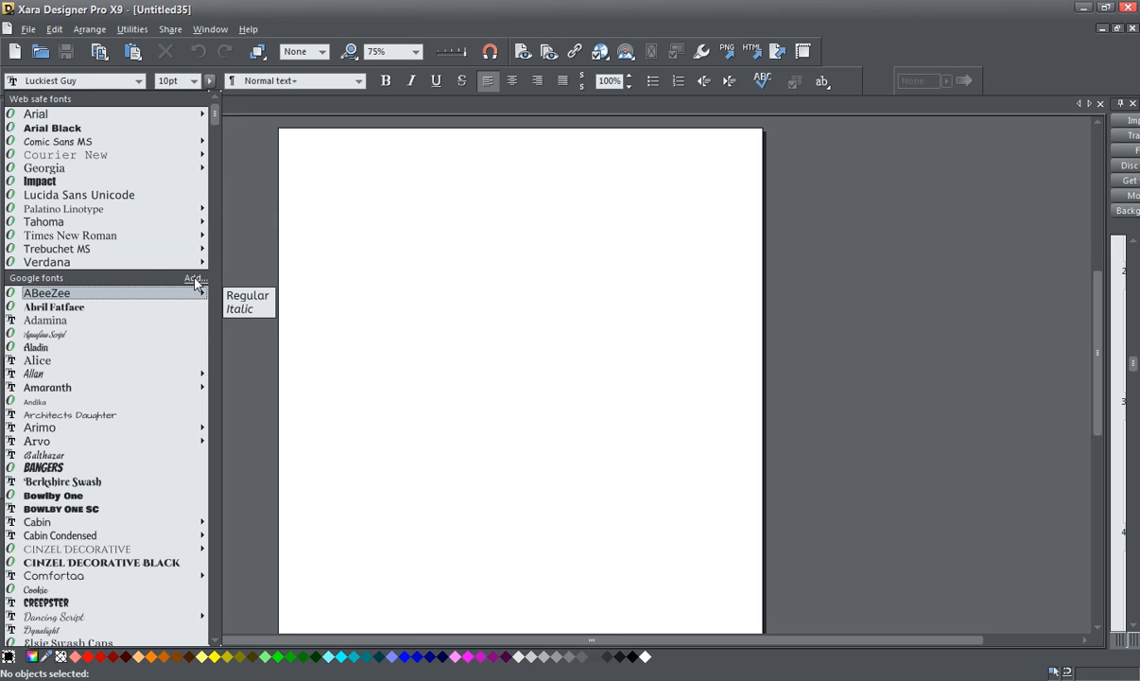
mouse_move(192, 285)
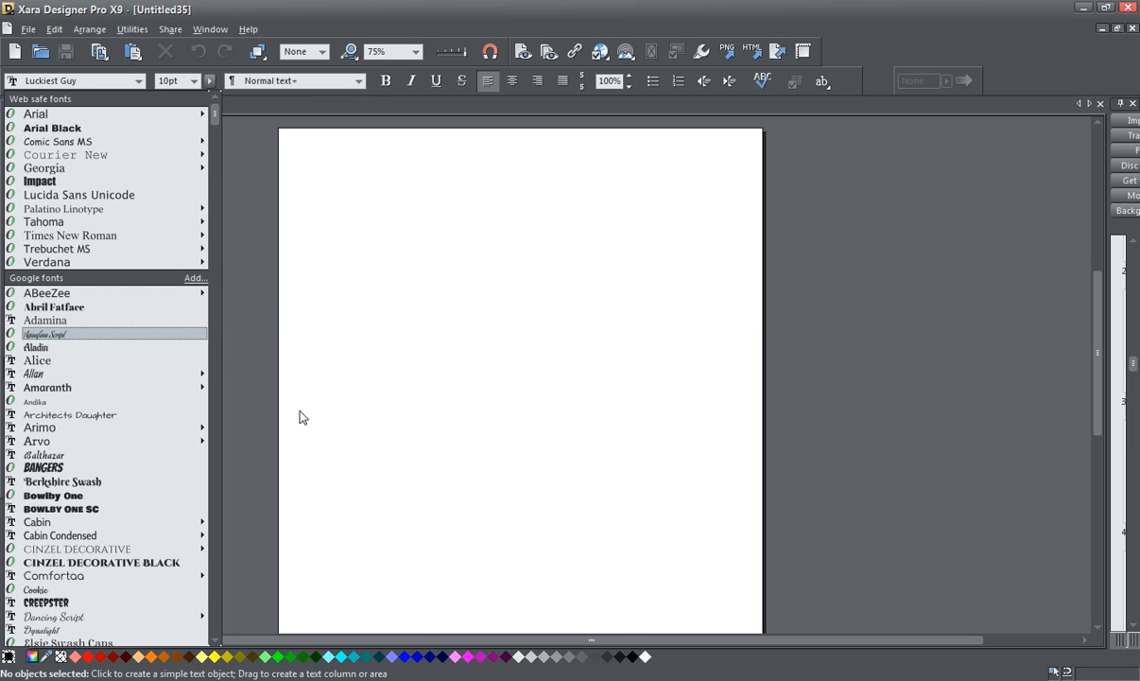
mouse_move(265, 386)
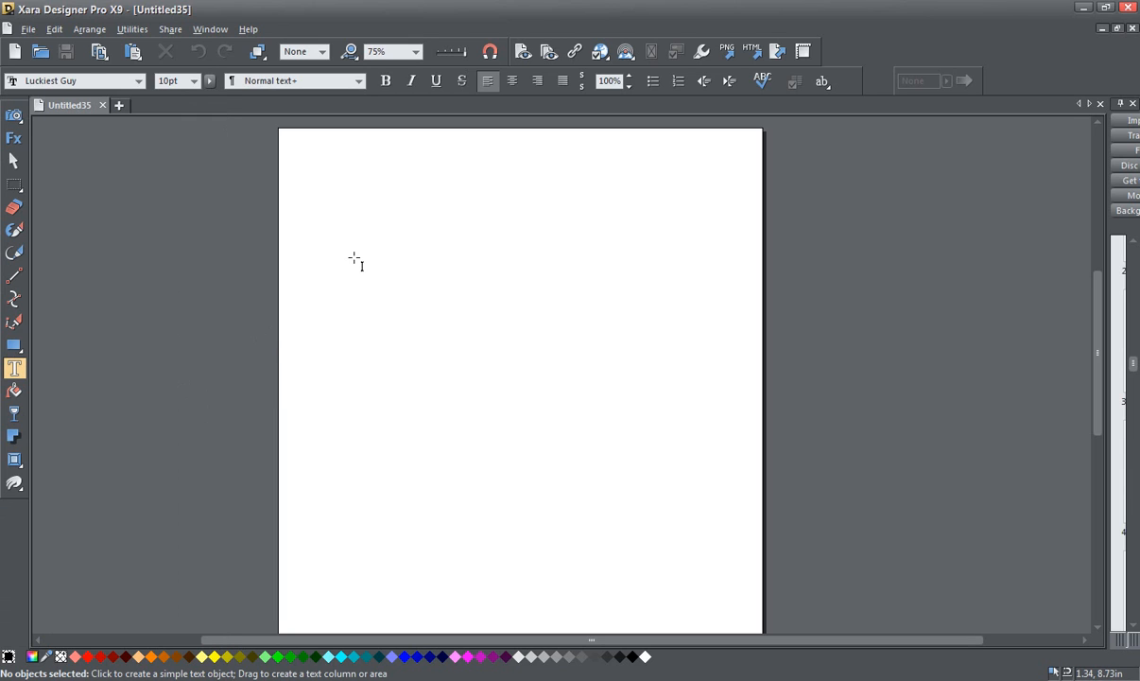
Add a new text line near the top of the page reading 'Some Text' at 36pt.
click(408, 280)
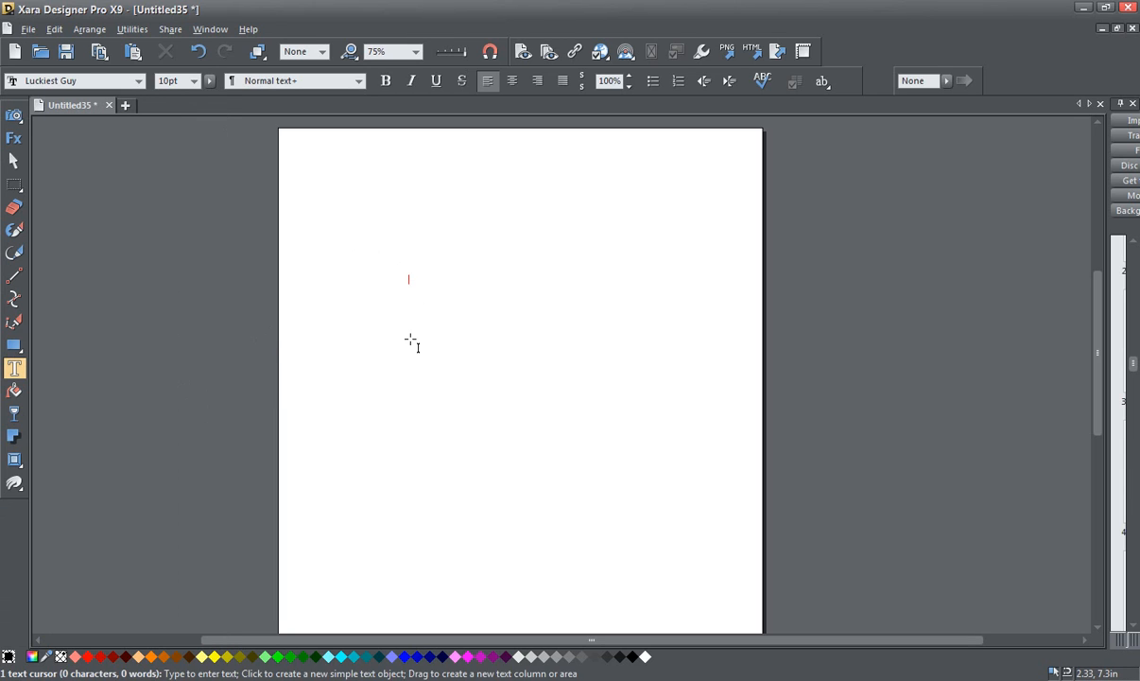
click(208, 80)
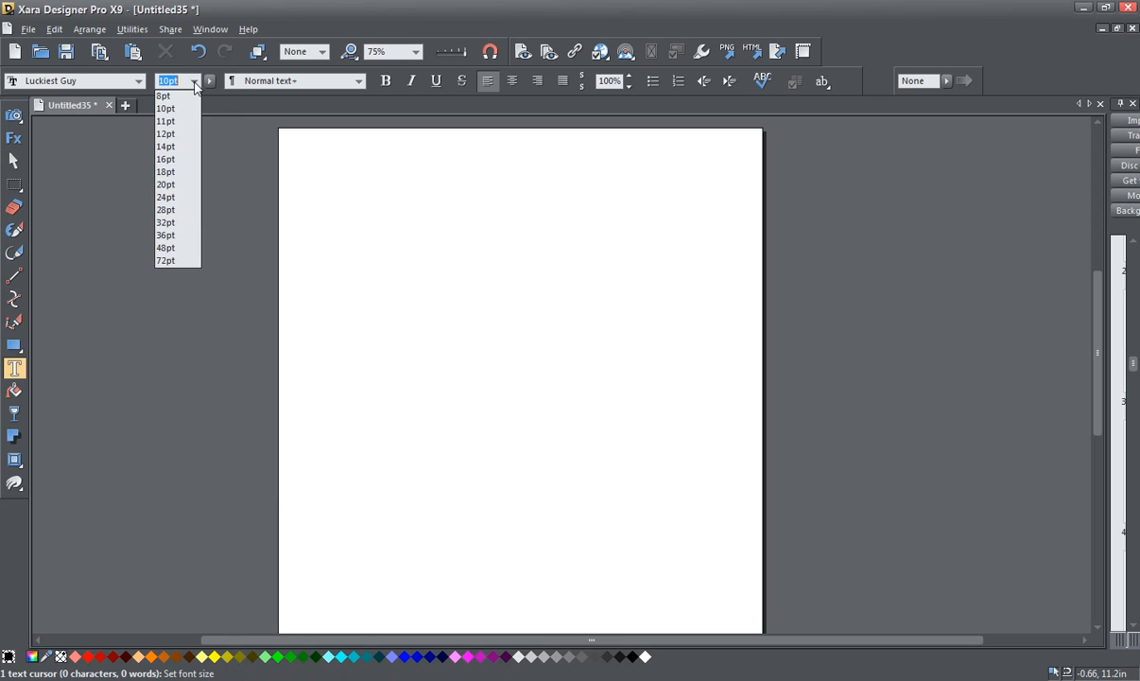
mouse_move(166, 234)
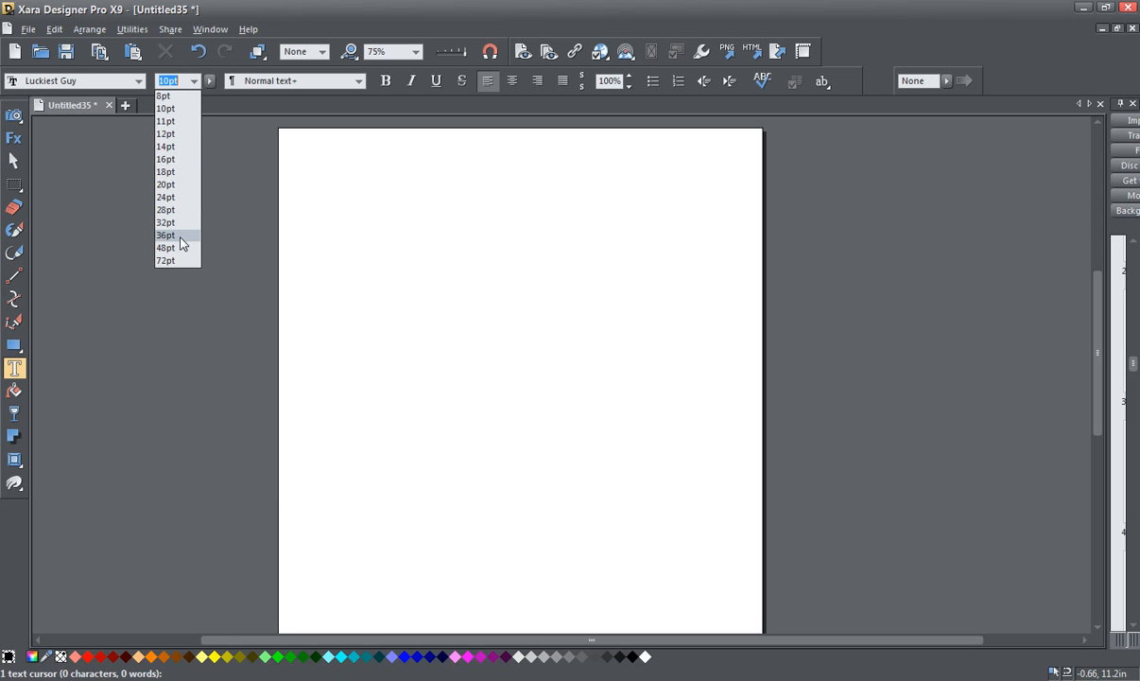
click(167, 235)
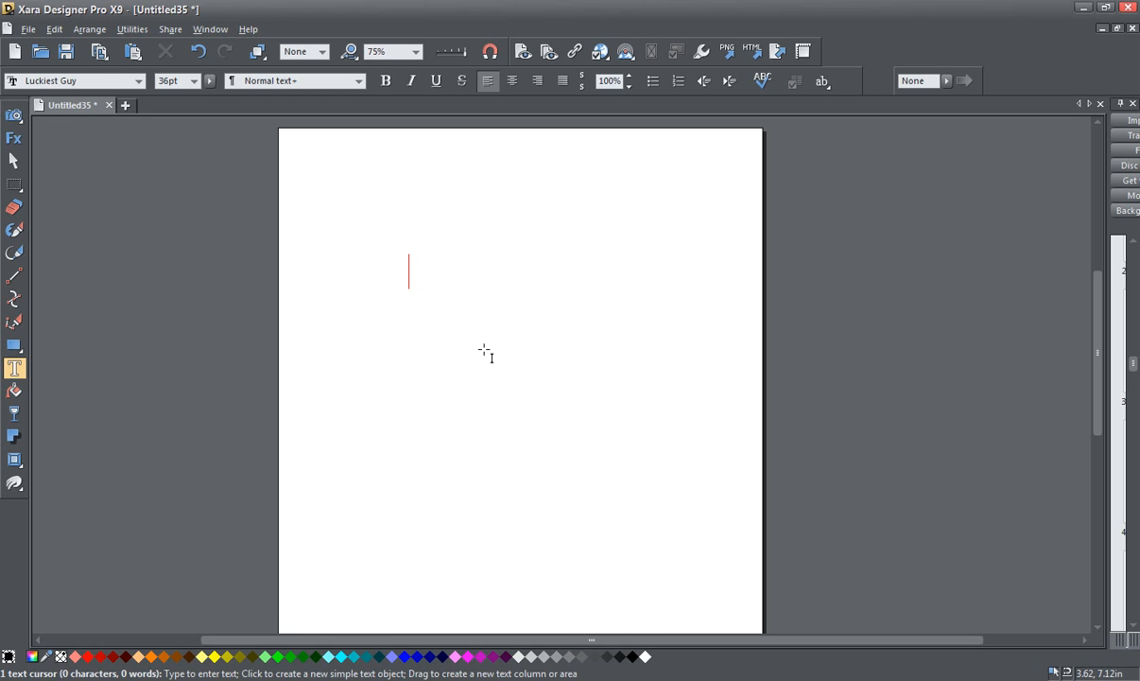
text(So)
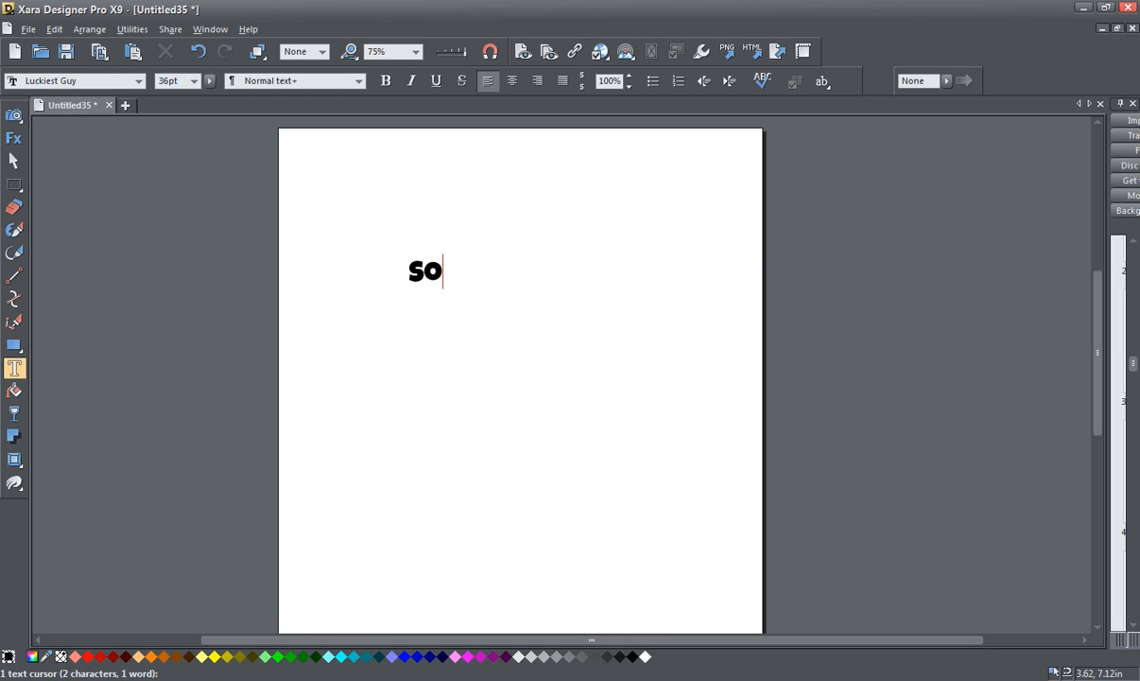
text(me Tex)
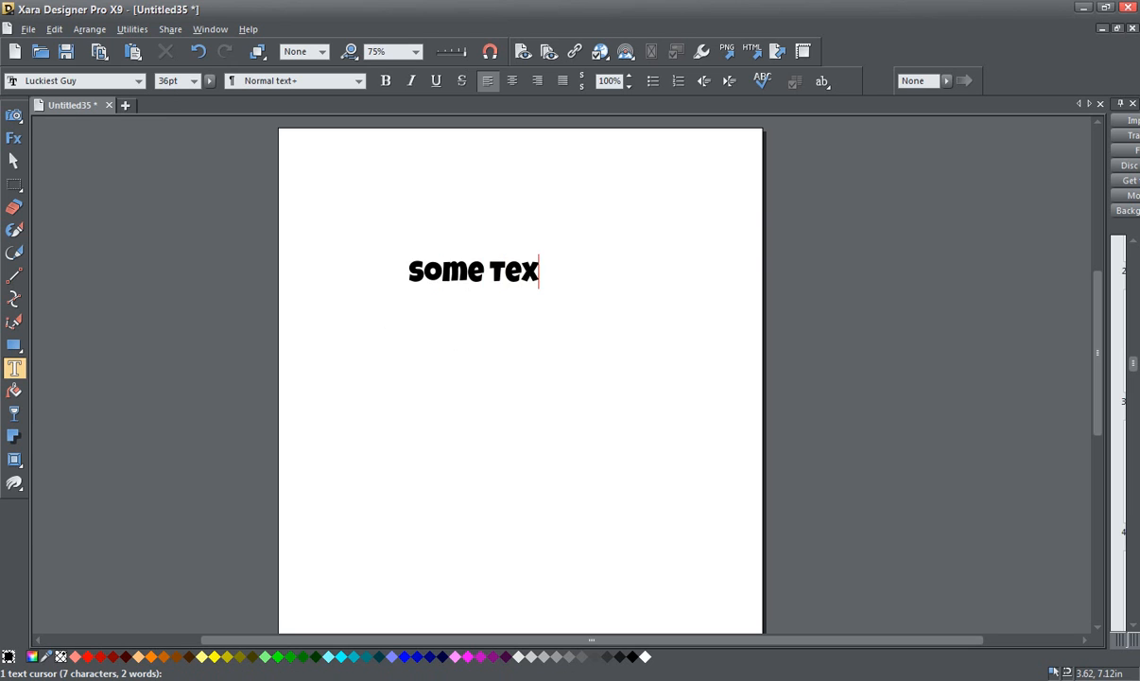
text(t)
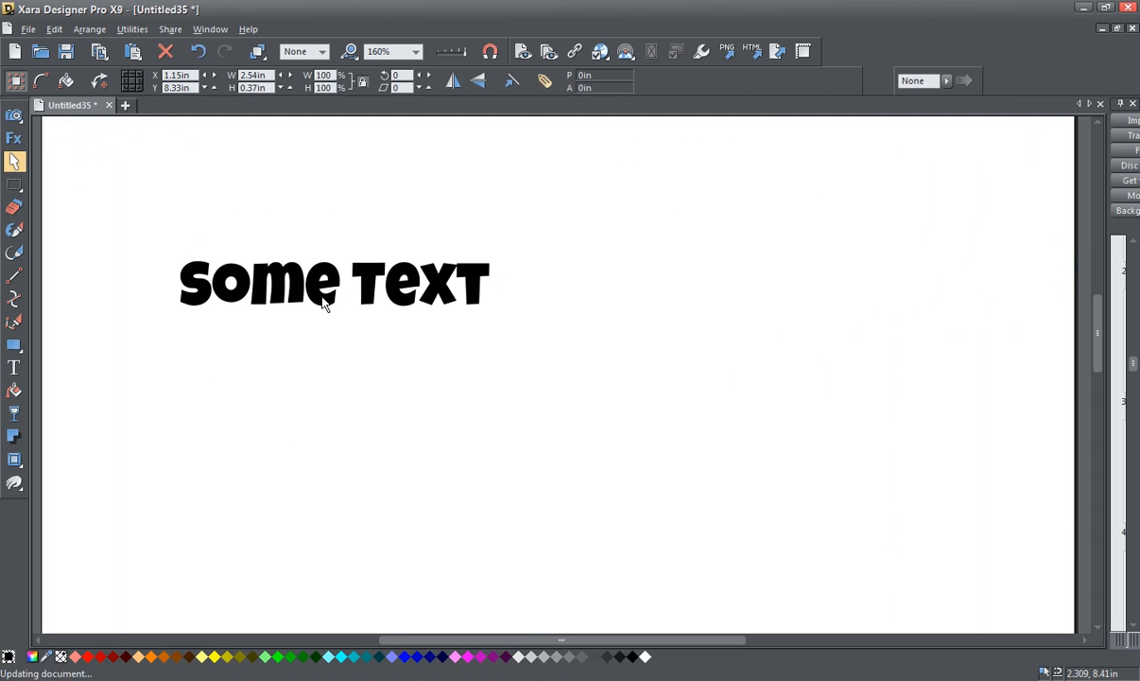
click(333, 284)
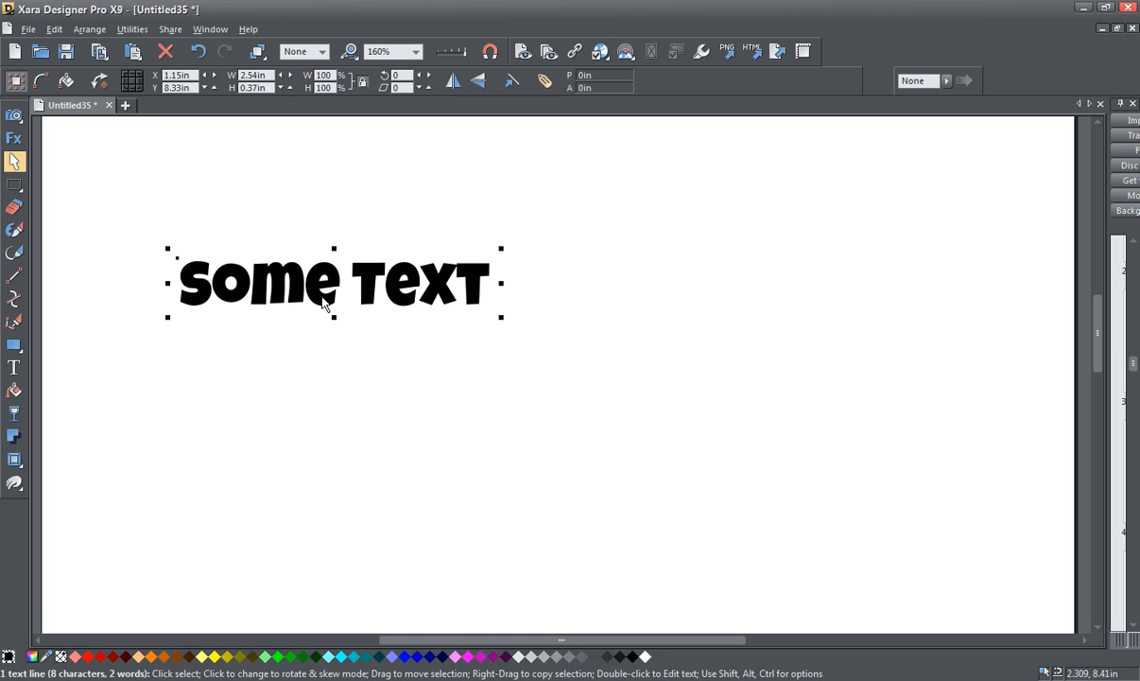
mouse_move(450, 399)
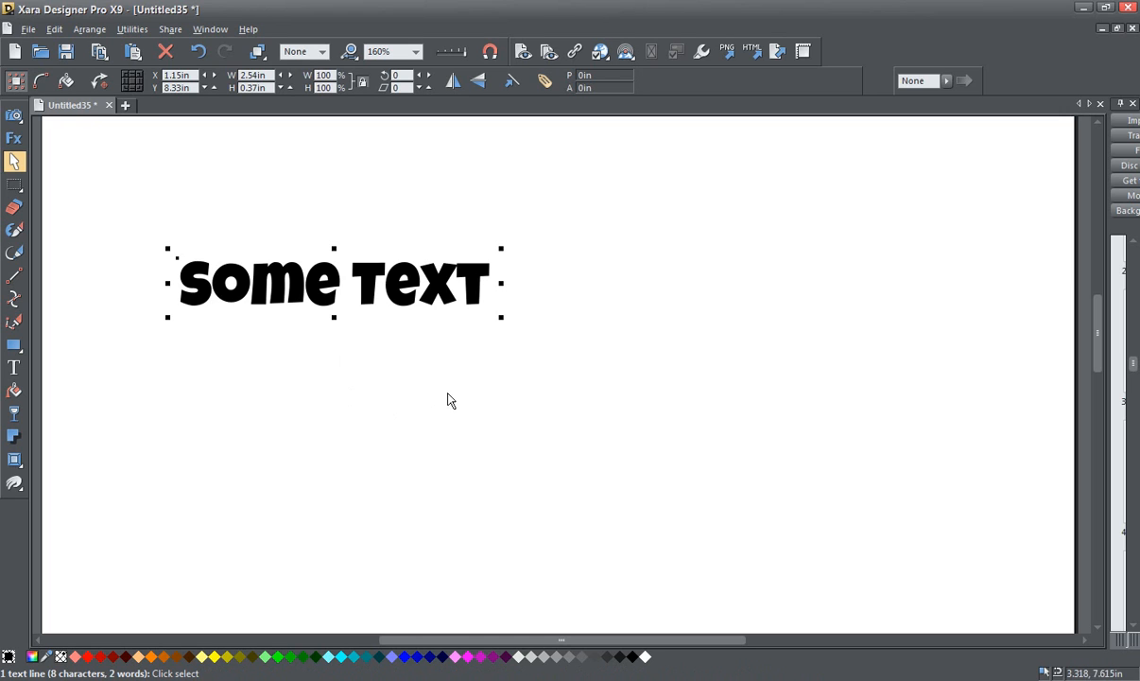
mouse_move(424, 408)
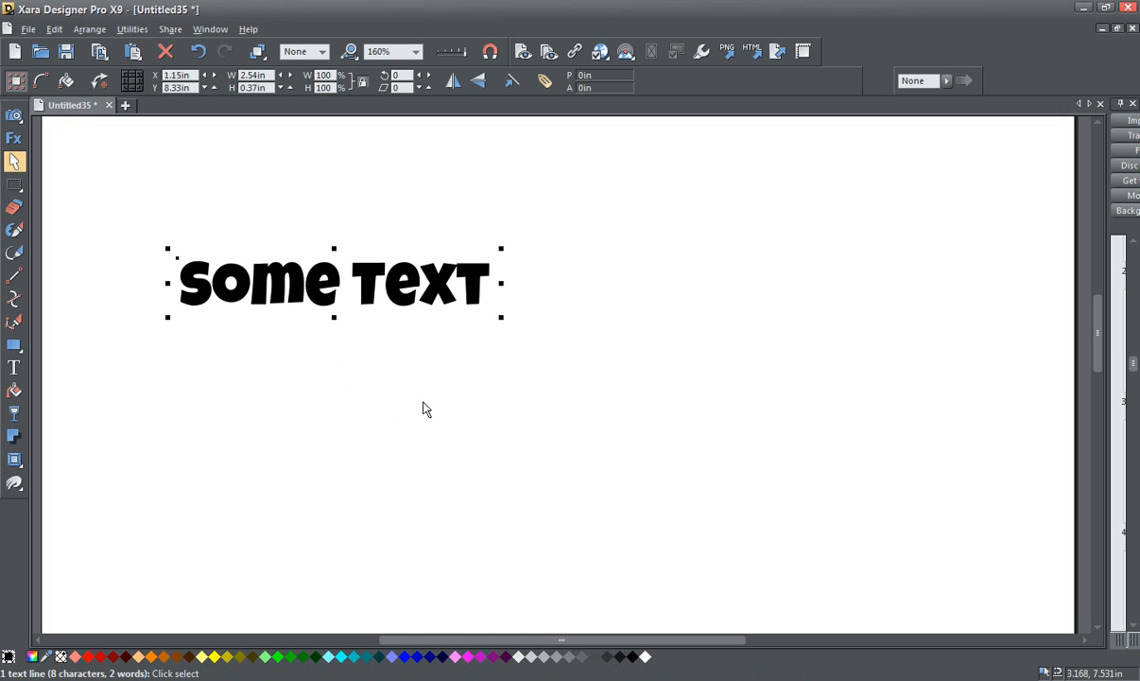
mouse_move(804, 397)
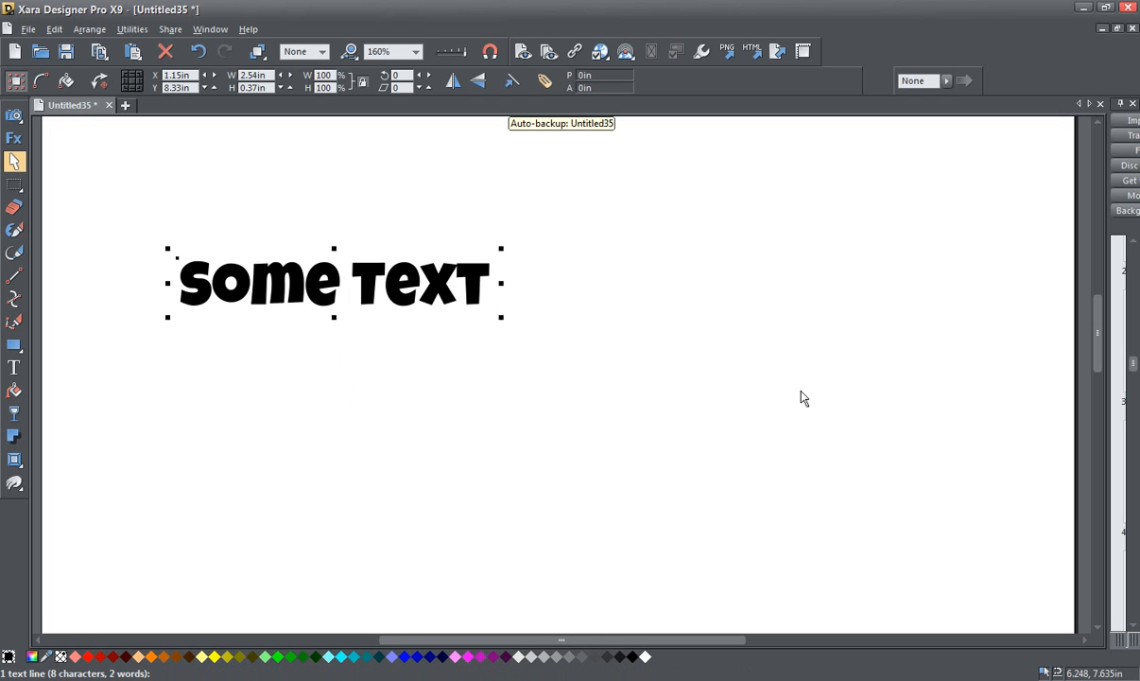
mouse_move(666, 382)
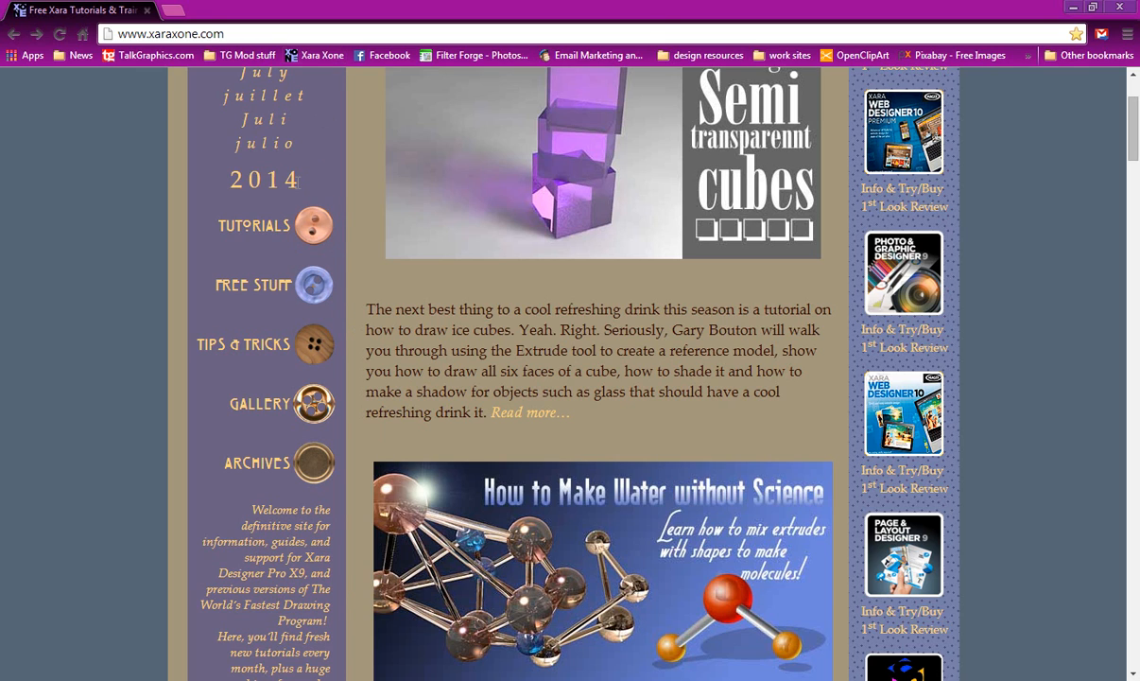
mouse_move(314, 284)
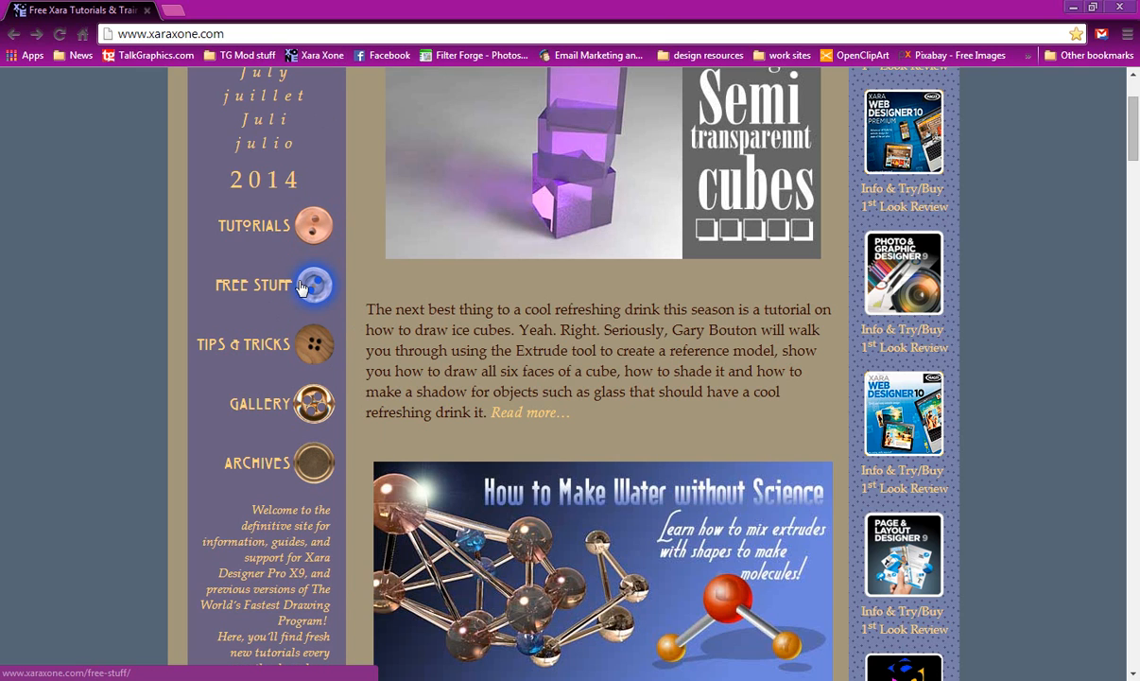
Browse xaraxone.com Free Stuff to the Gorgeous Seamless Marble Textures giveaway page.
click(253, 284)
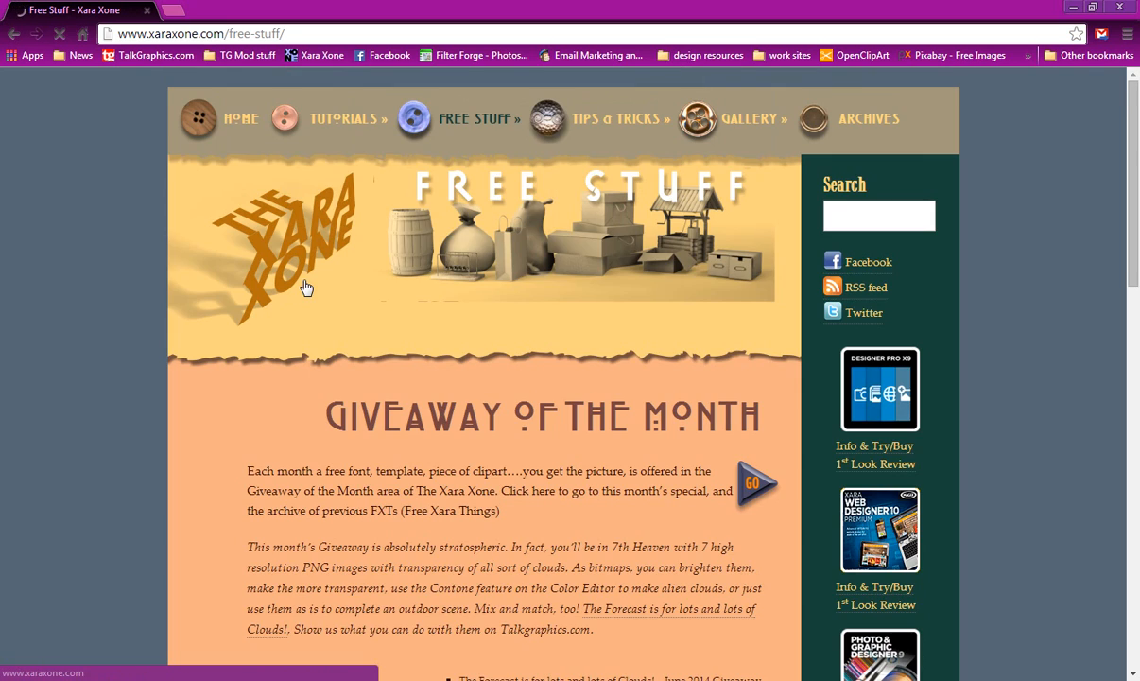
scroll(down, 3)
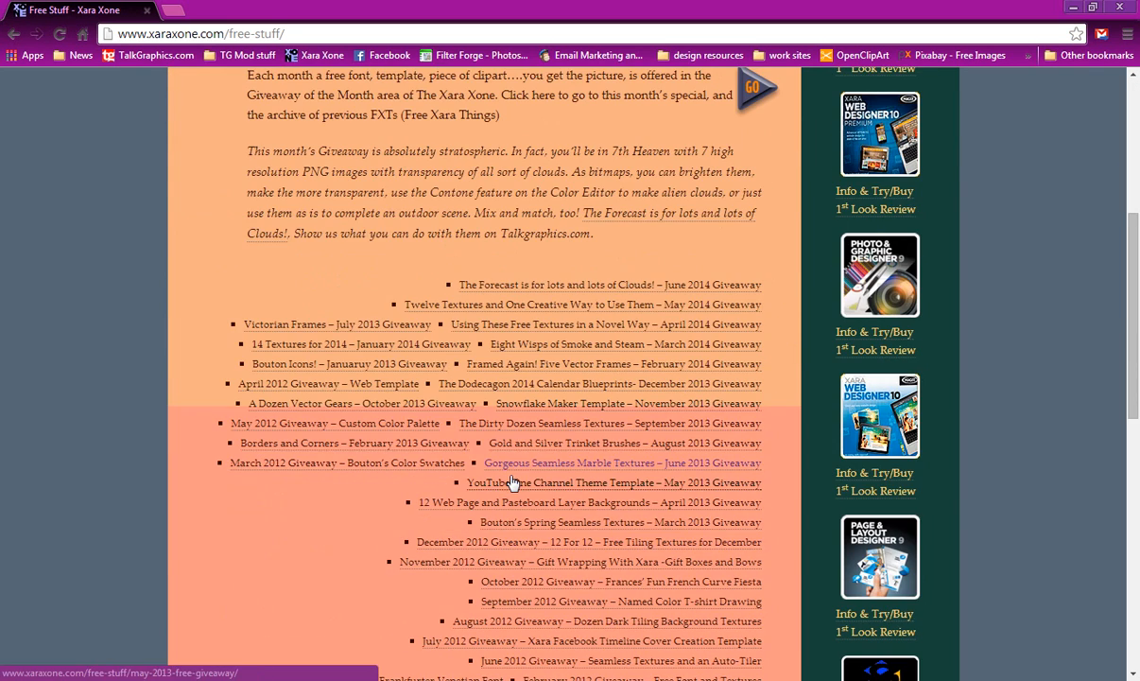
mouse_move(624, 469)
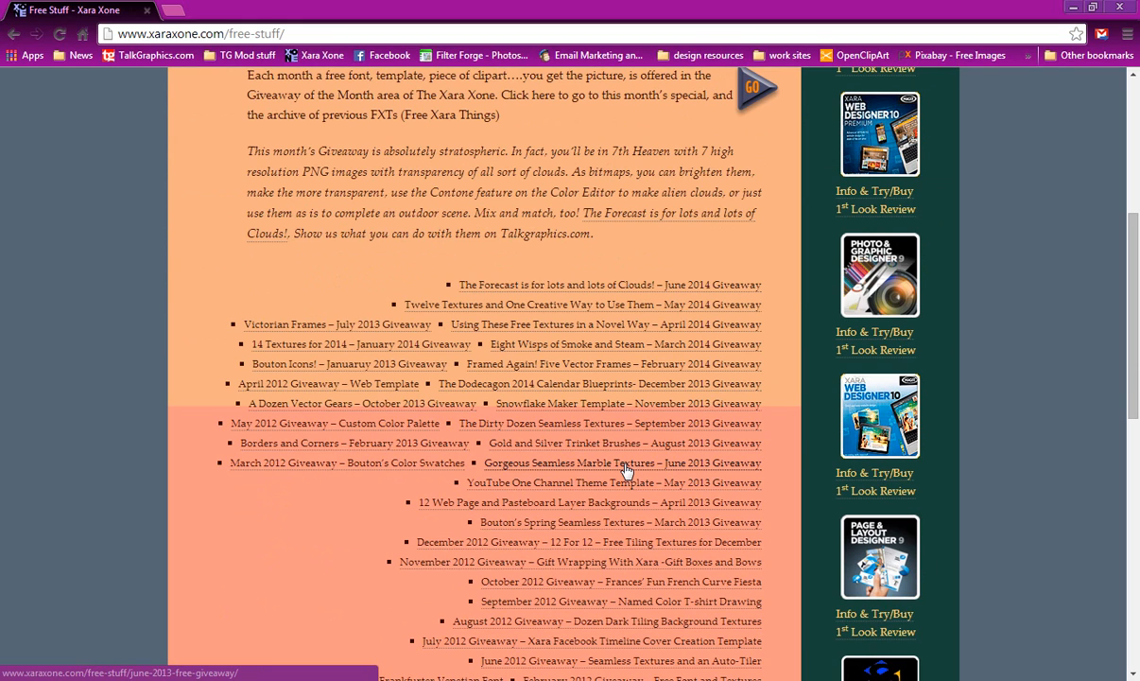
click(624, 461)
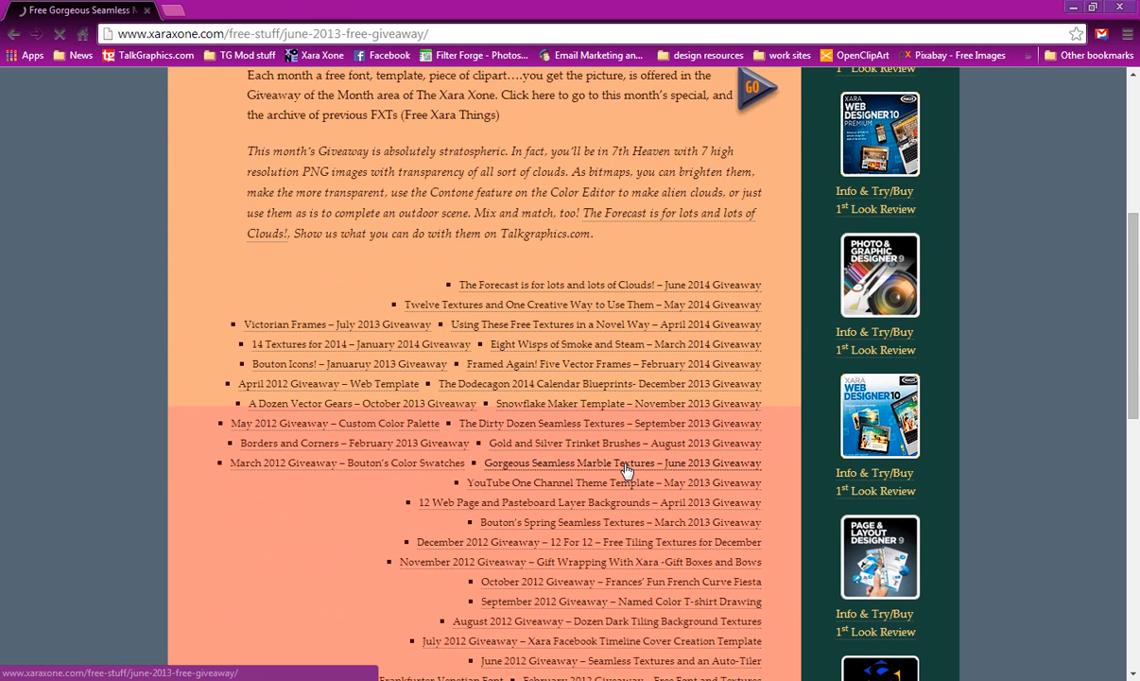
scroll(up, 3)
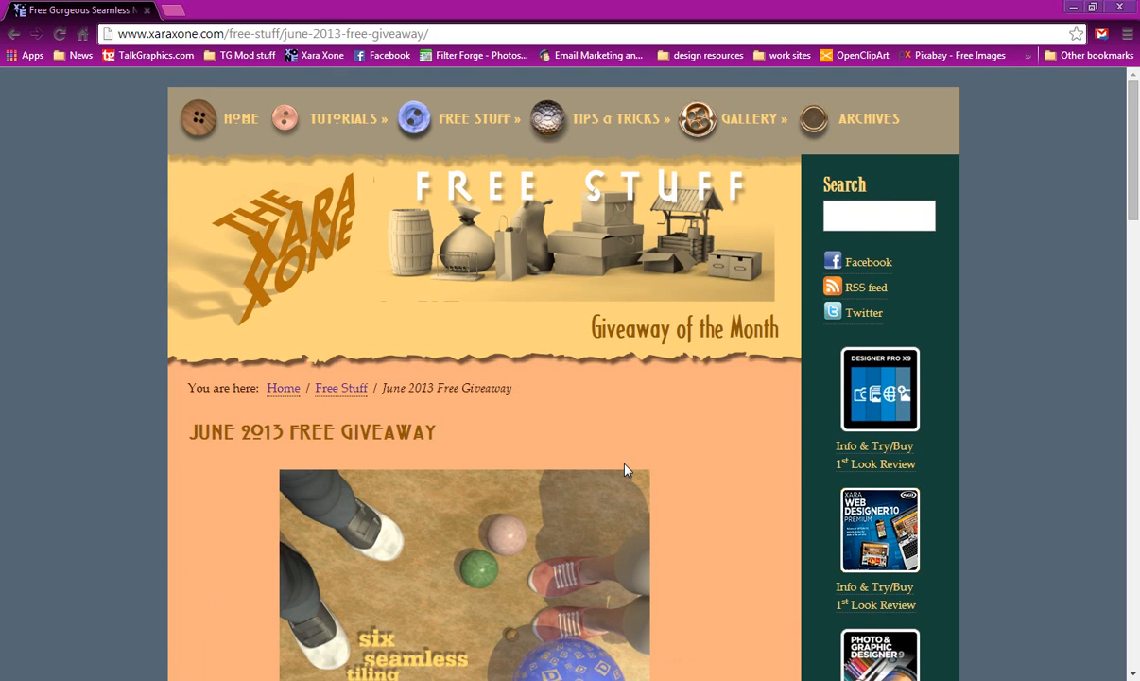
scroll(down, 3)
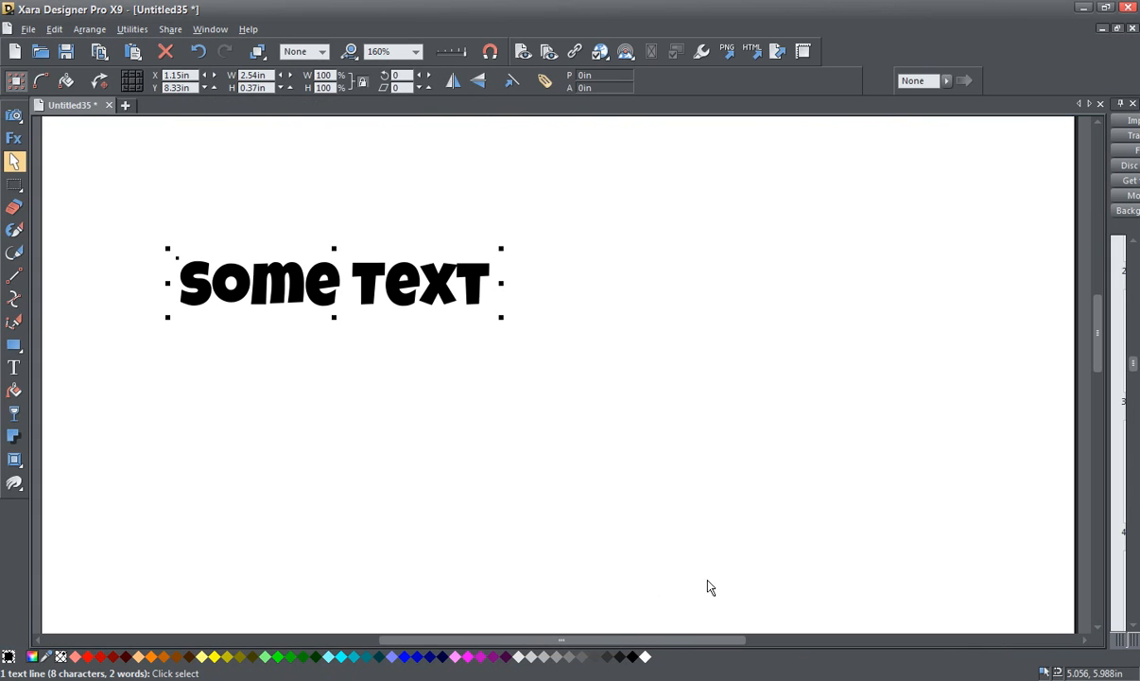
mouse_move(1081, 433)
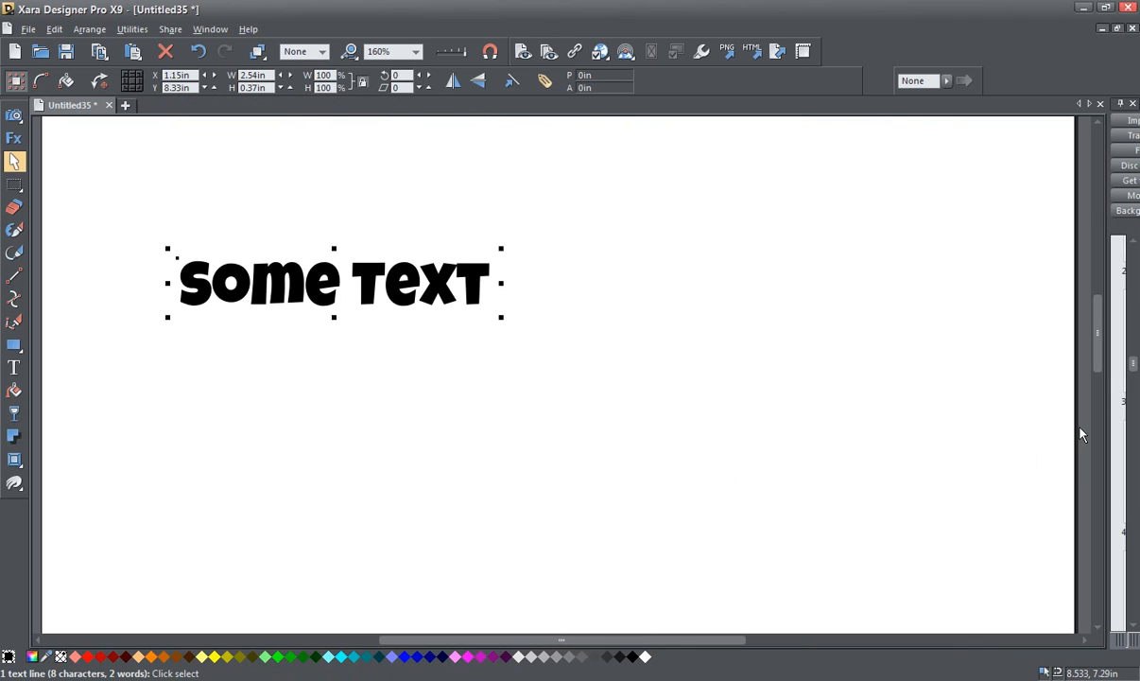
mouse_move(913, 341)
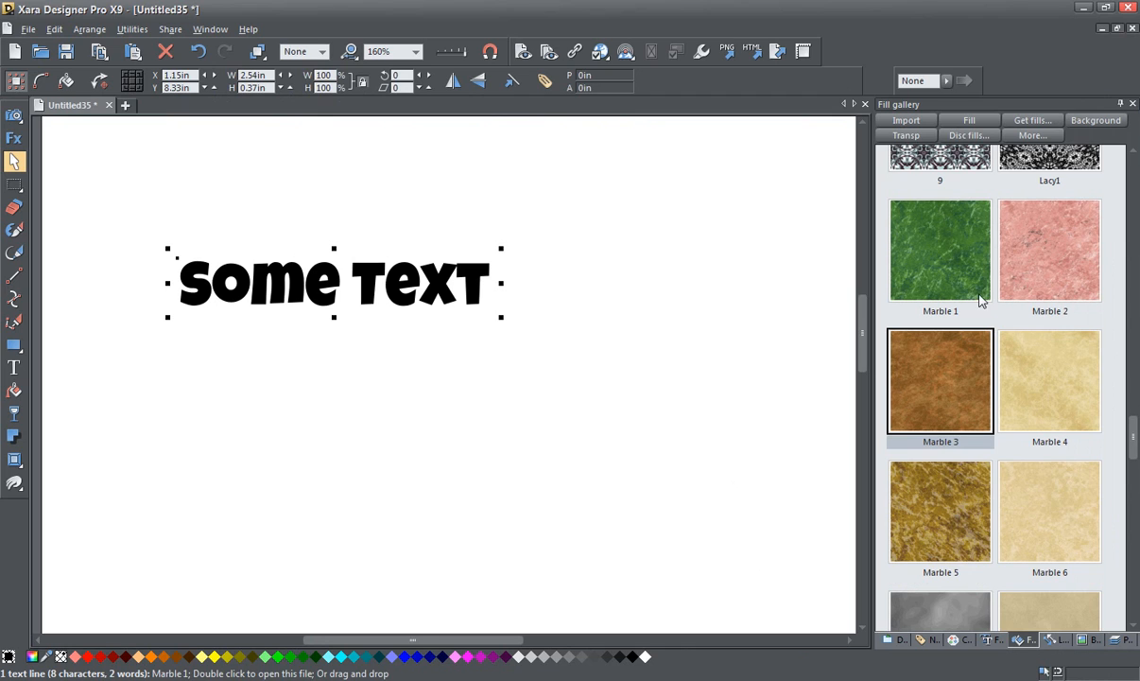
mouse_move(931, 512)
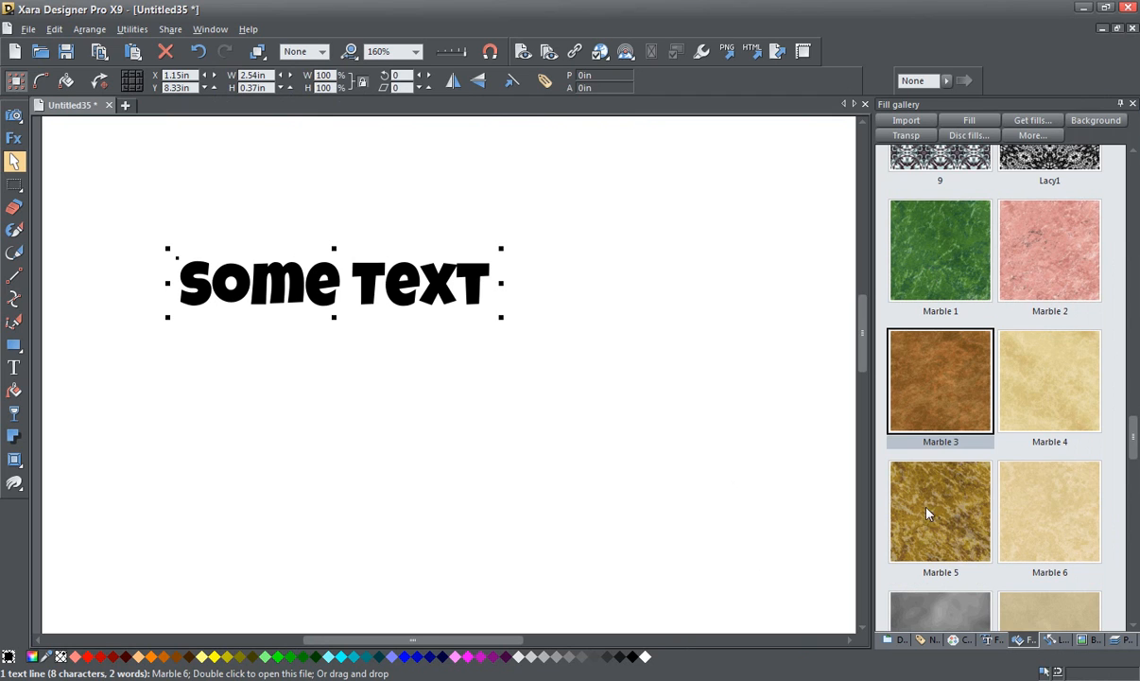
mouse_move(986, 367)
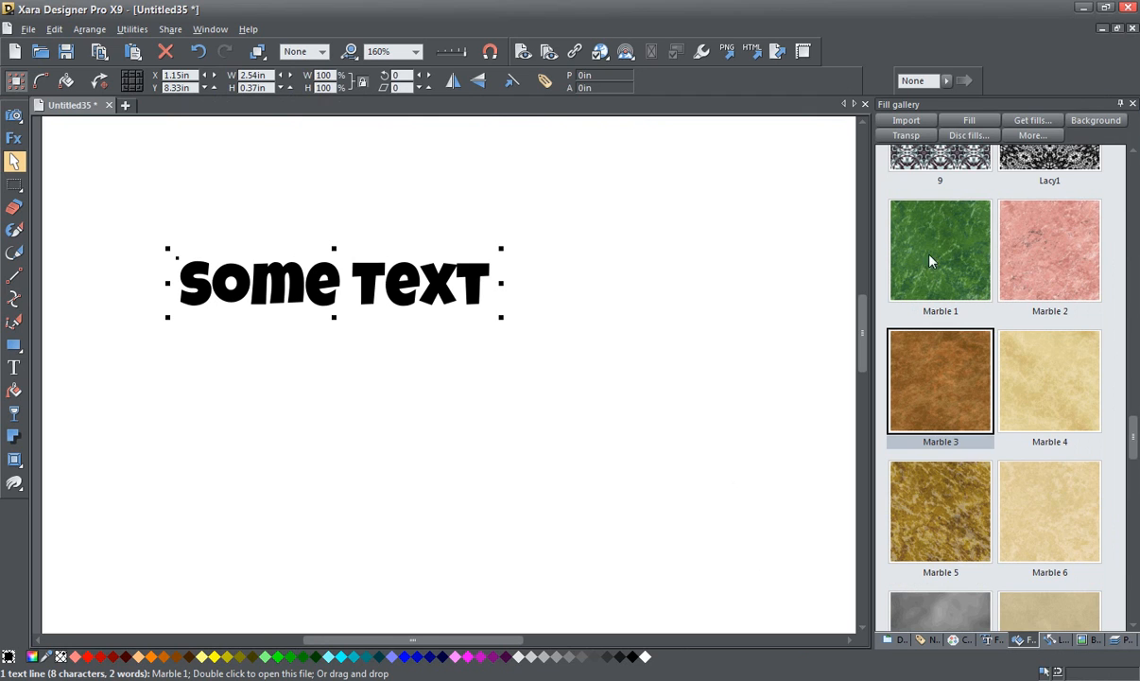
mouse_move(936, 280)
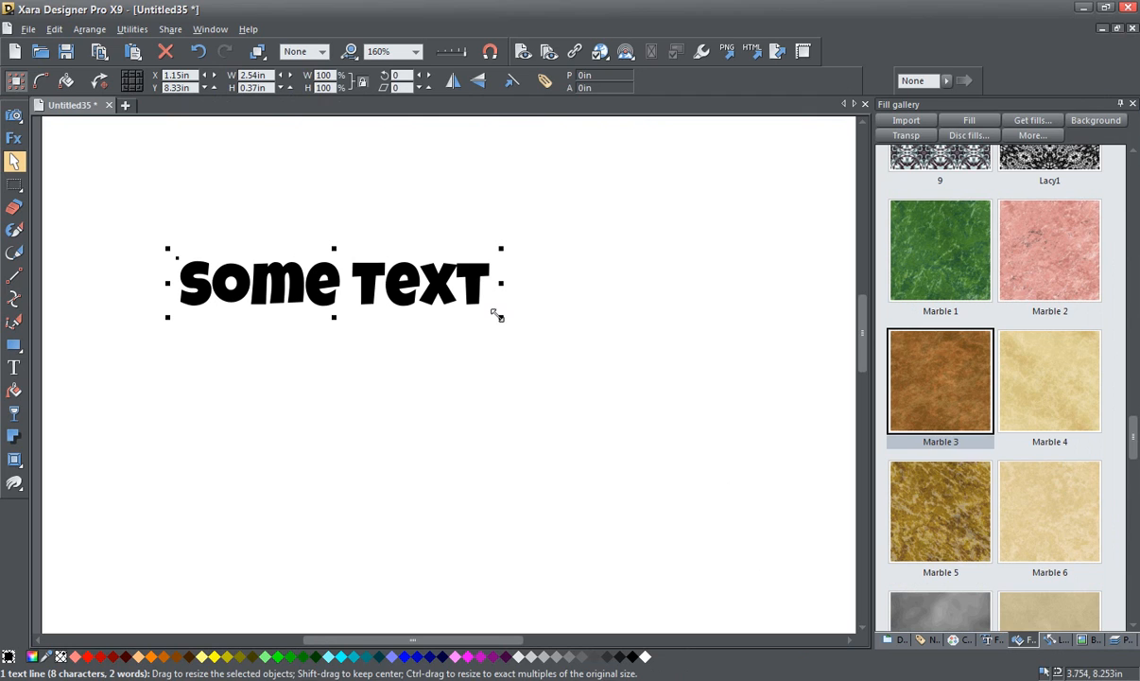
mouse_move(371, 322)
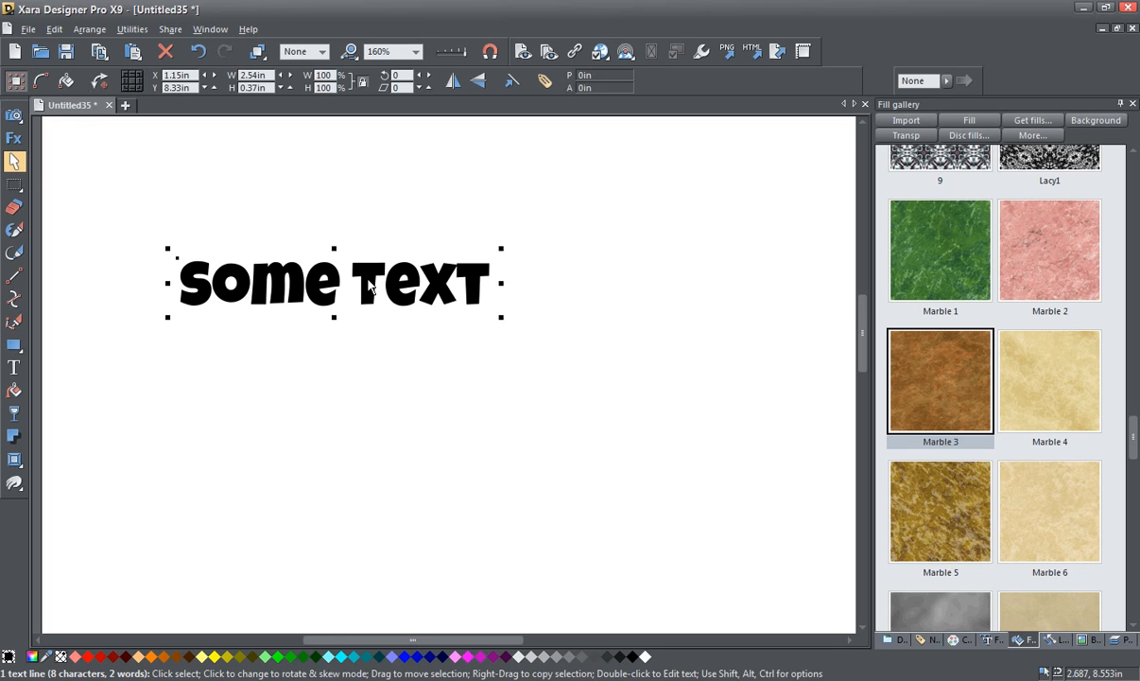
Apply a grey marble bitmap from the Fill gallery as the fill of Some Text.
click(333, 282)
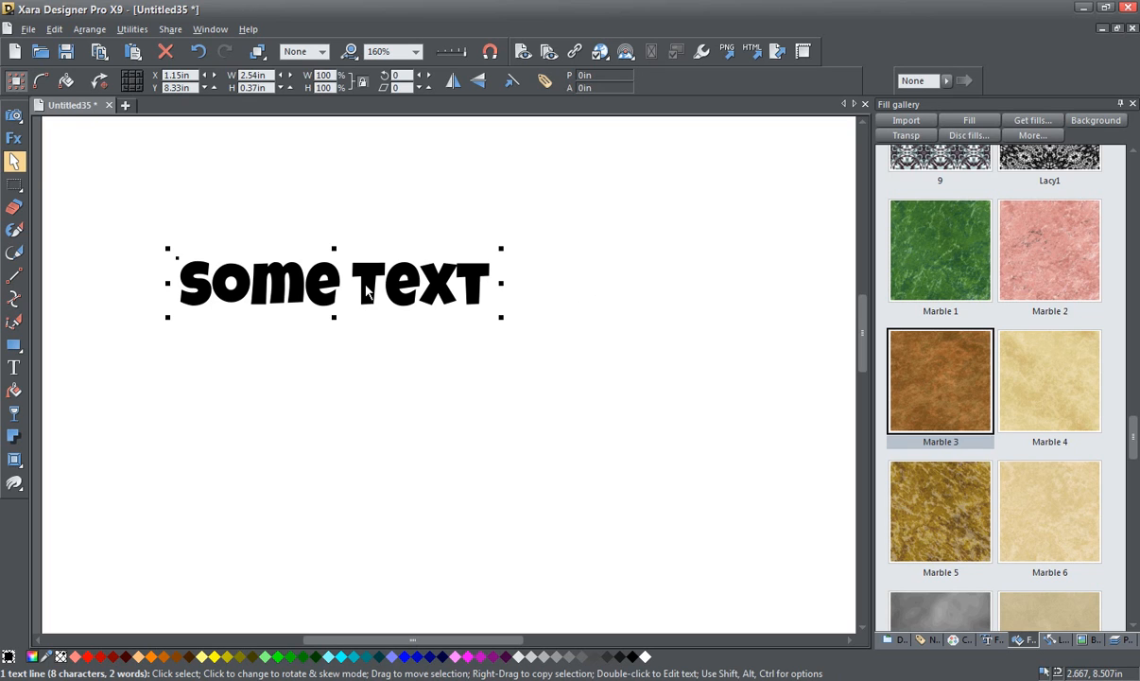
mouse_move(960, 532)
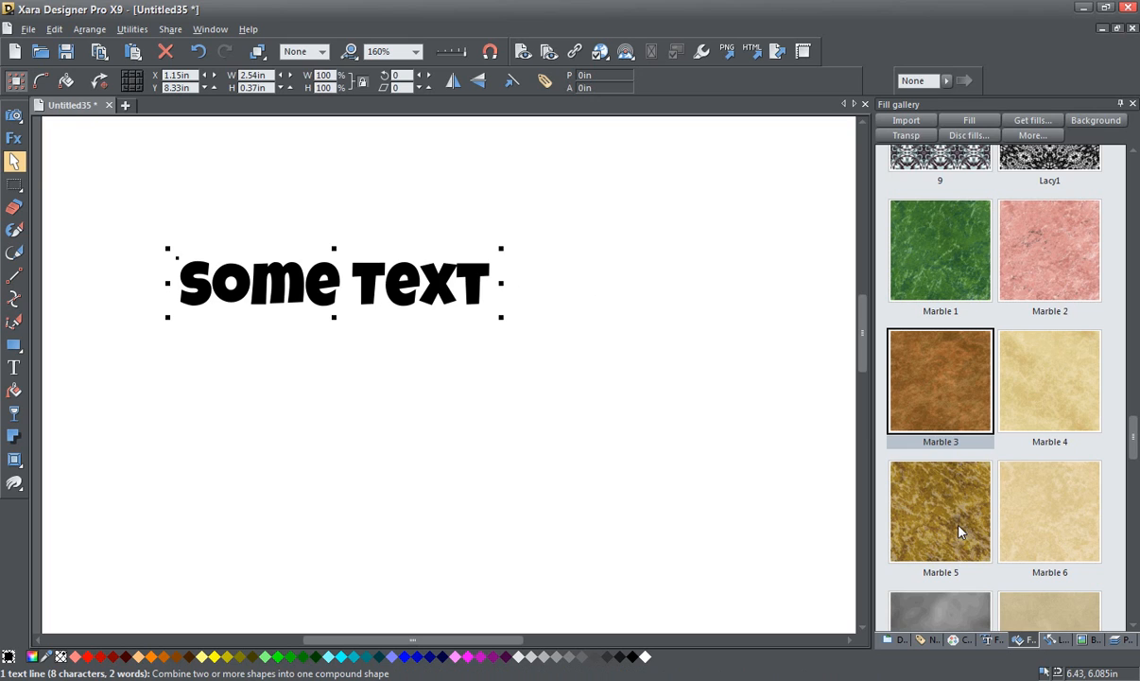
mouse_move(928, 291)
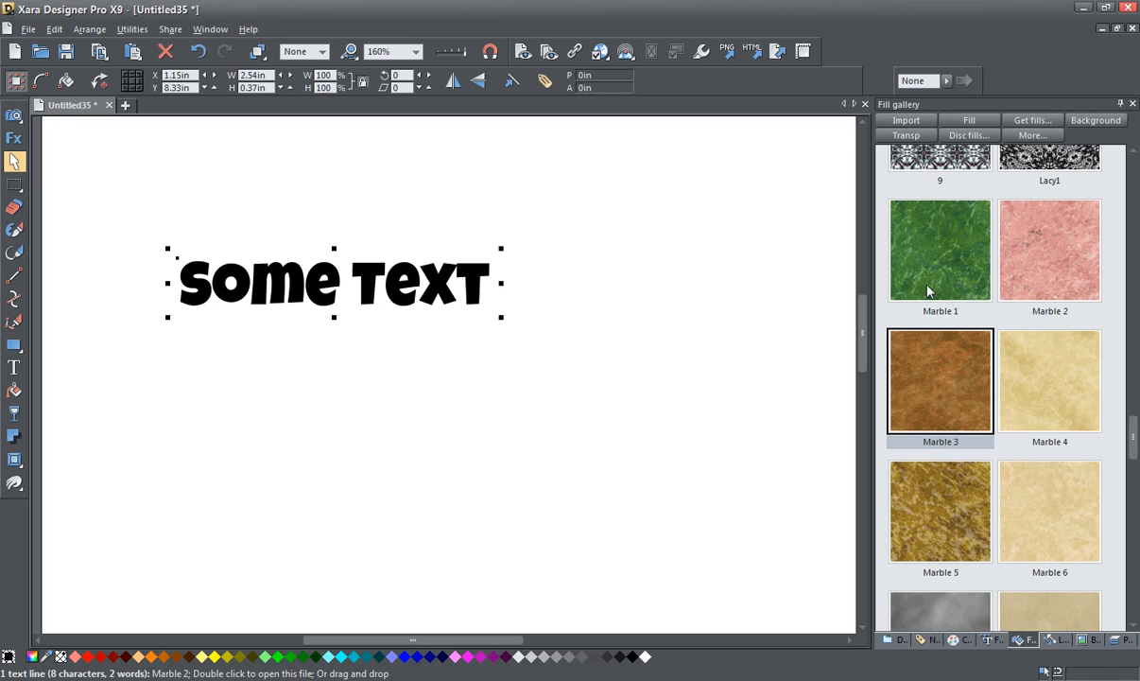
mouse_move(934, 401)
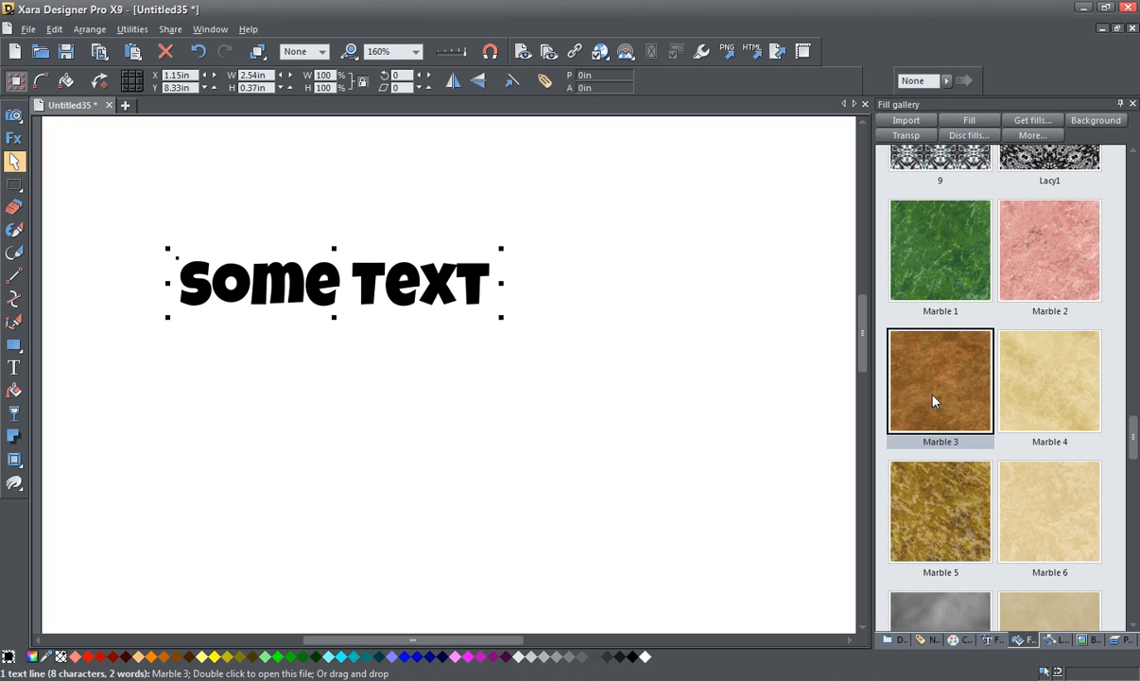
mouse_move(905, 136)
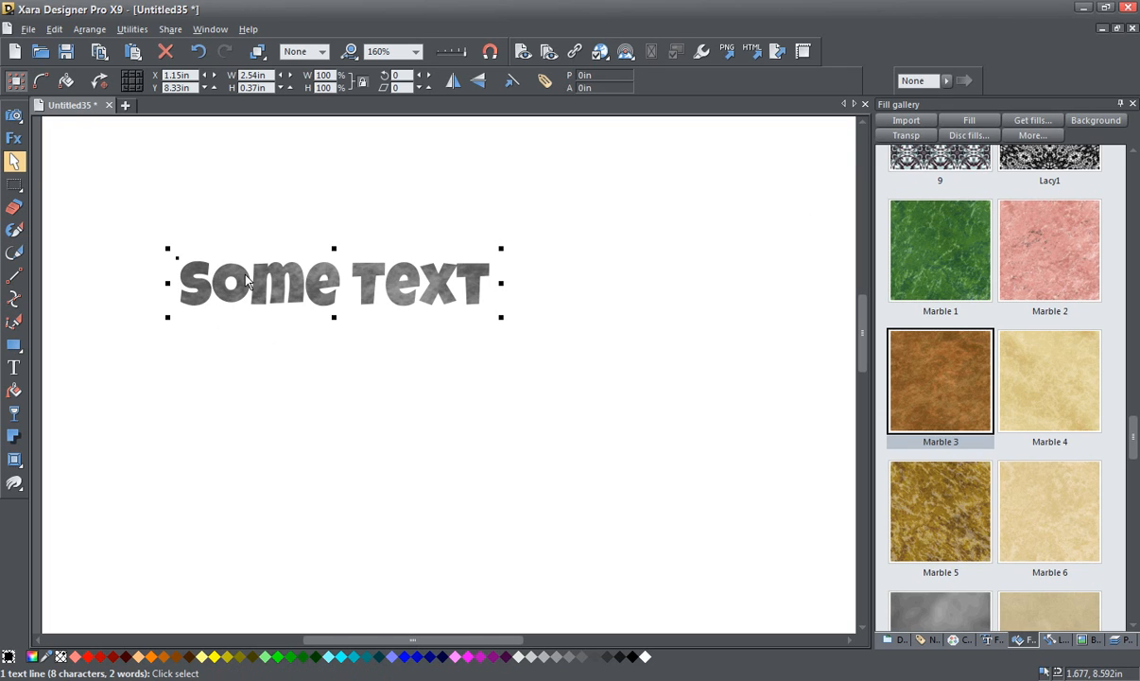
mouse_move(329, 313)
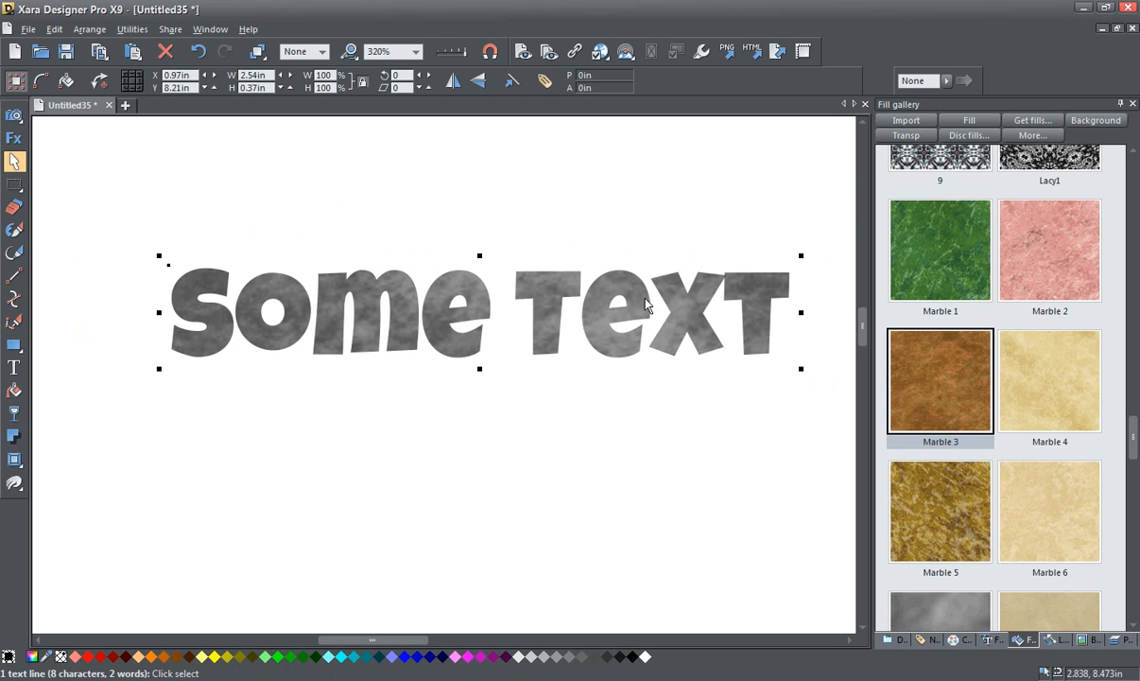
mouse_move(660, 335)
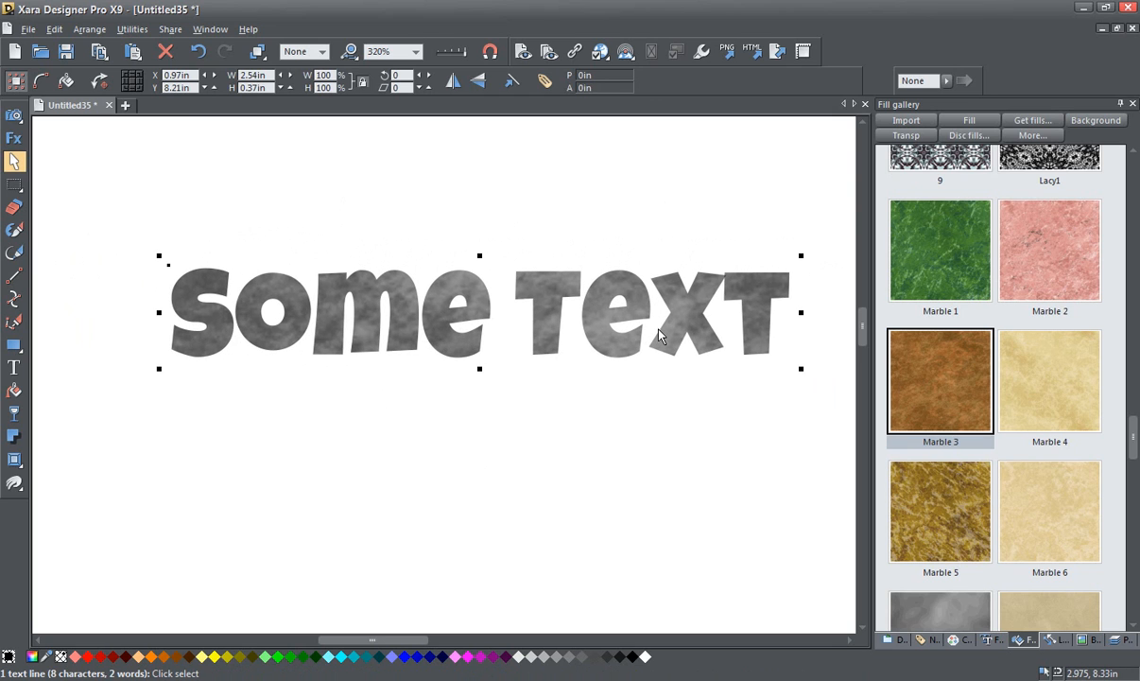
mouse_move(557, 356)
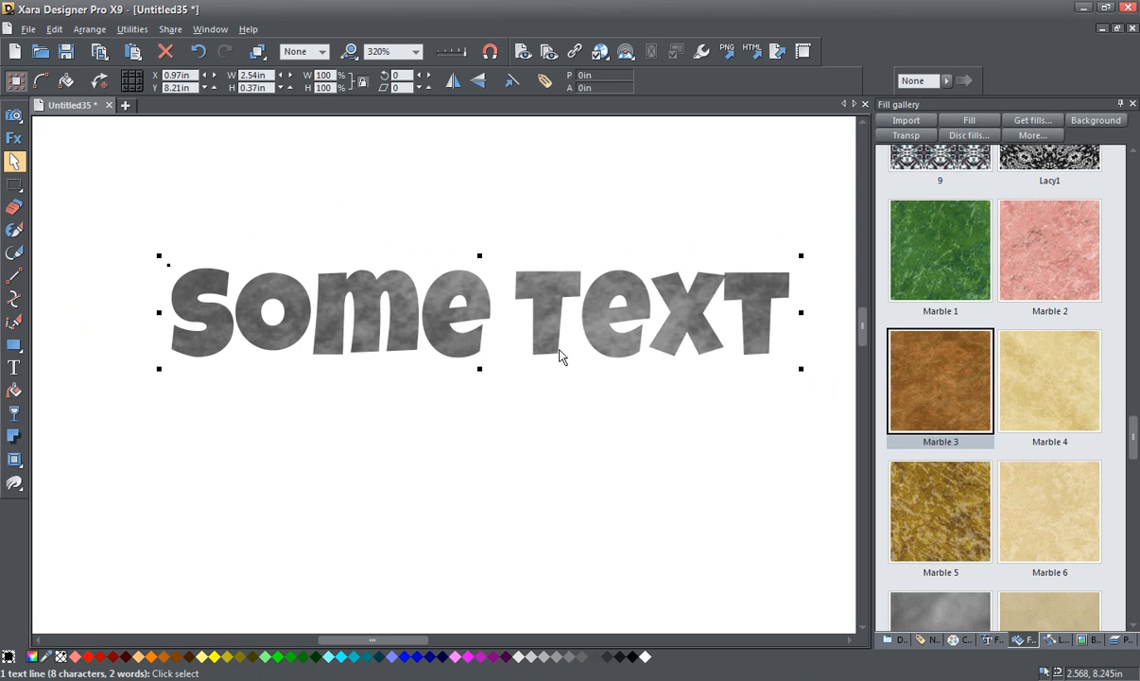
mouse_move(538, 363)
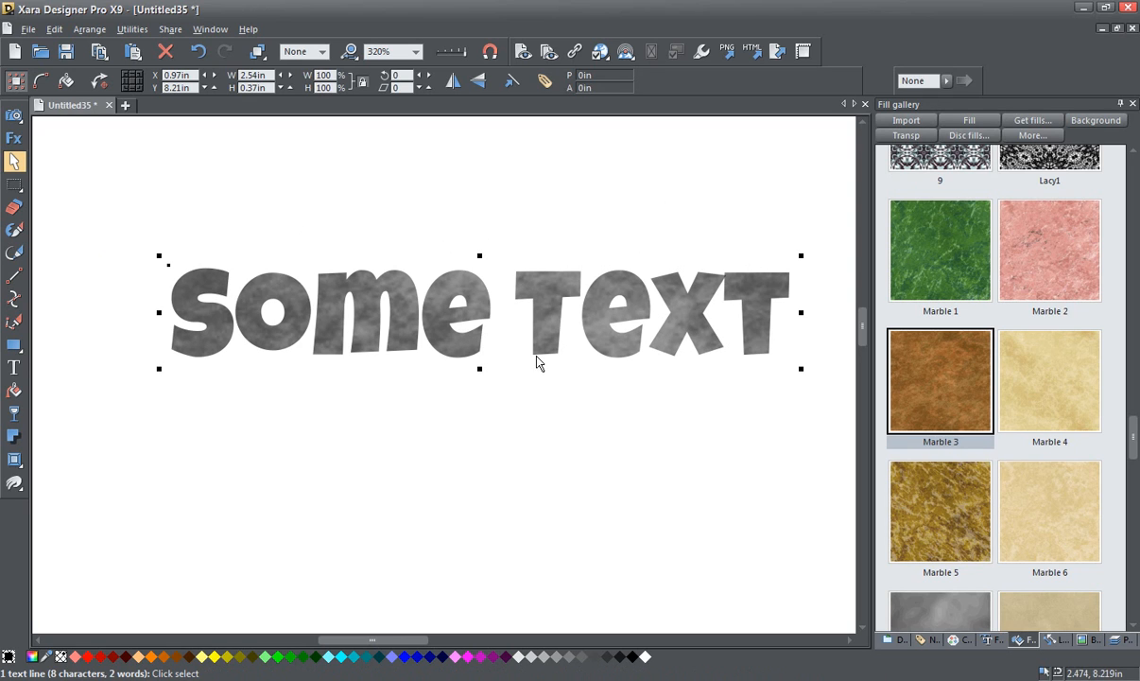
mouse_move(204, 444)
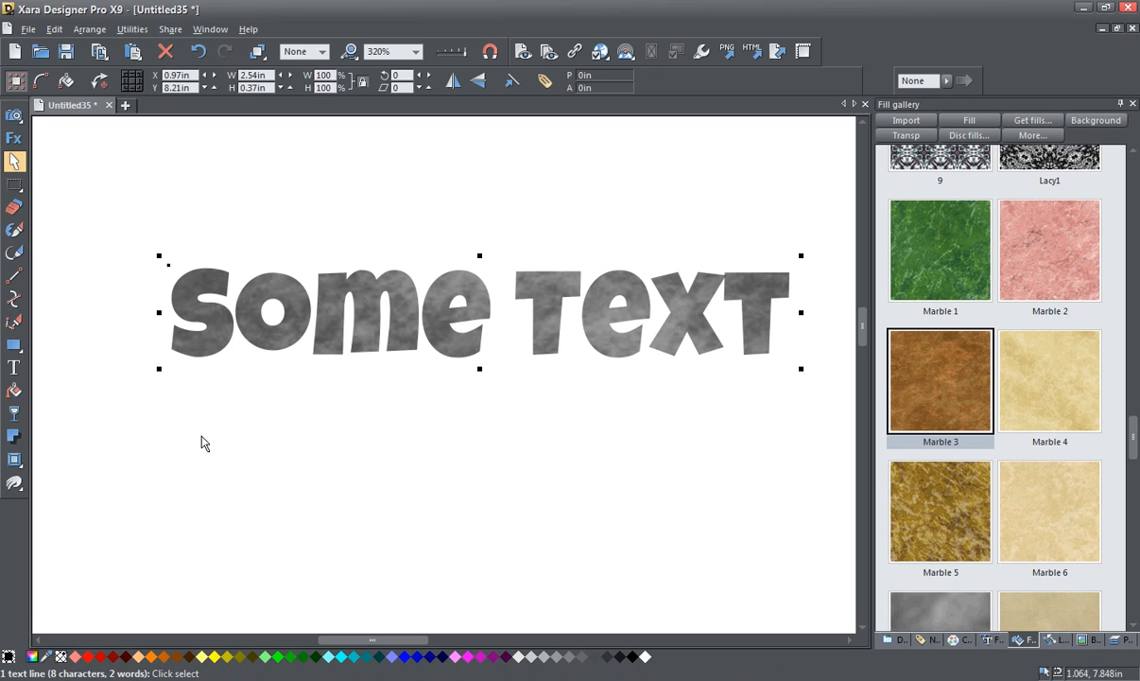
mouse_move(182, 358)
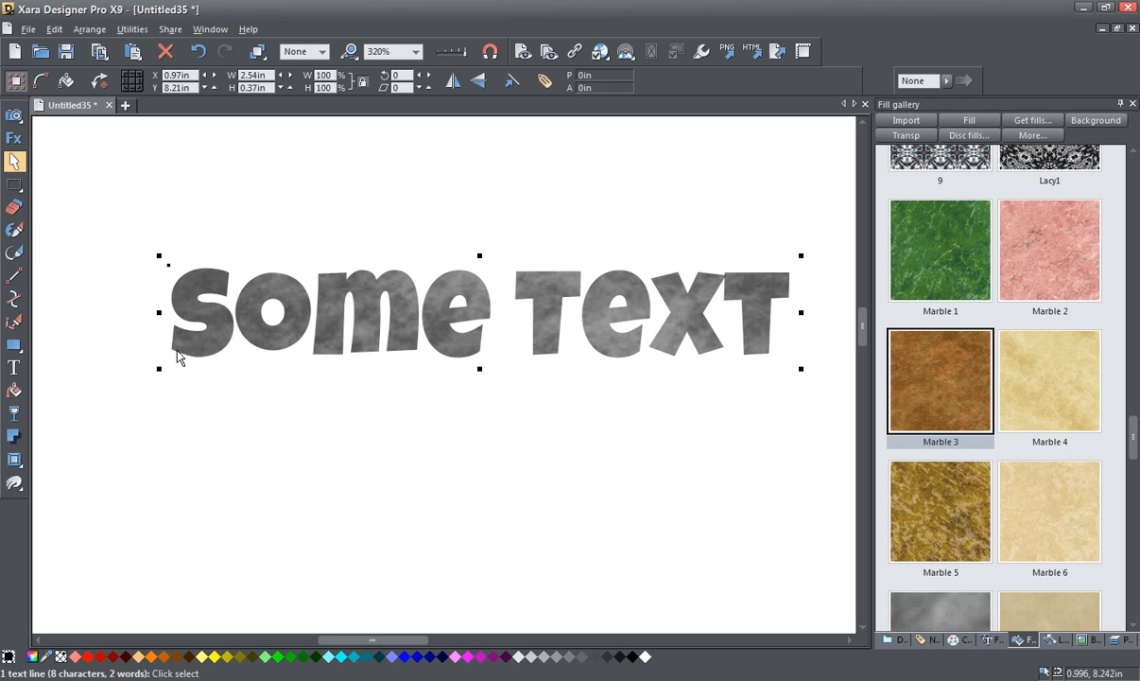
mouse_move(15, 366)
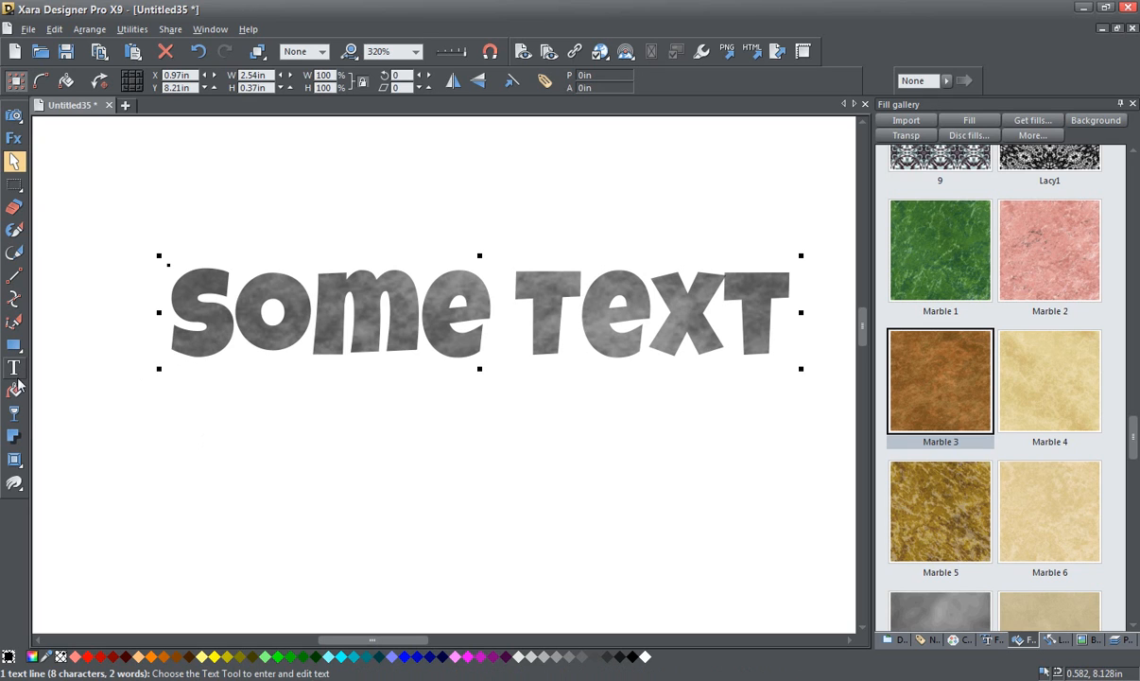
mouse_move(15, 412)
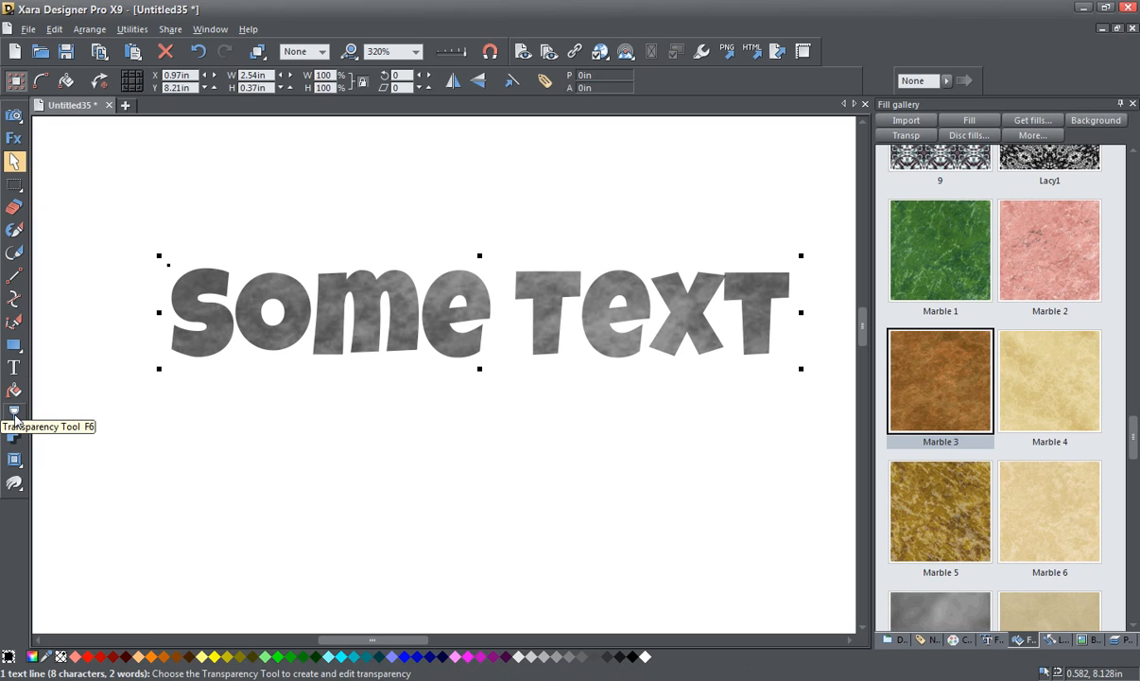
With the Transparency tool, set the marble bitmap transparency to Repeating tile and bring up its fade profile.
click(15, 412)
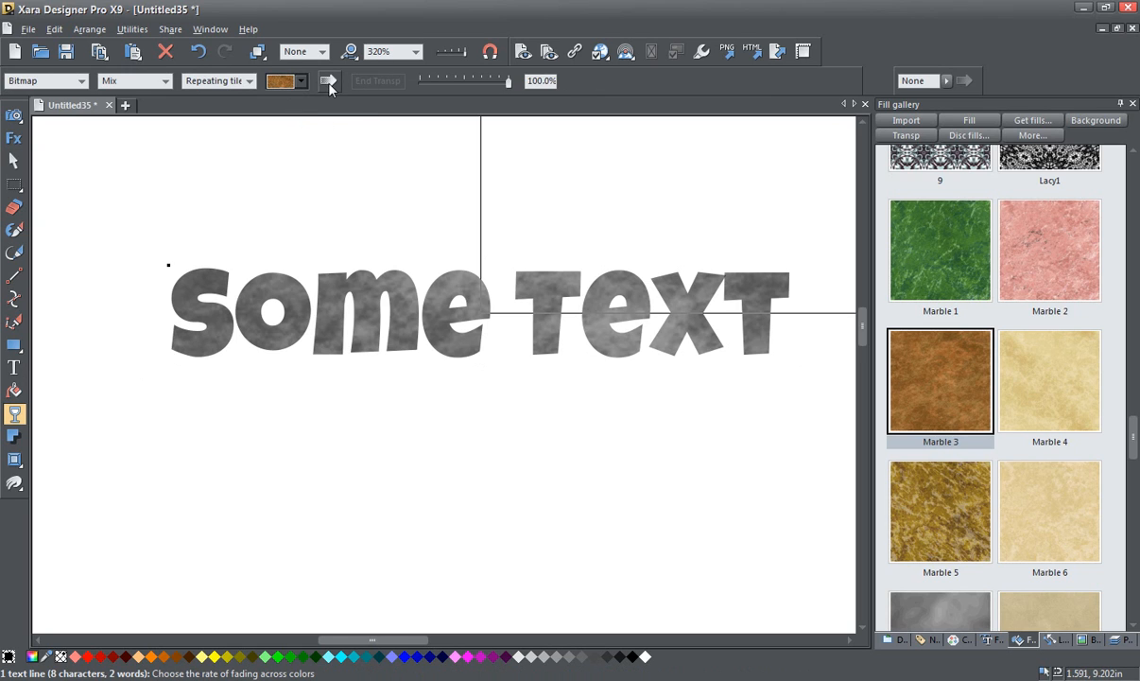
mouse_move(329, 85)
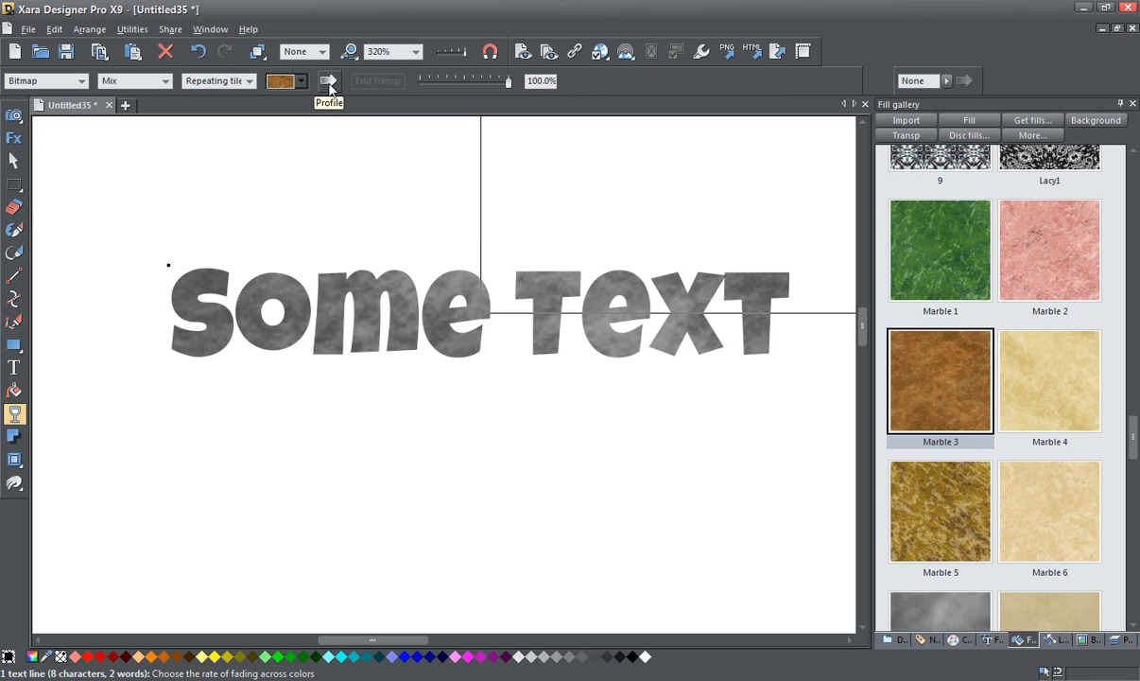
click(329, 84)
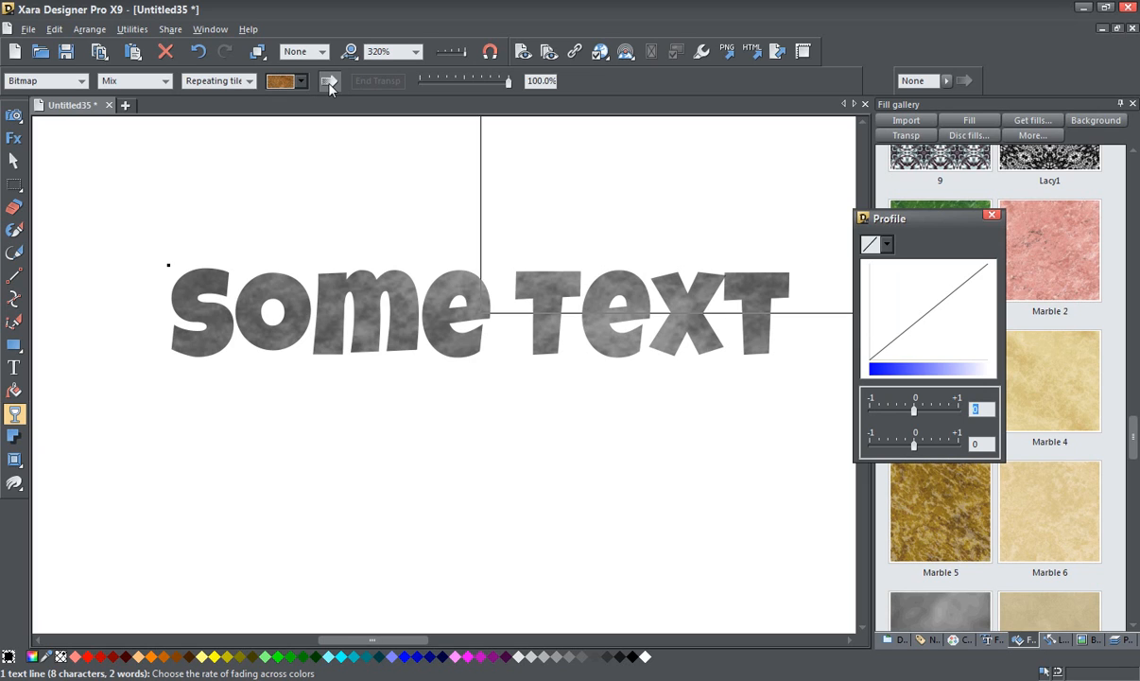
mouse_move(227, 121)
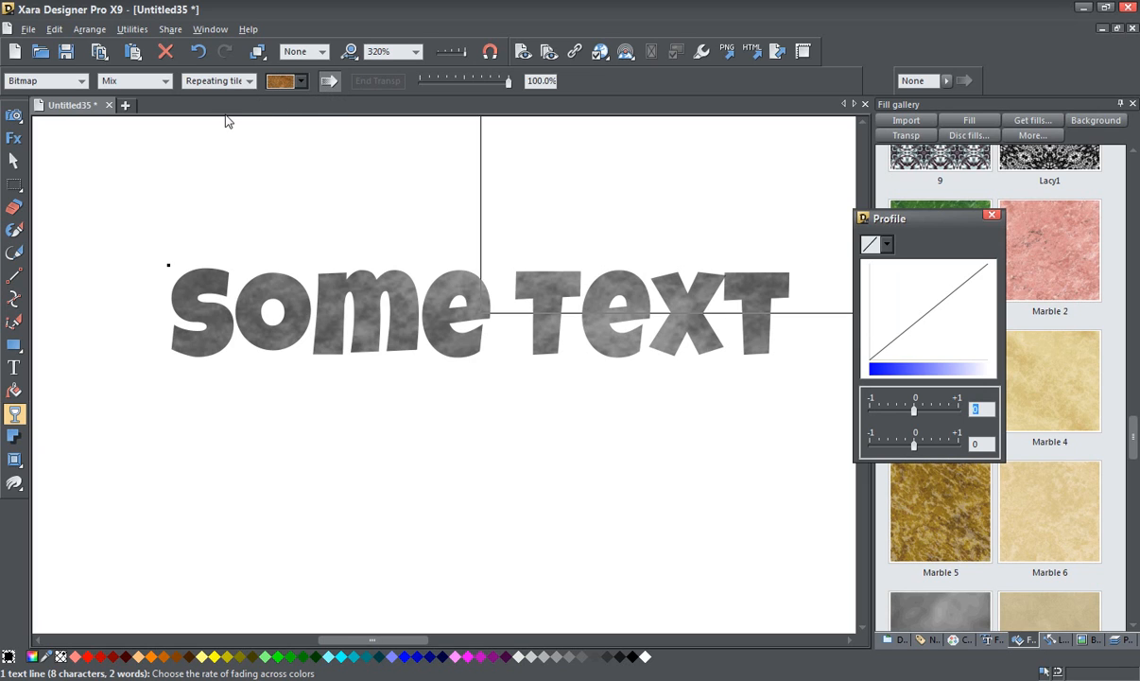
mouse_move(218, 79)
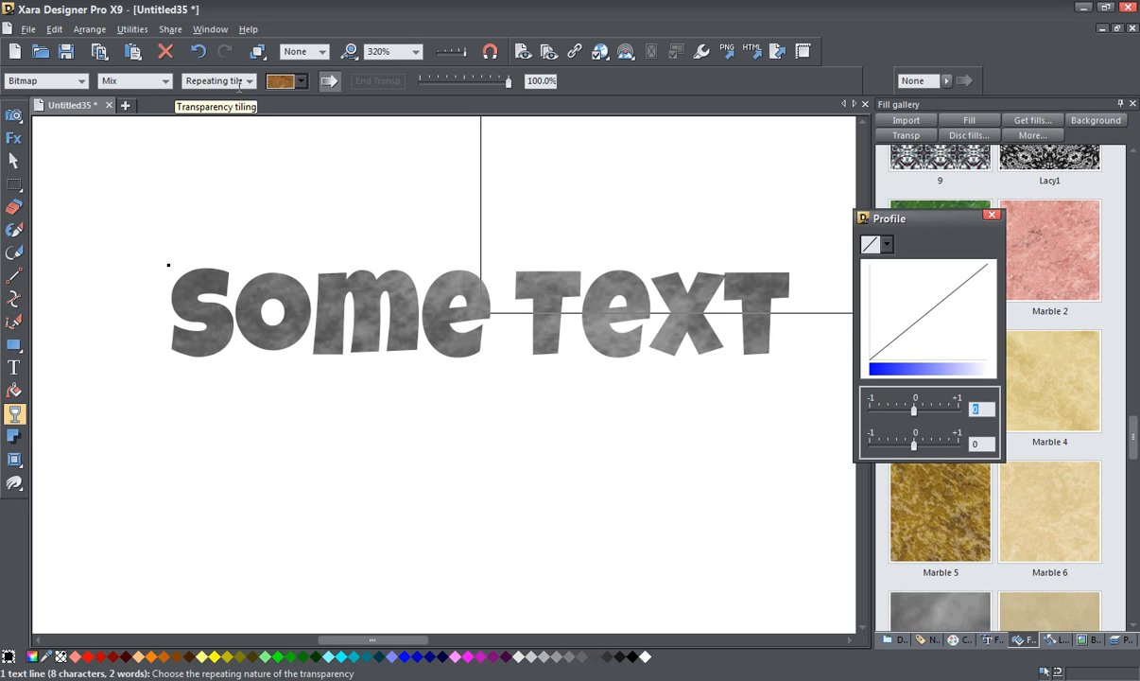
click(250, 80)
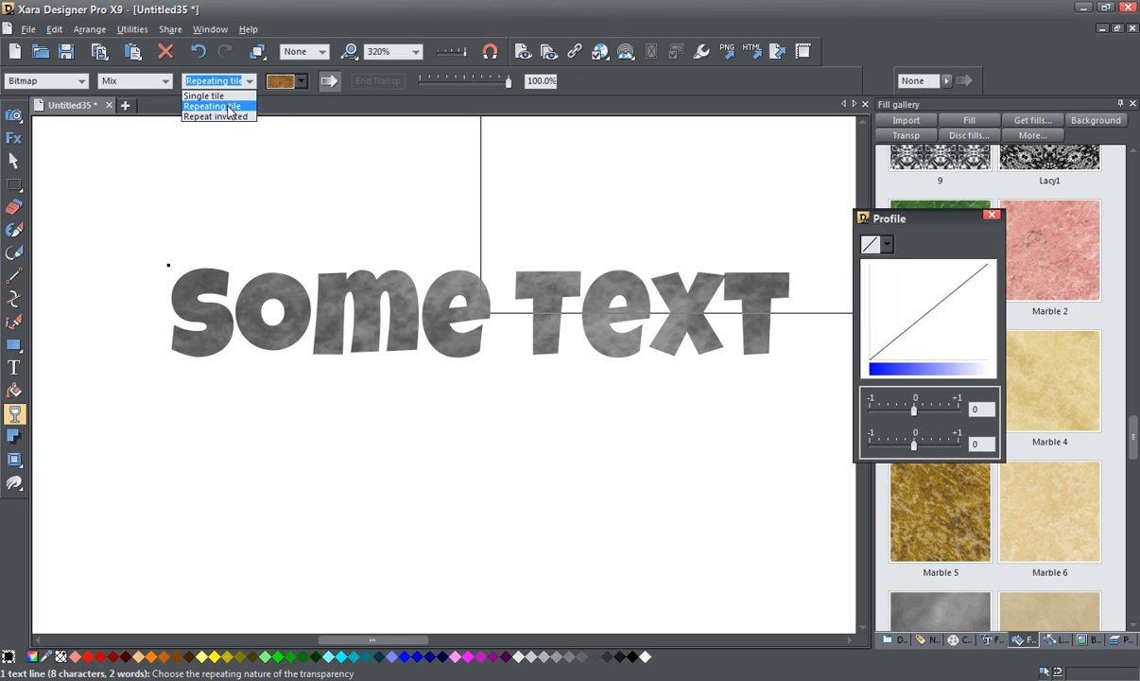
click(212, 106)
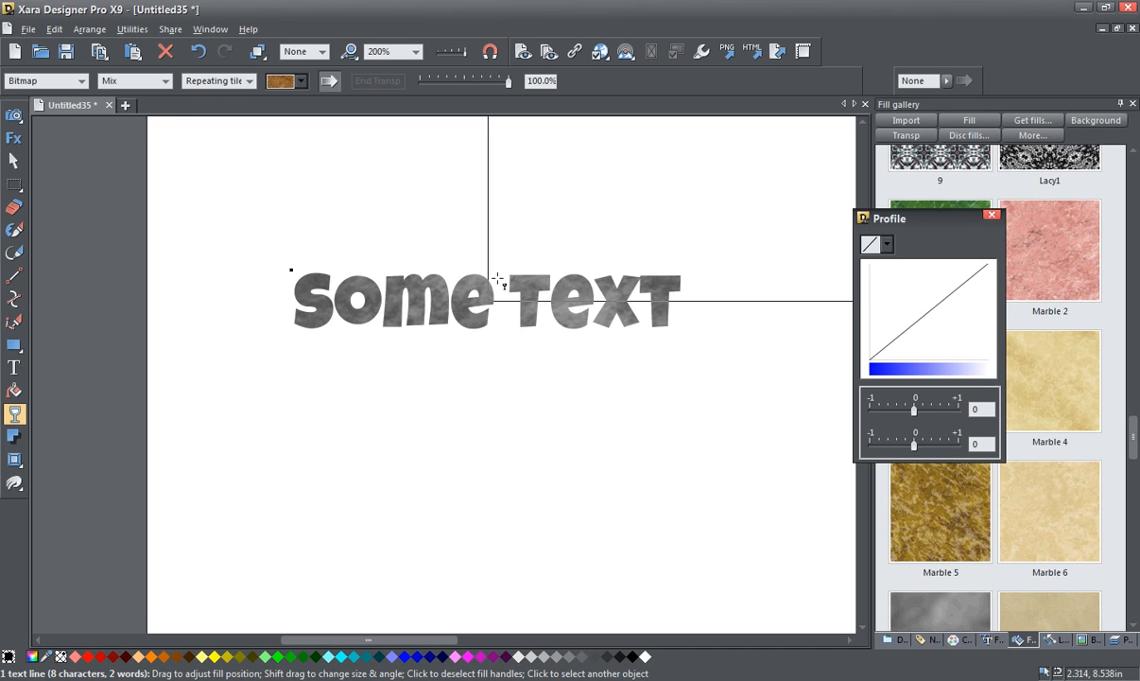
mouse_move(588, 318)
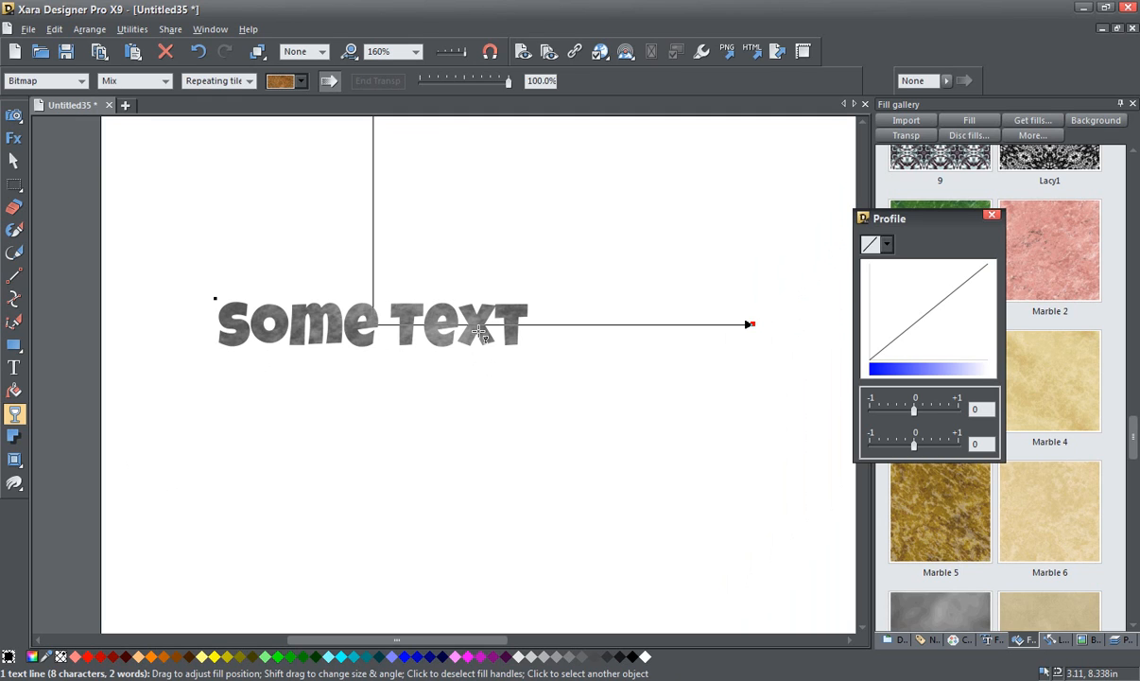
mouse_move(492, 340)
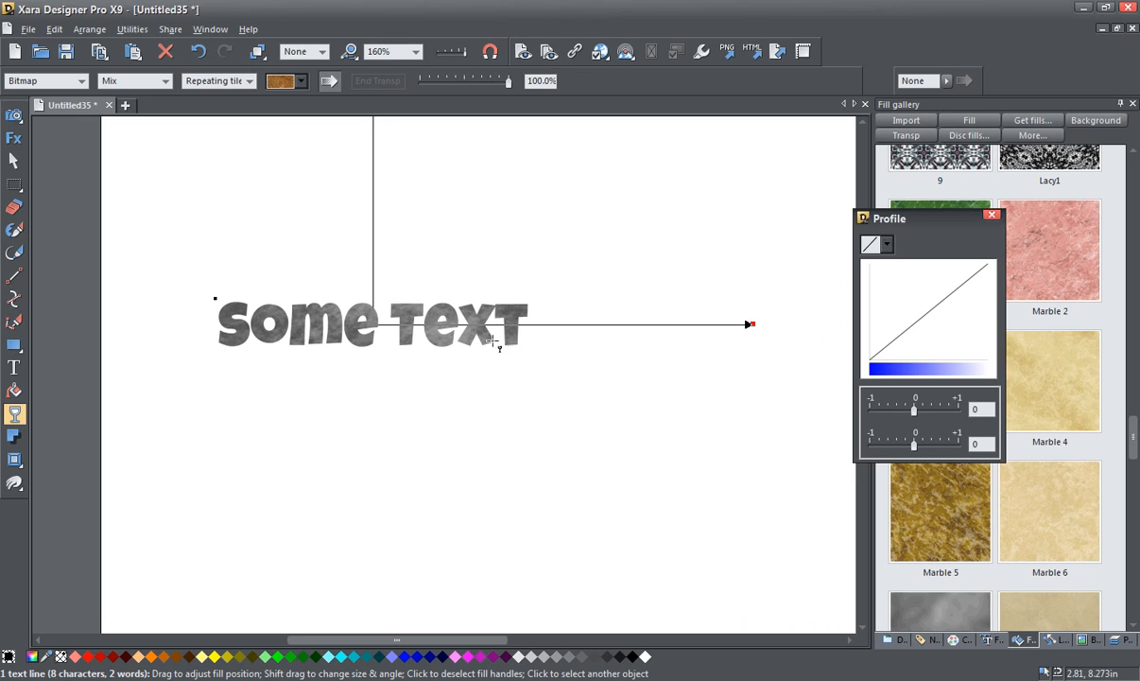
mouse_move(635, 395)
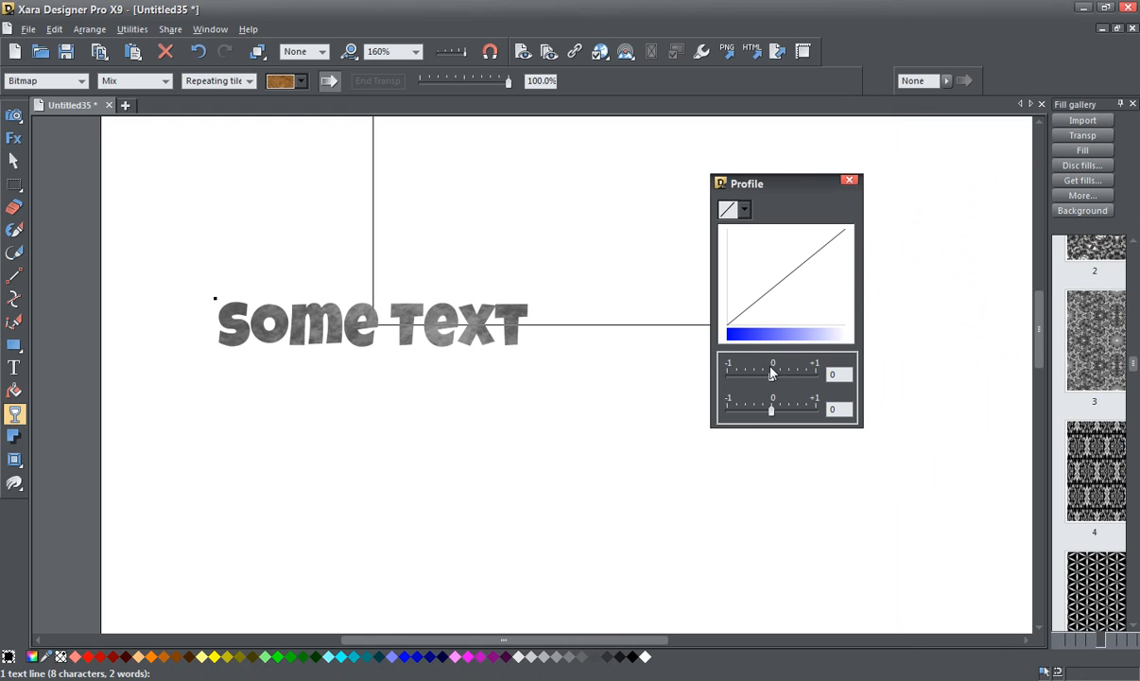
mouse_move(790, 378)
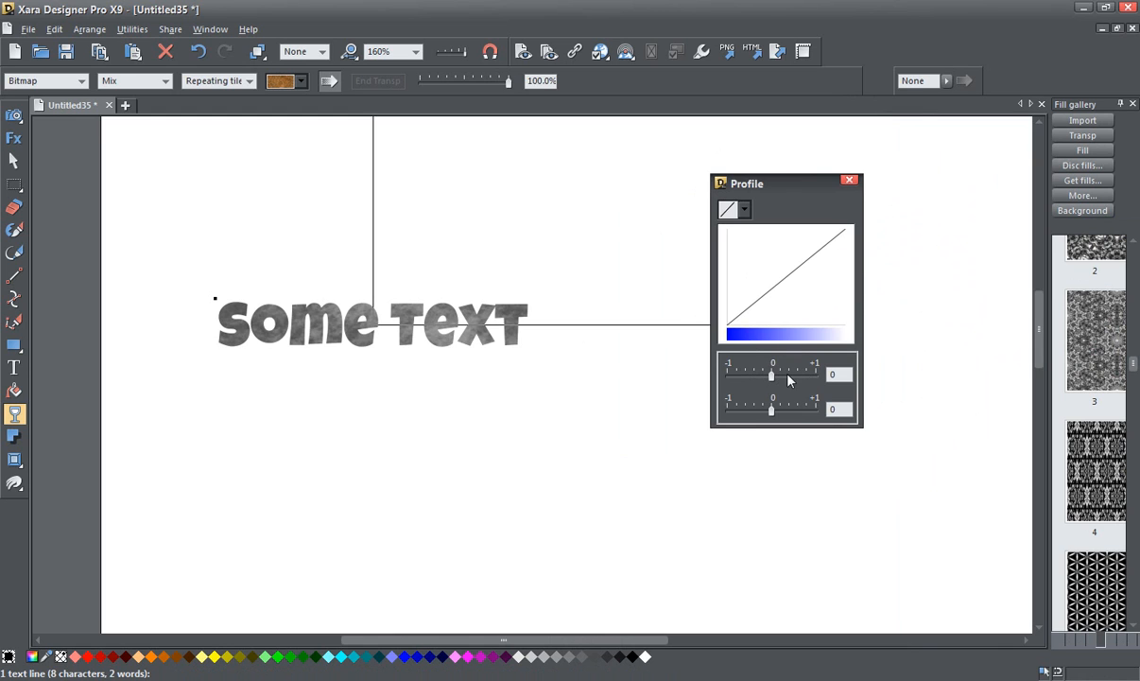
Experiment with the Profile bias slider, settling on a moderate positive value.
drag(772, 375, 811, 374)
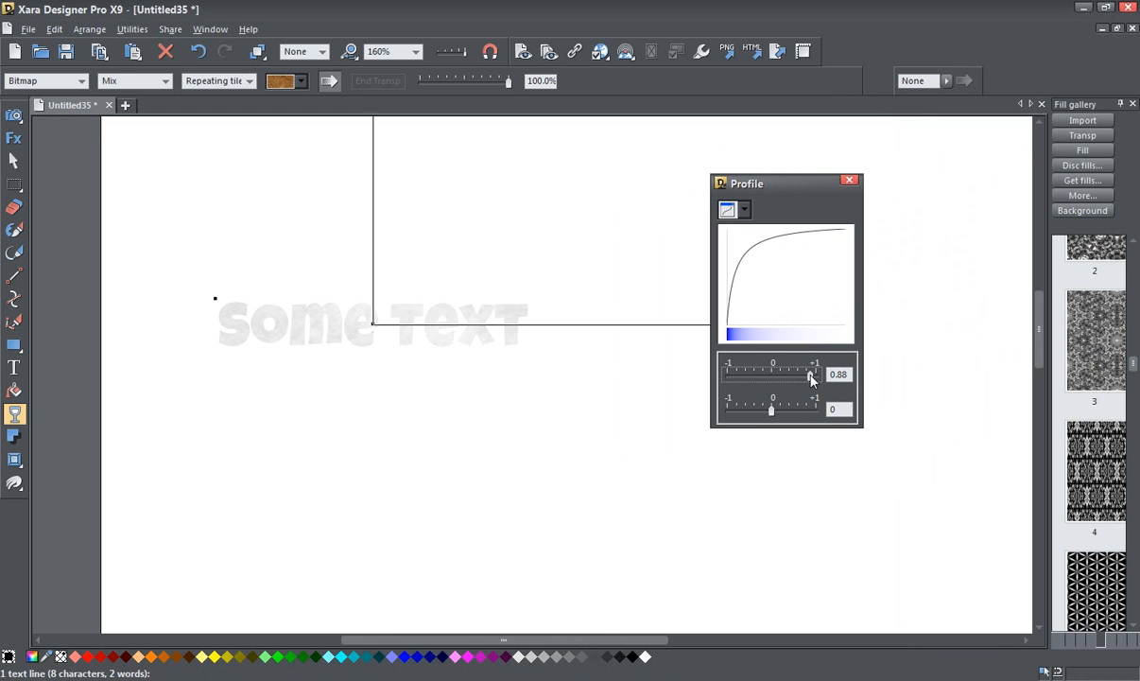
drag(809, 374, 748, 374)
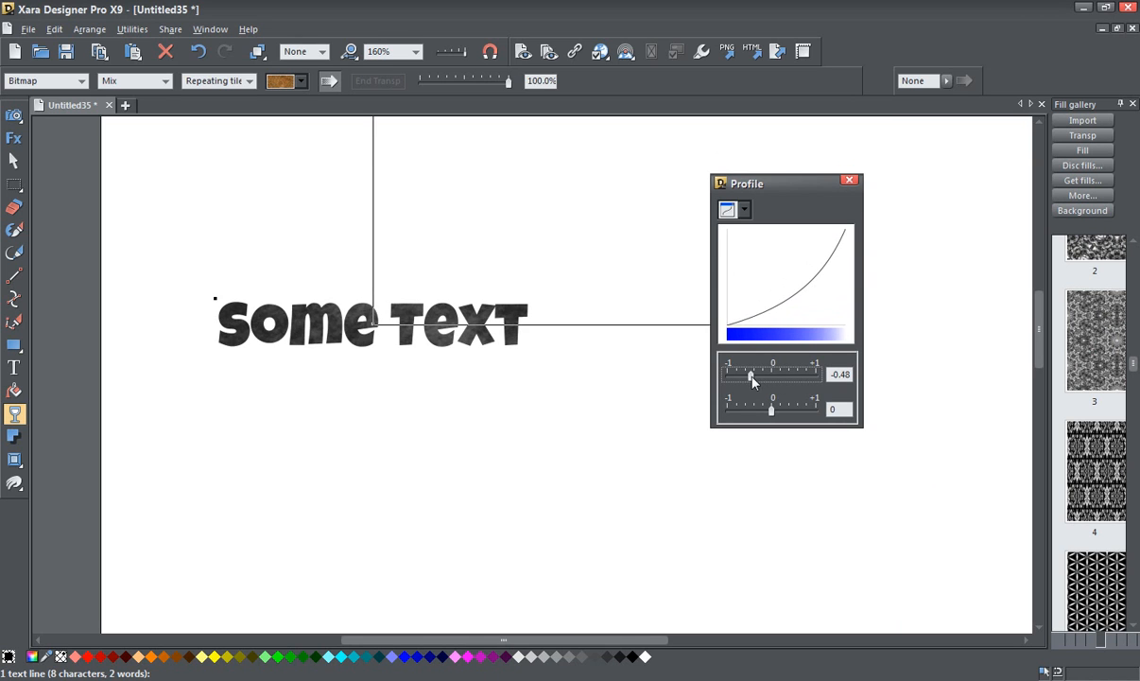
drag(753, 375, 783, 374)
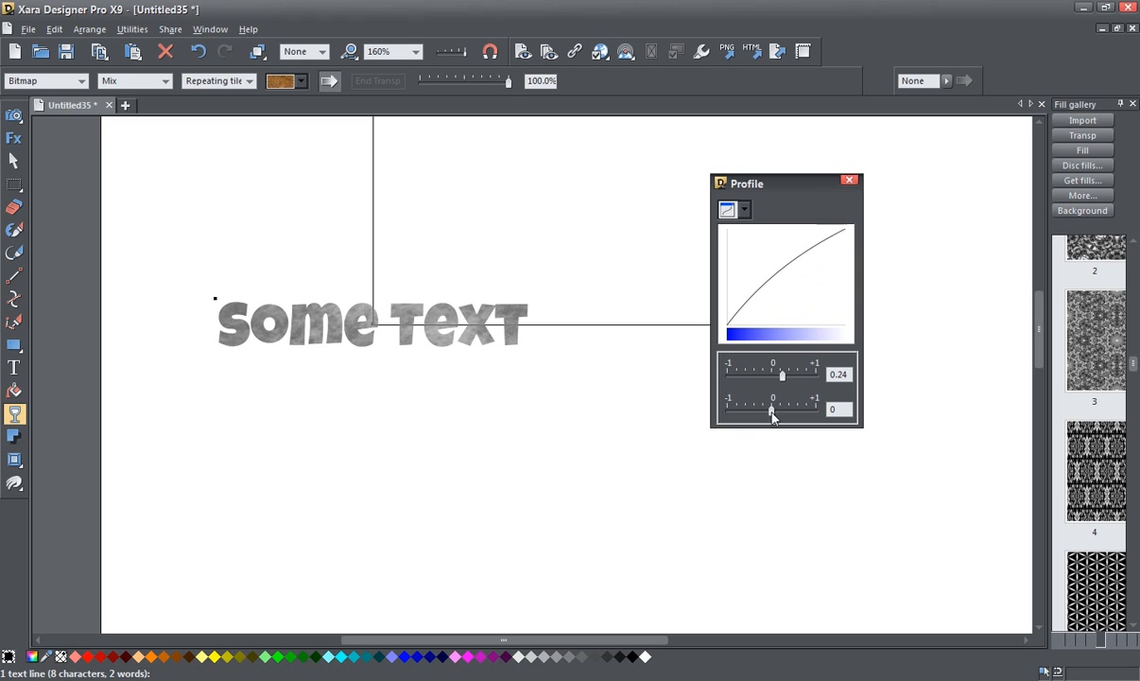
Push the gain to -1 for a hard cutoff and set bias about -0.06 for solid black distressed letters.
drag(772, 409, 756, 408)
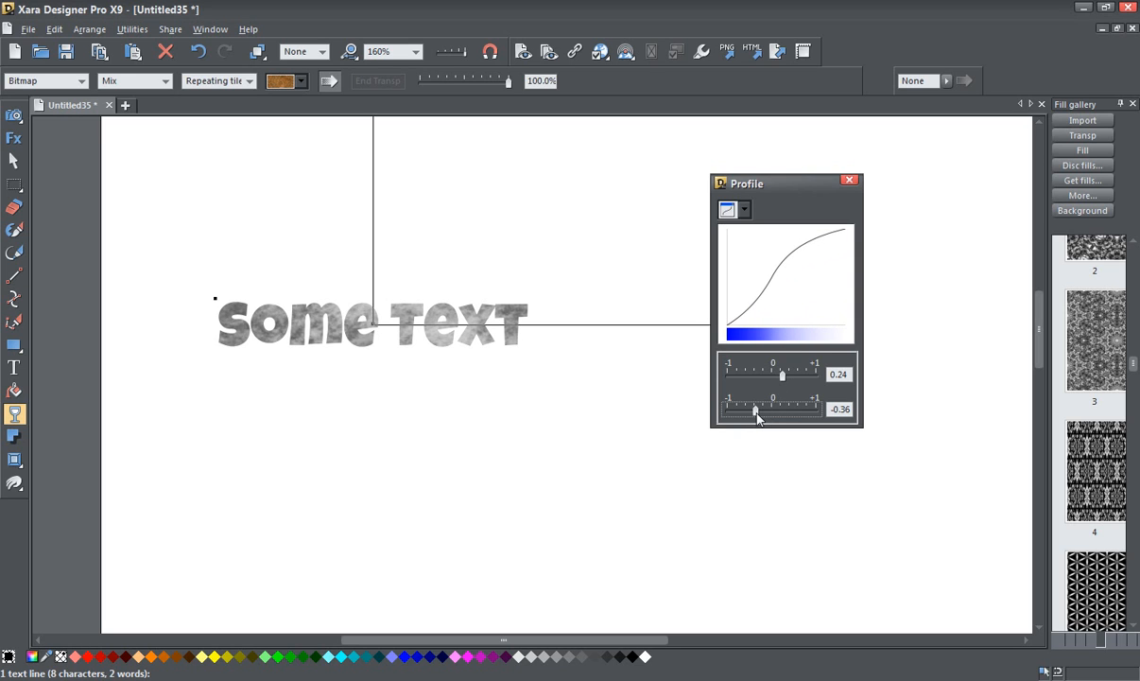
drag(757, 408, 741, 408)
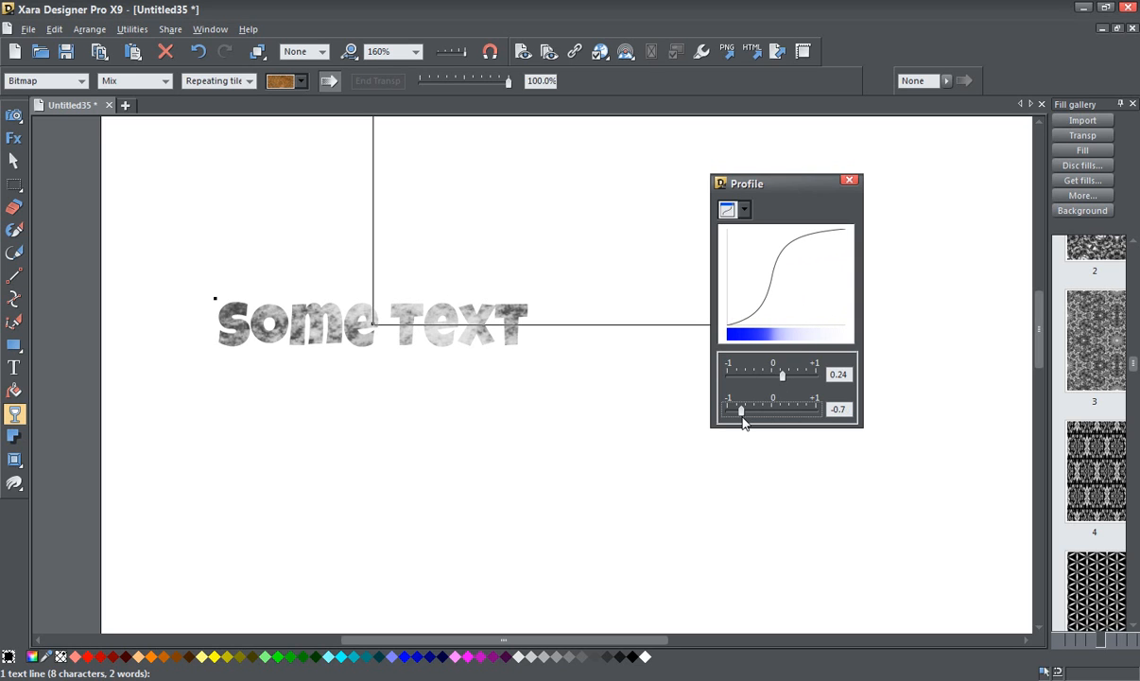
drag(741, 409, 726, 409)
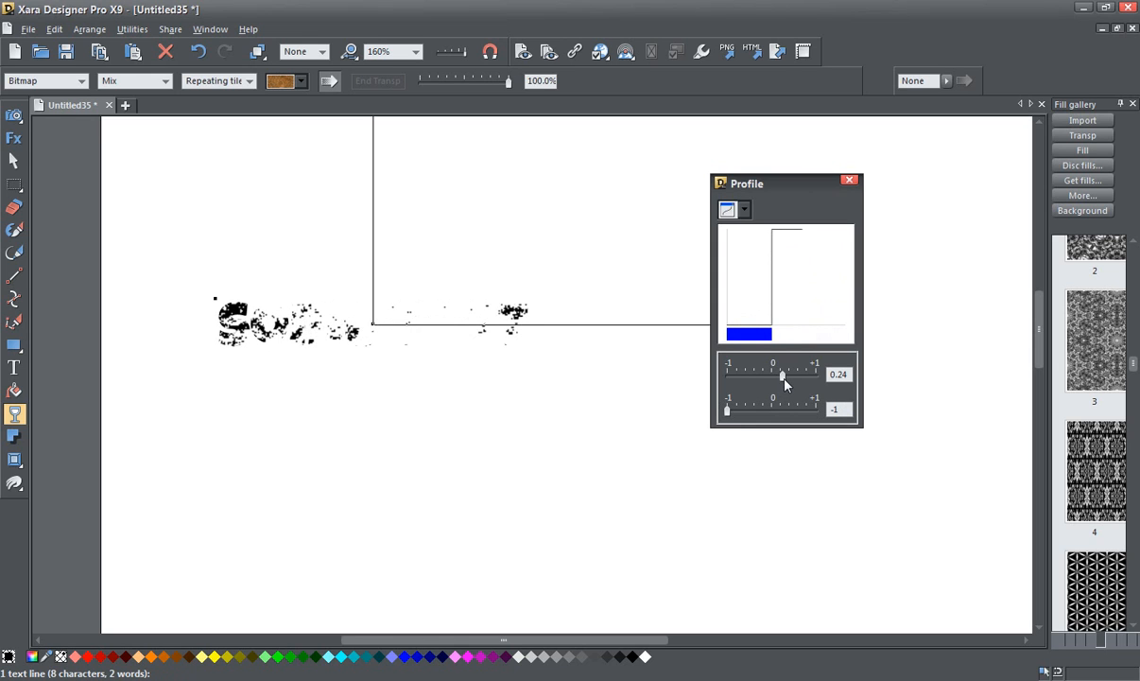
drag(785, 374, 772, 374)
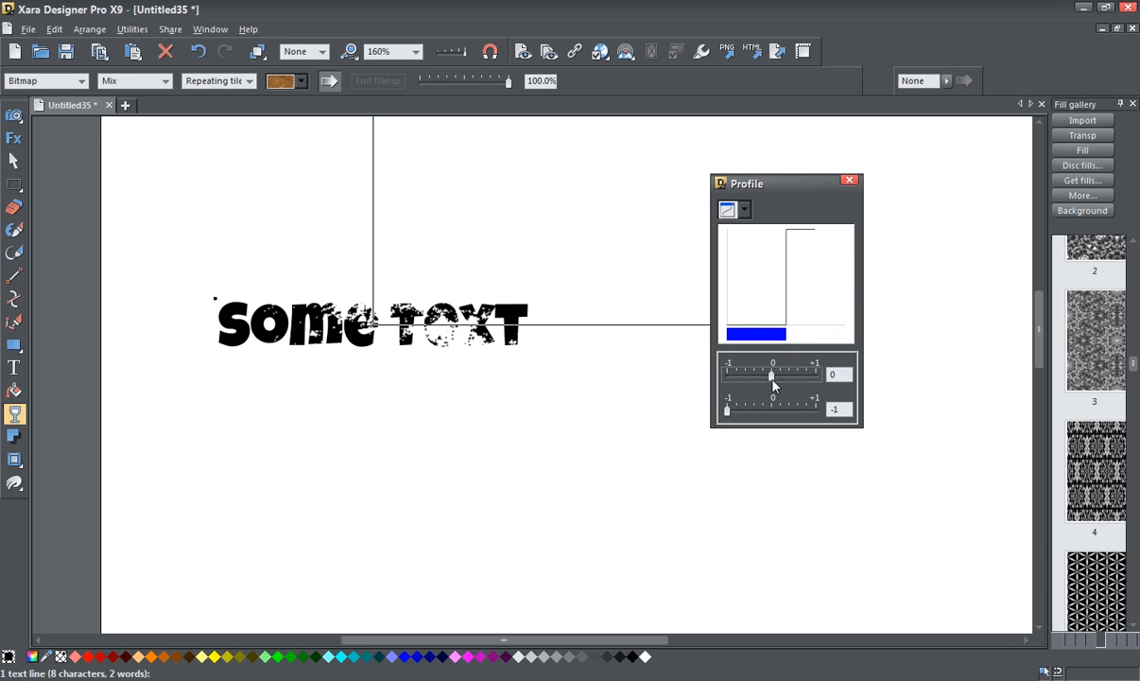
drag(772, 375, 767, 374)
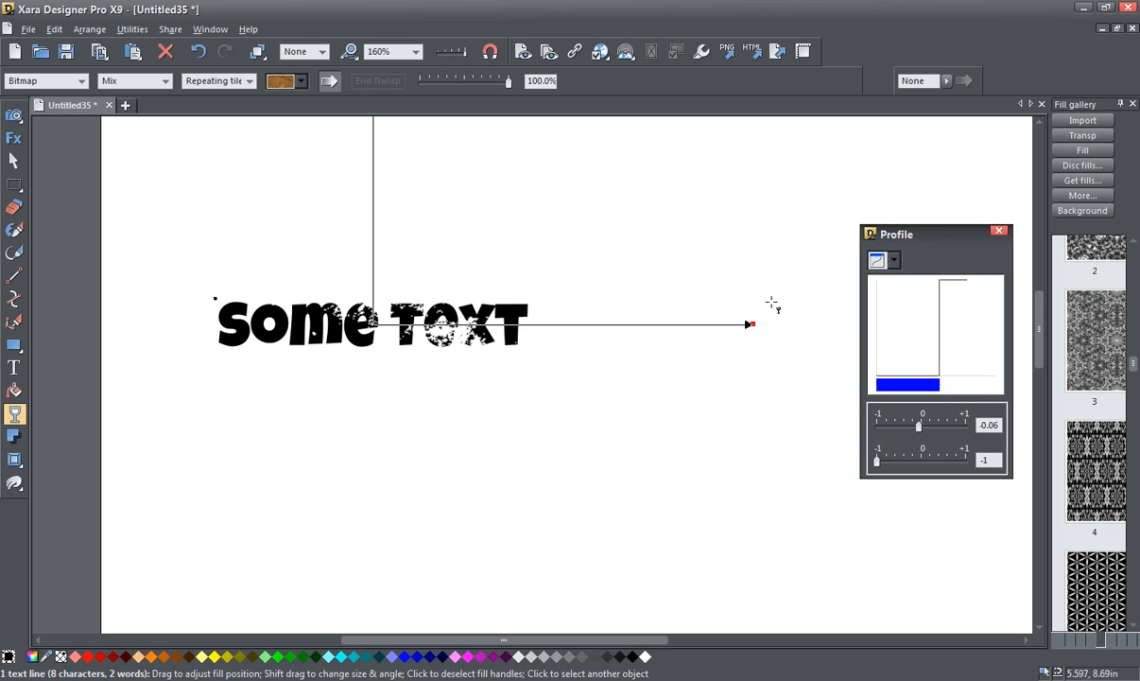
mouse_move(752, 325)
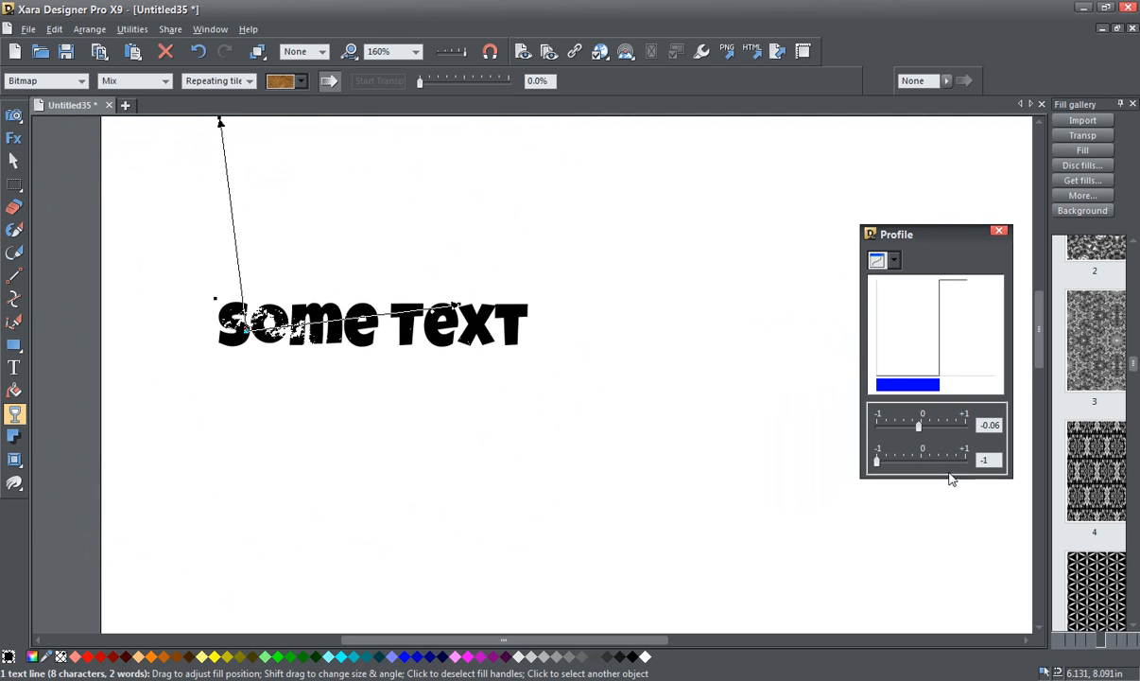
Drag the transparency fill handles to reorient and shrink the marble pattern across the text.
drag(919, 423, 925, 423)
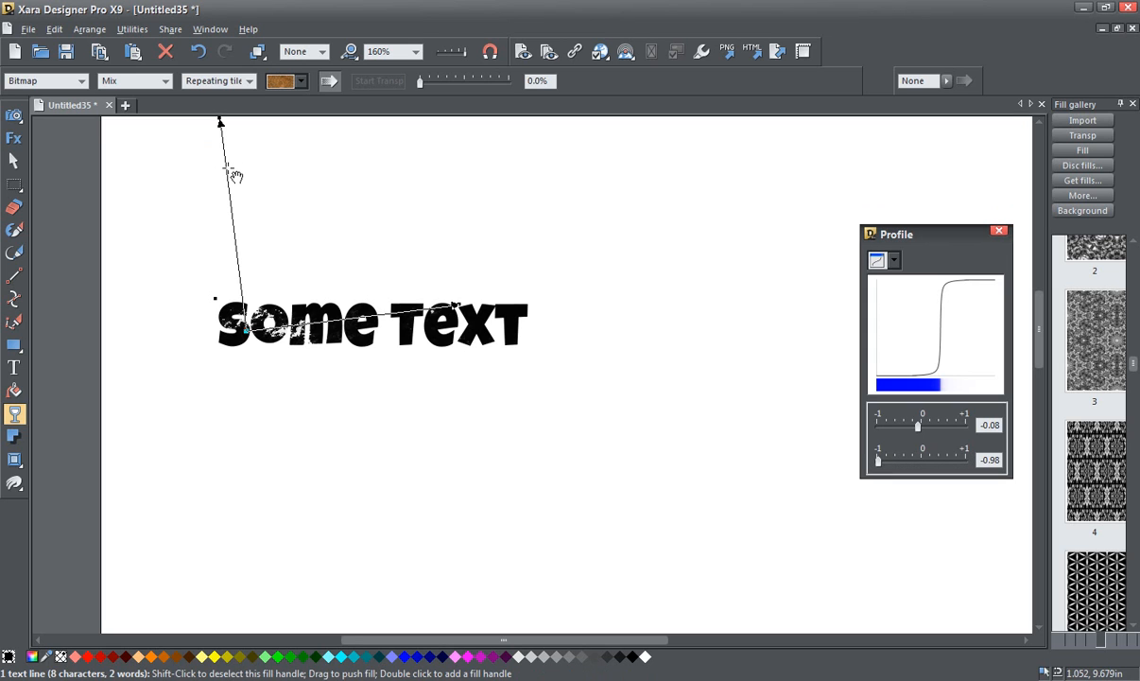
mouse_move(234, 204)
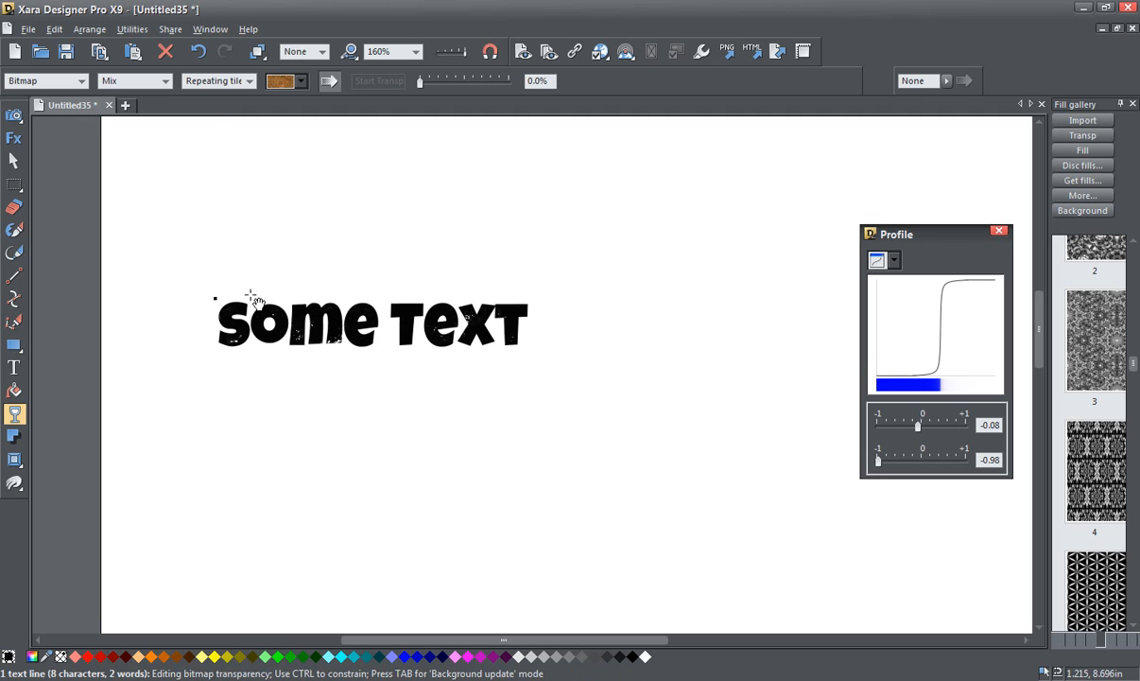
mouse_move(352, 391)
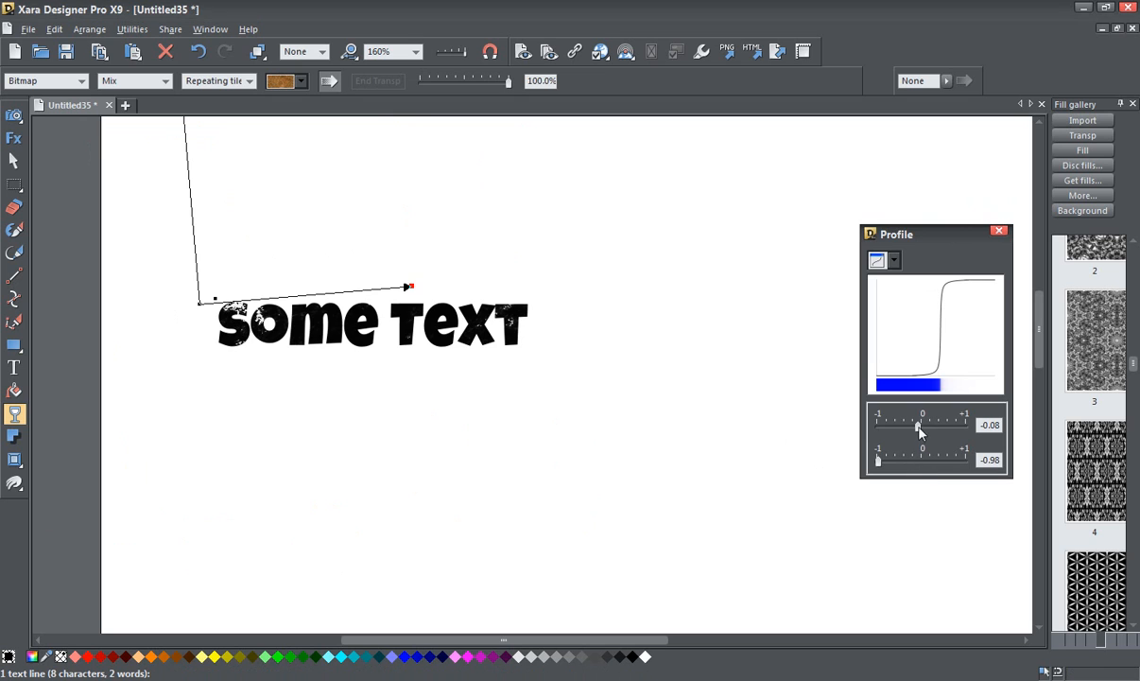
drag(917, 423, 924, 423)
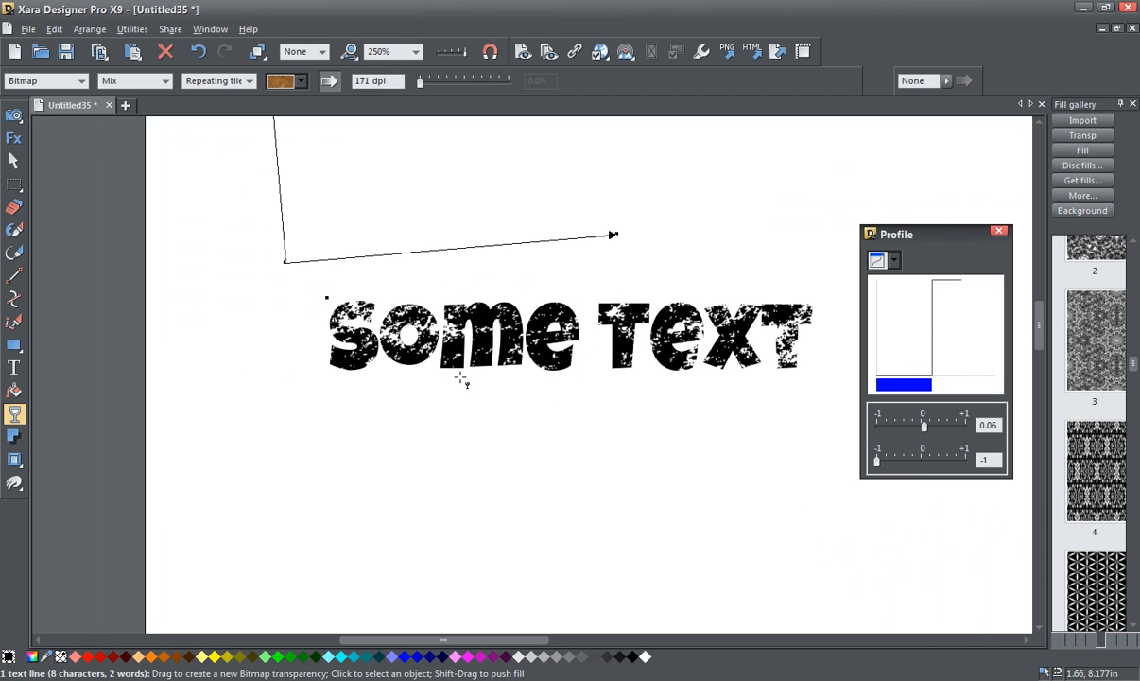
mouse_move(896, 589)
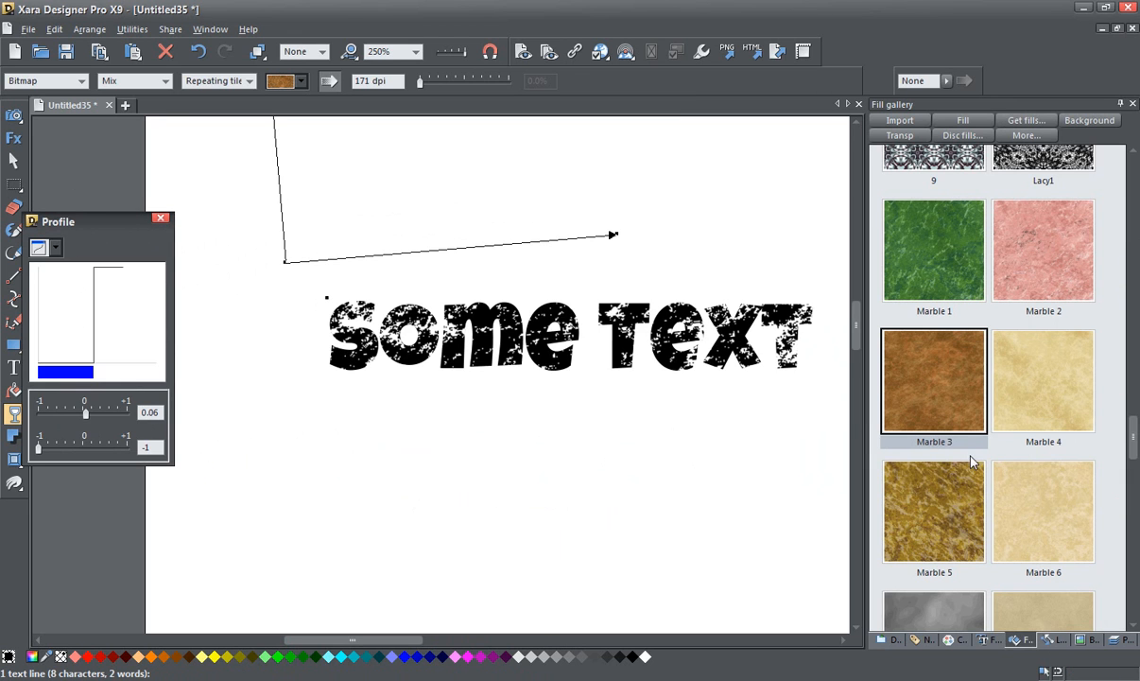
mouse_move(974, 444)
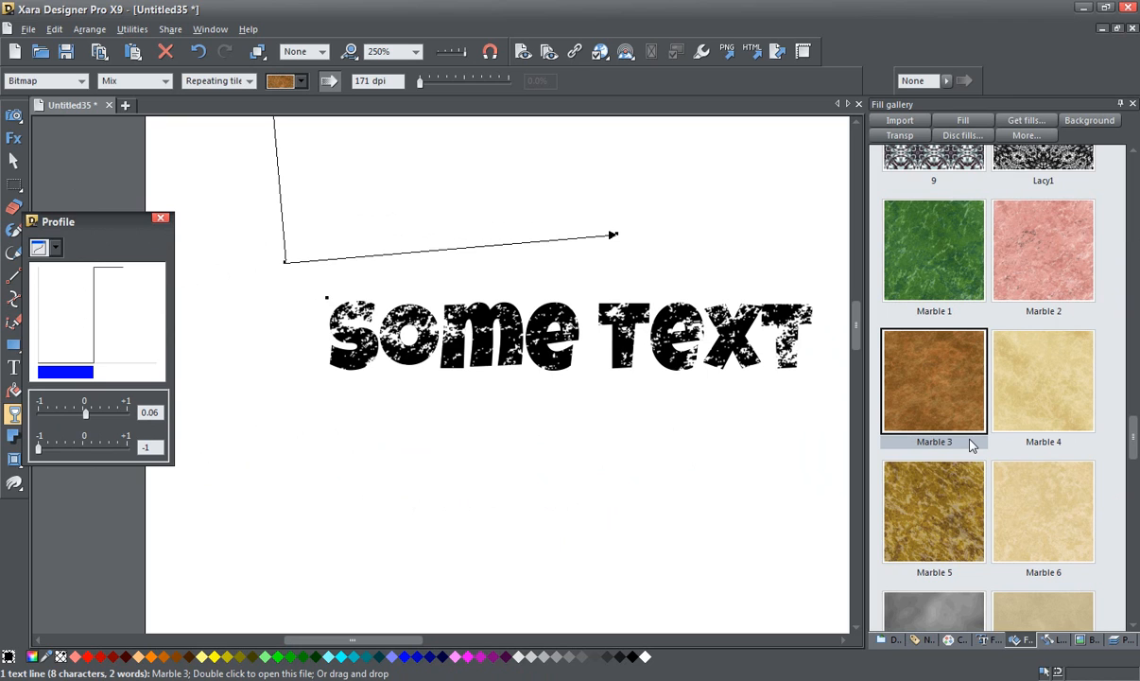
mouse_move(982, 369)
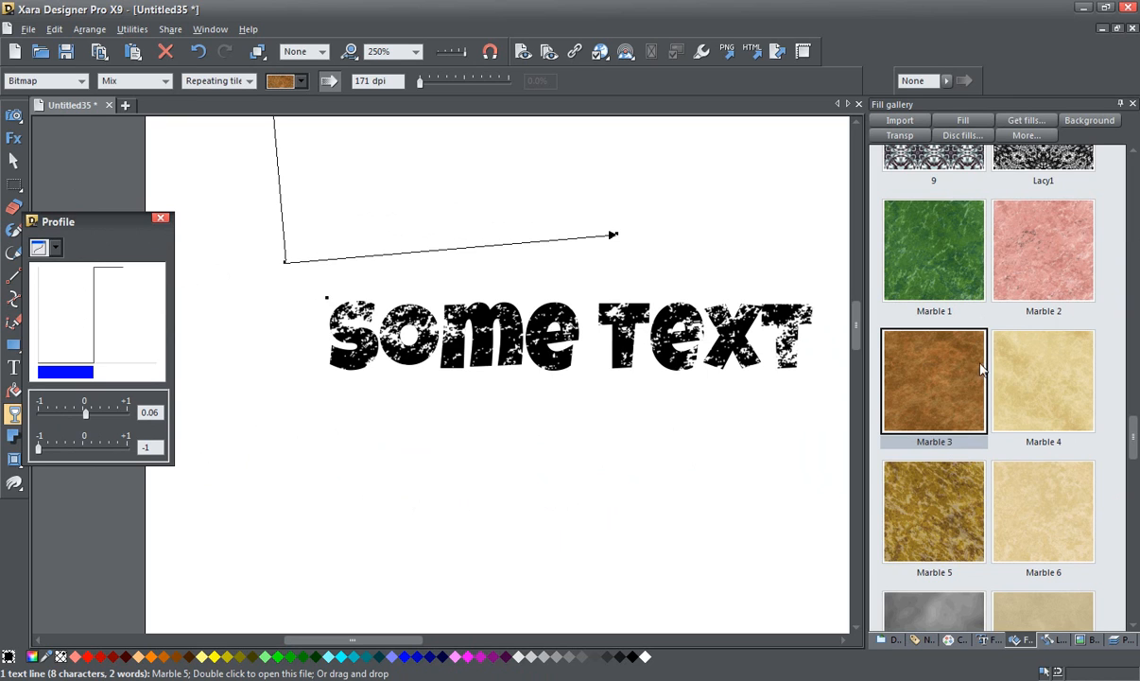
Pick another marble bitmap, stretch it to the text's end, lower bias to -0.06 and close Profile.
click(934, 249)
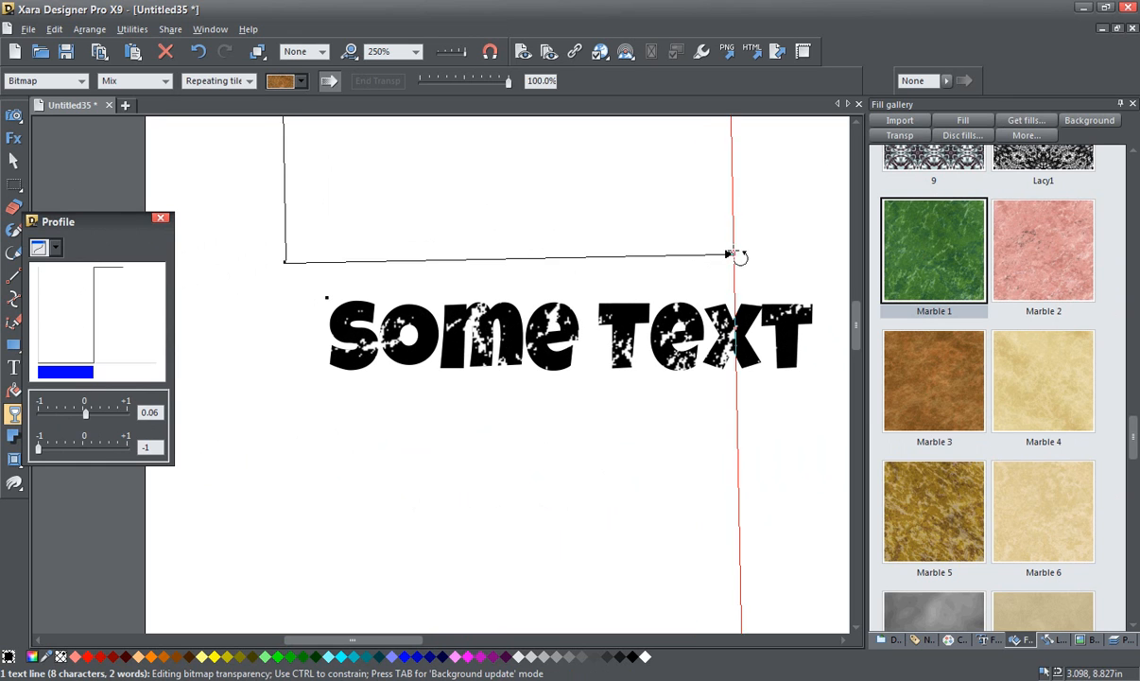
drag(741, 257, 730, 244)
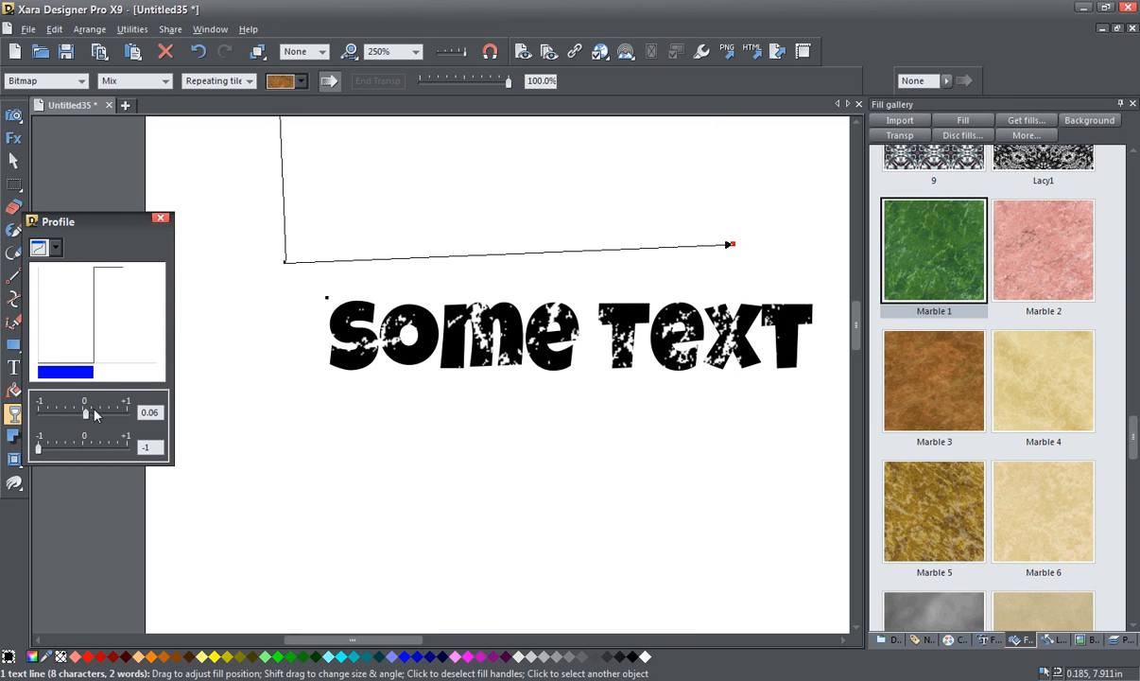
drag(87, 412, 95, 412)
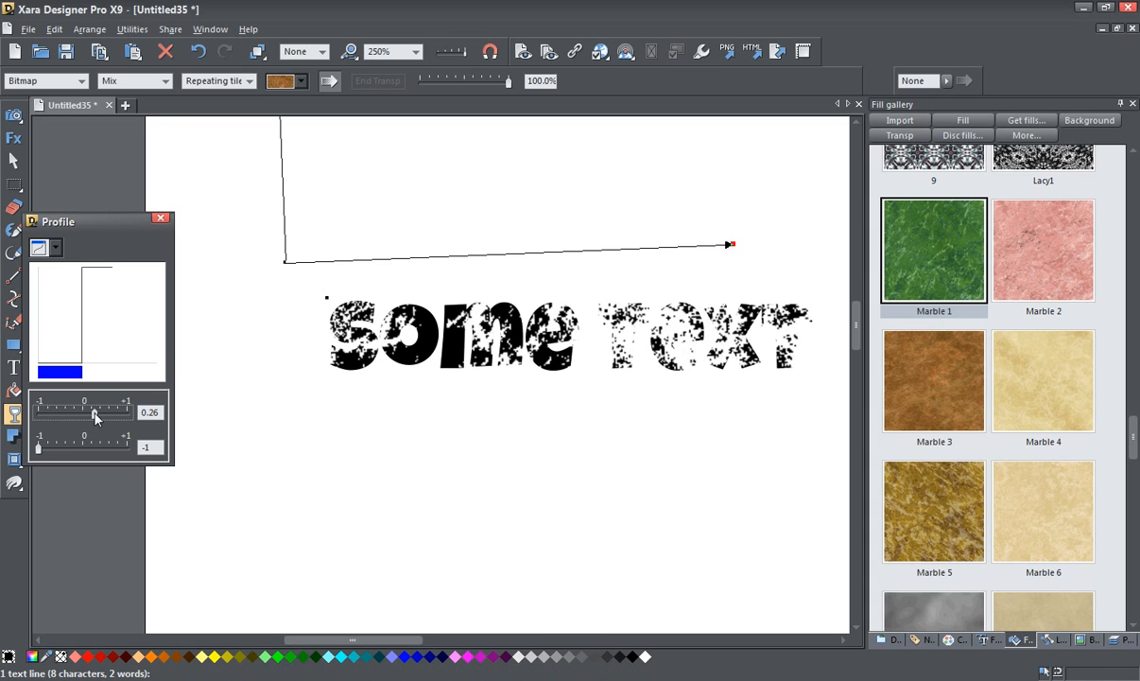
drag(95, 412, 90, 412)
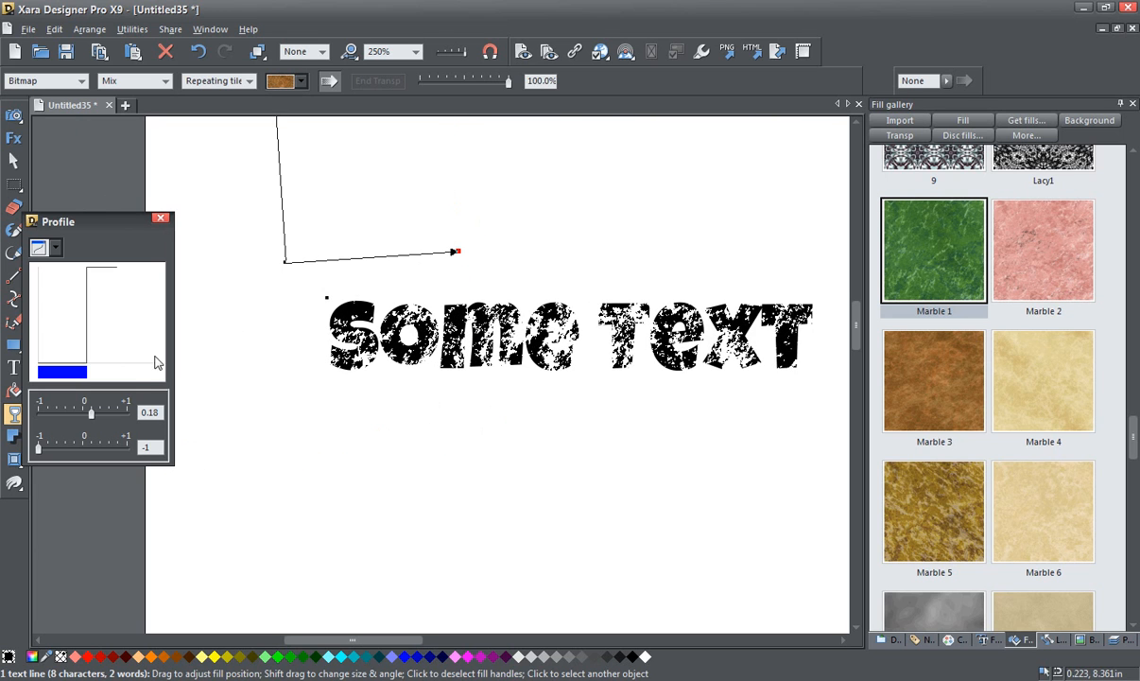
drag(91, 413, 82, 412)
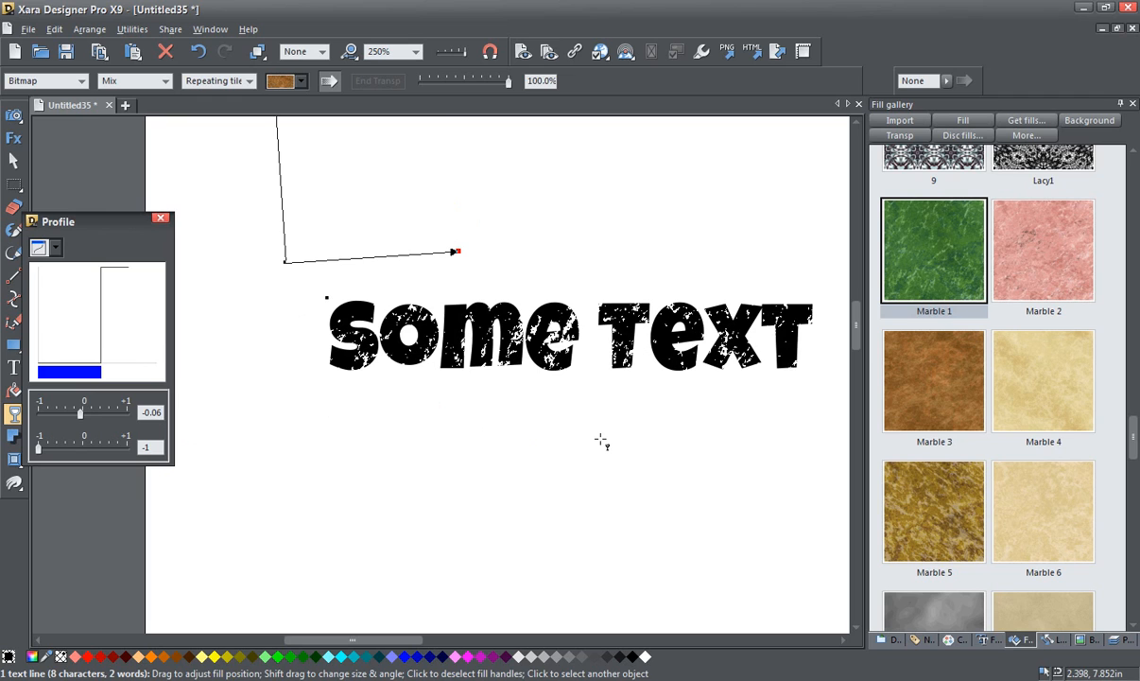
mouse_move(847, 499)
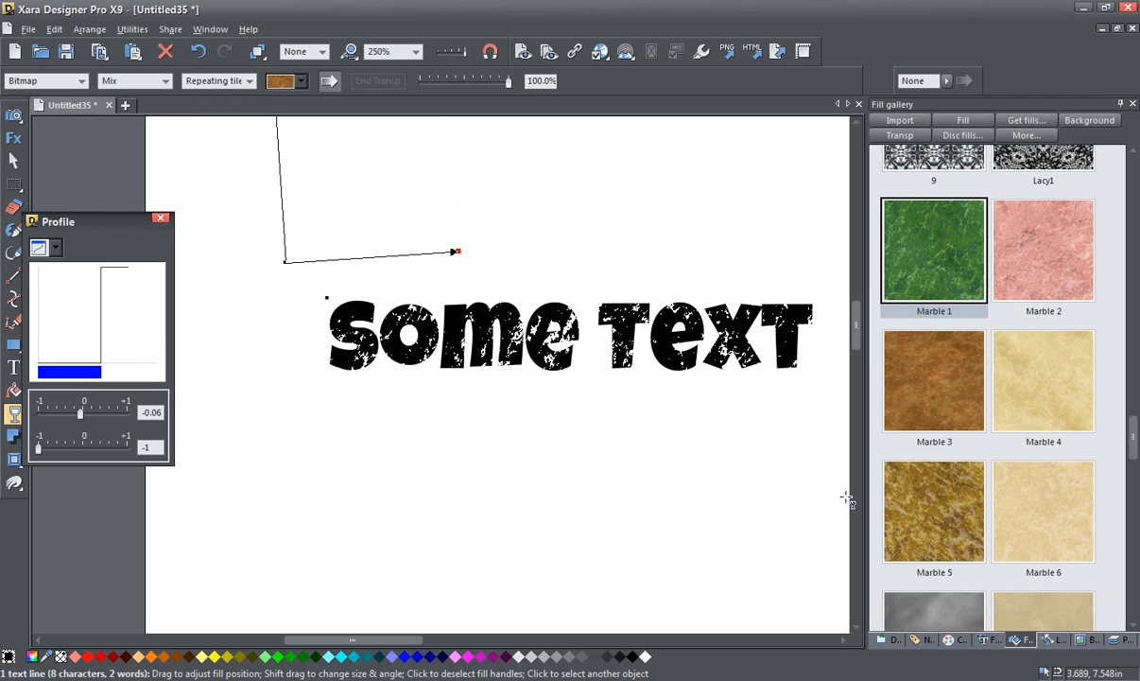
mouse_move(469, 386)
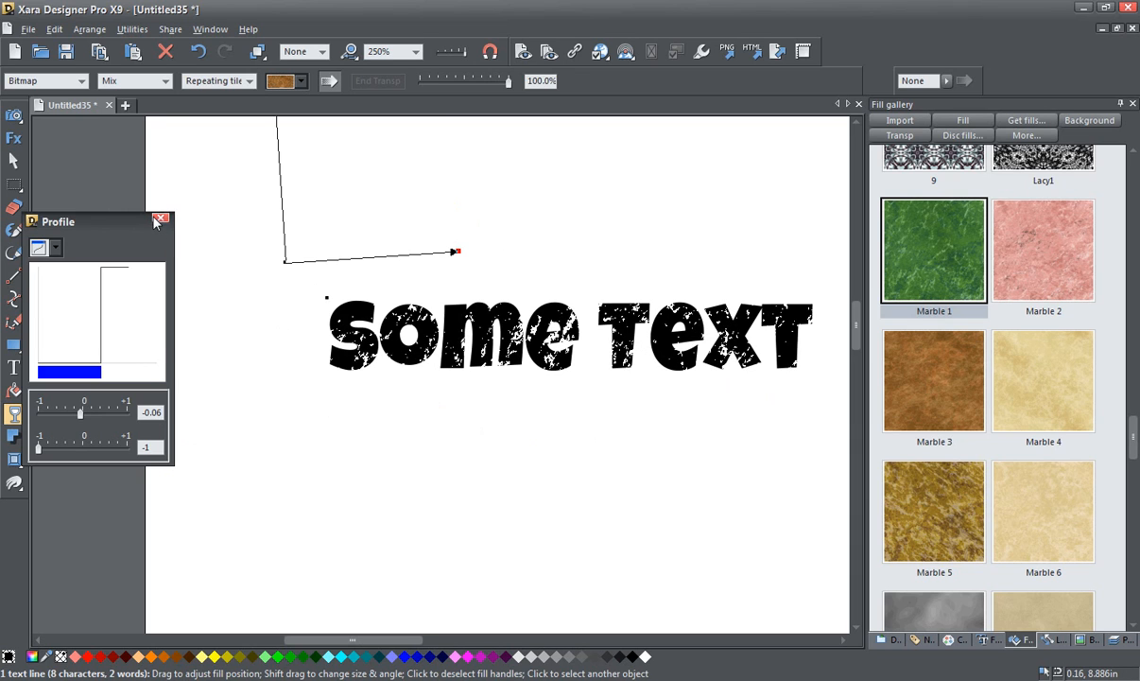
click(161, 219)
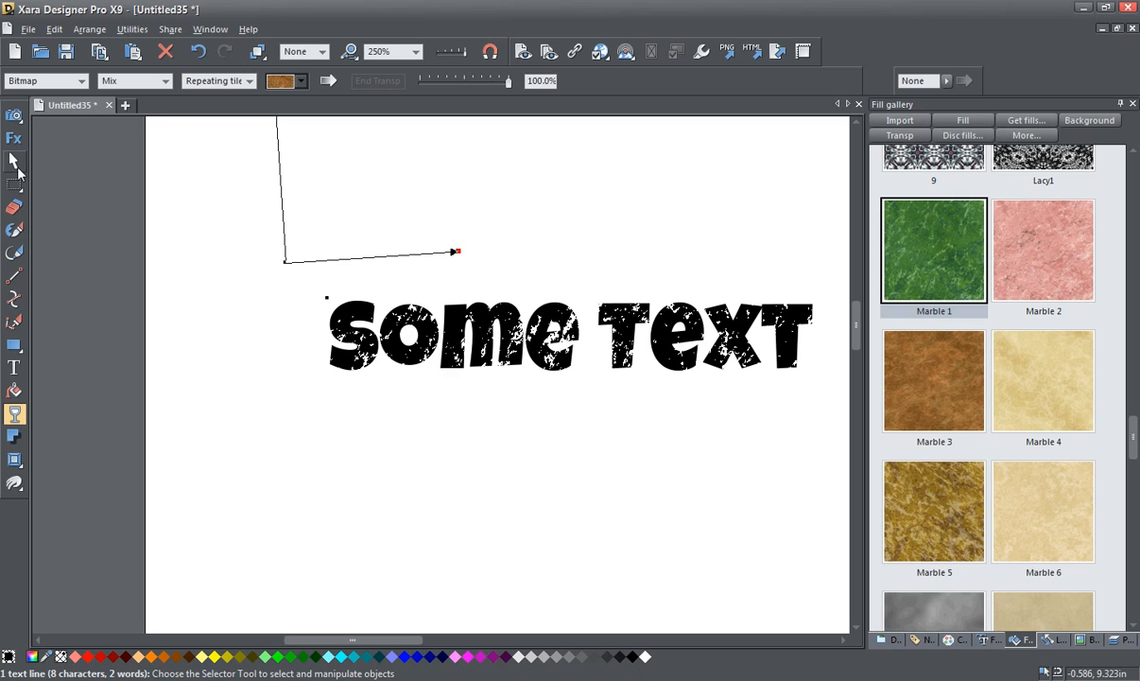
mouse_move(15, 367)
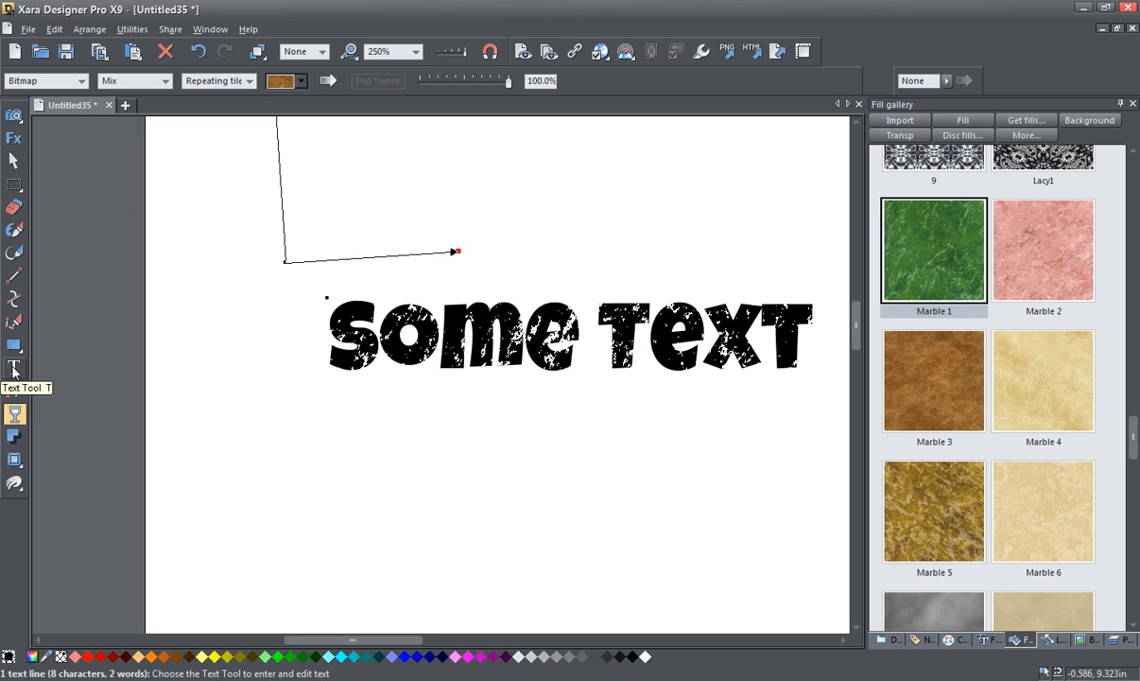
Retype the headline with the Text tool to read 'DISTRESSED TEXT'.
click(15, 367)
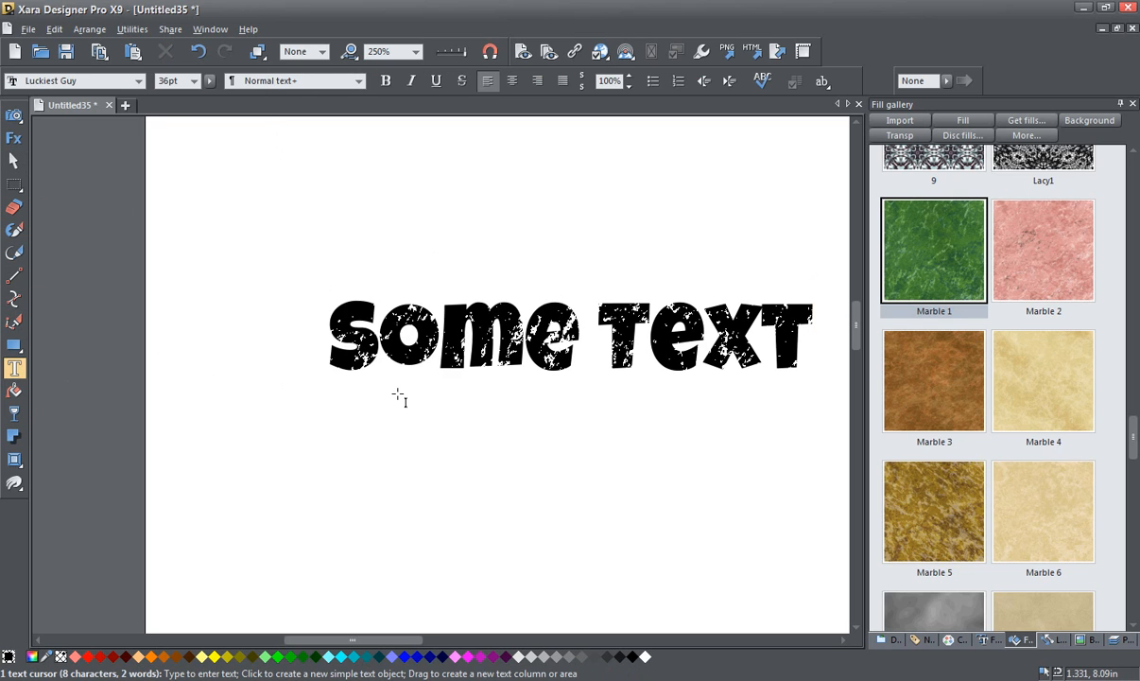
mouse_move(458, 378)
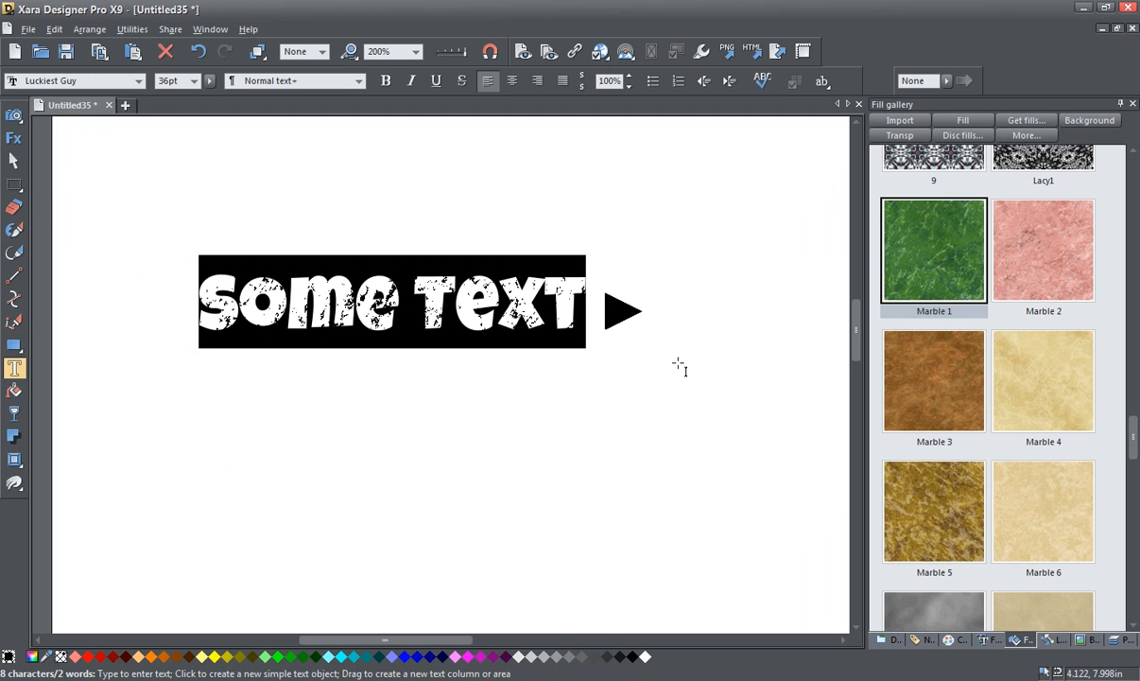
click(217, 300)
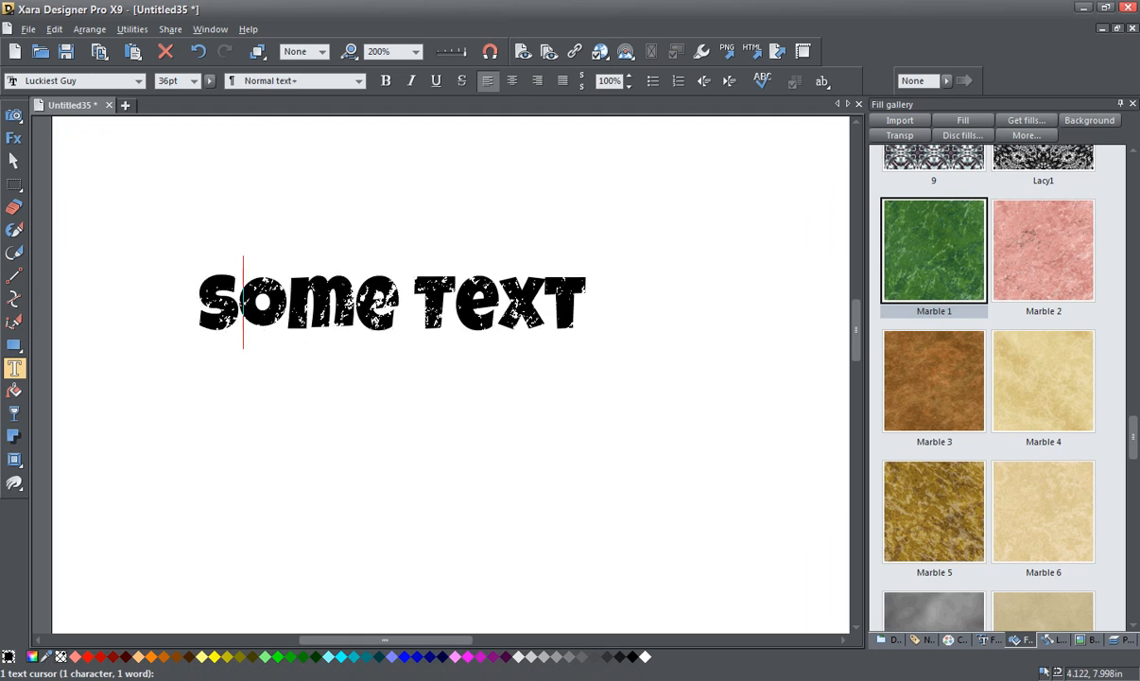
text(DISTRES)
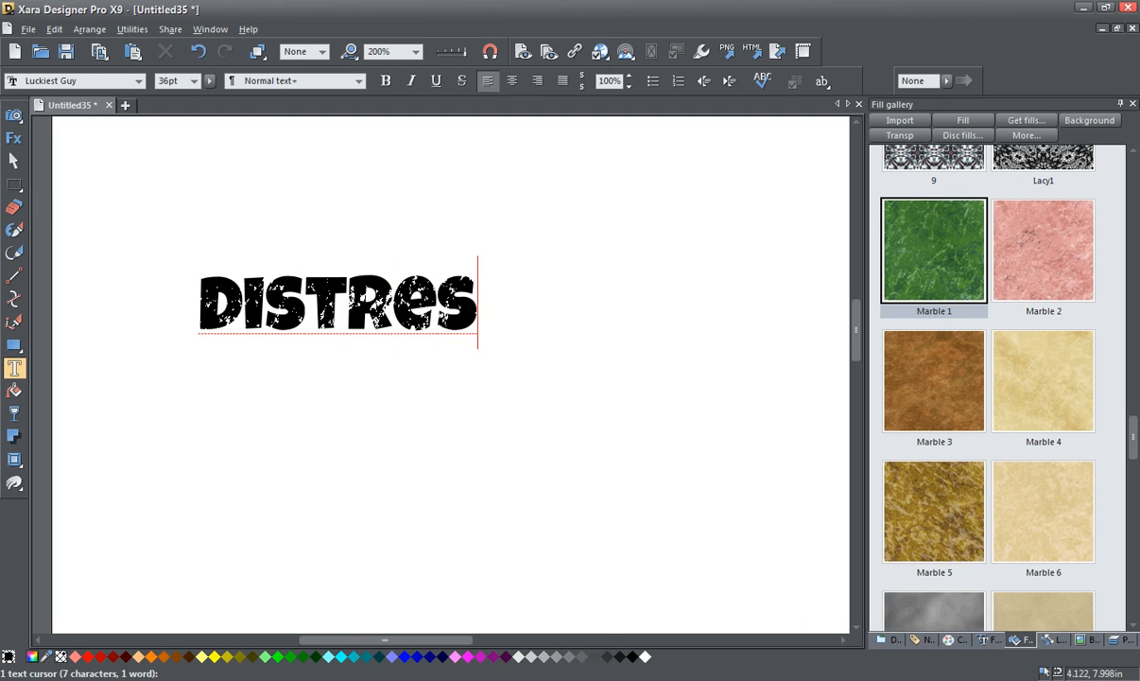
text(SED)
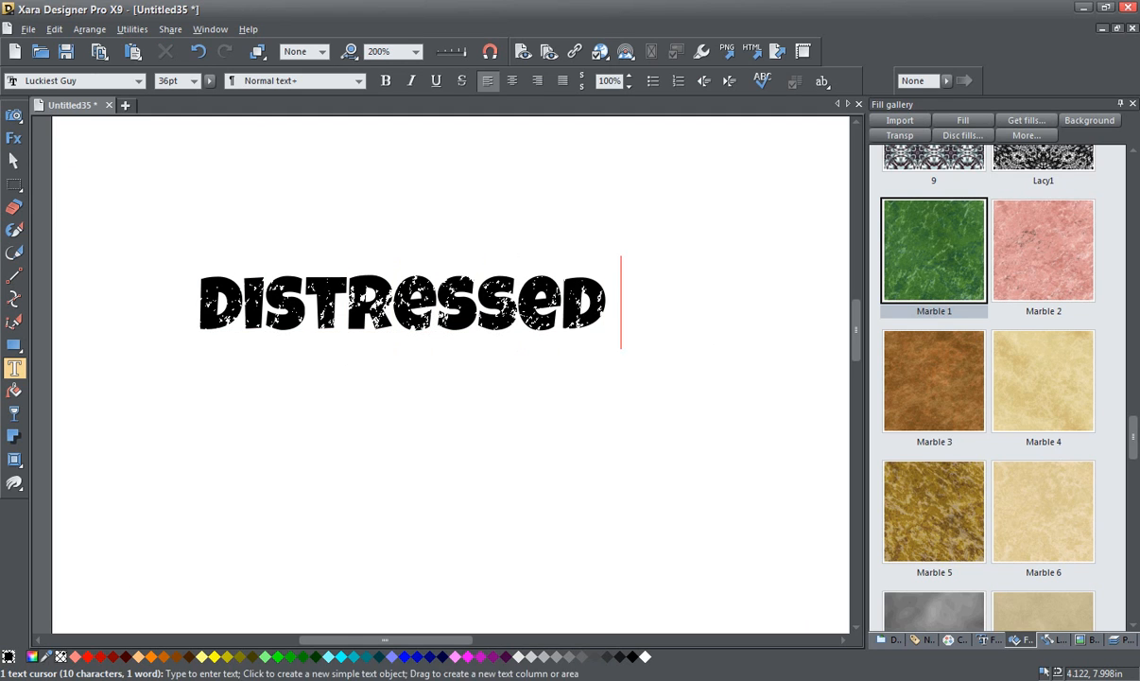
text(TEXT)
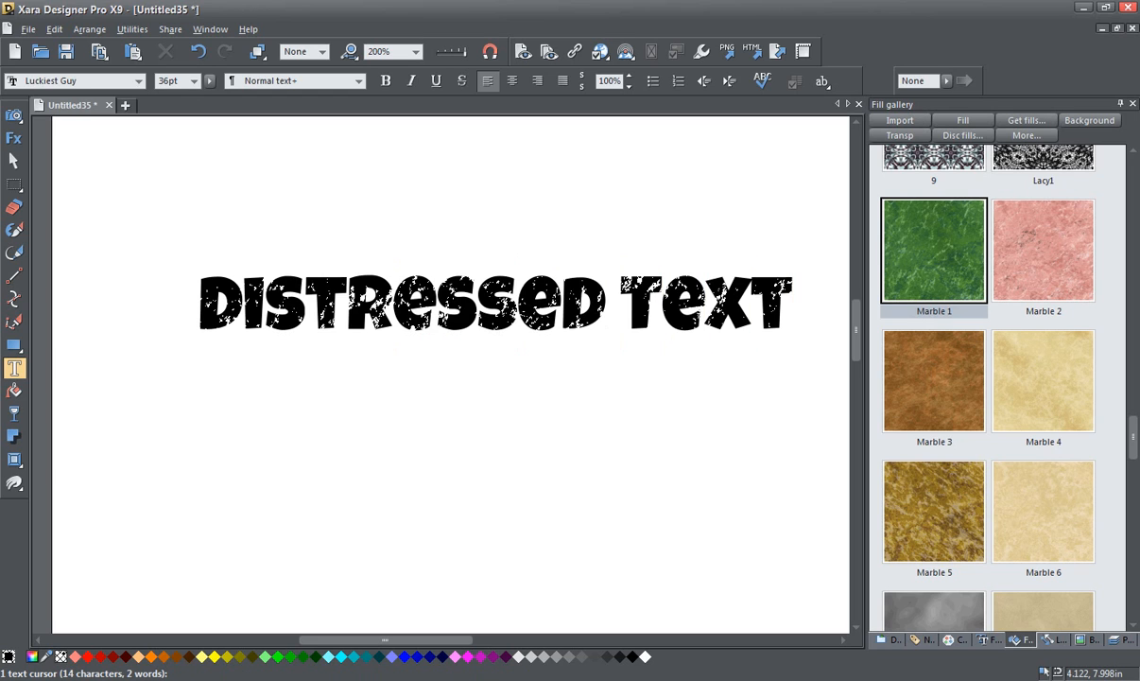
mouse_move(775, 404)
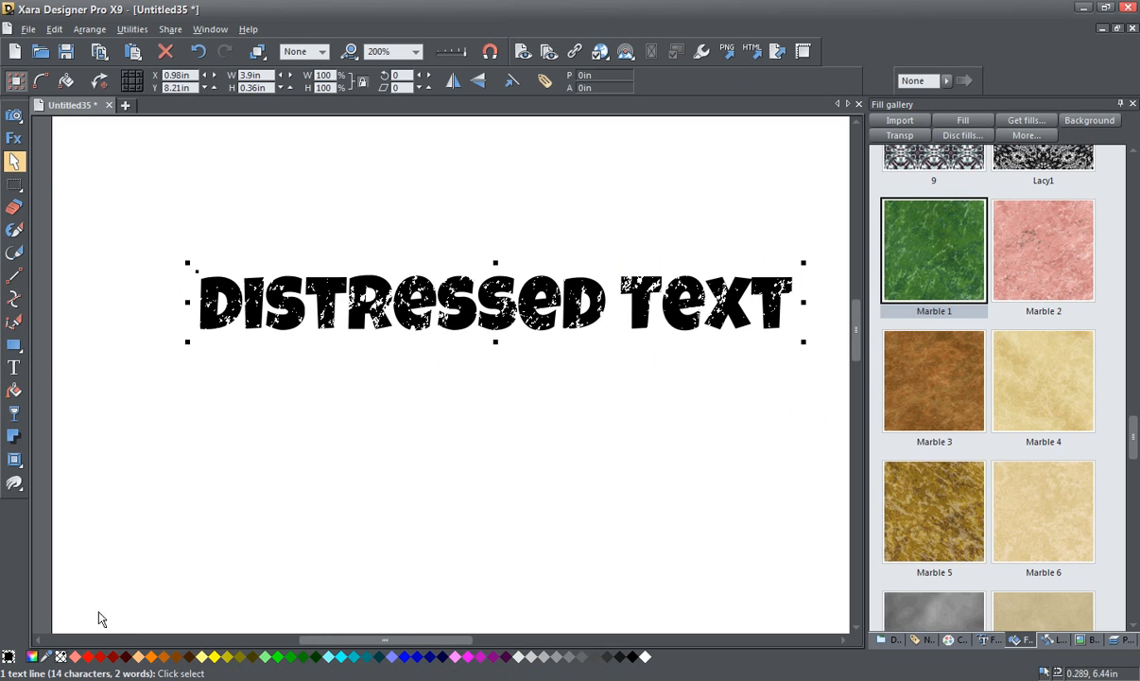
Recolour the Distressed Text headline with the red swatch on the colour line.
click(76, 656)
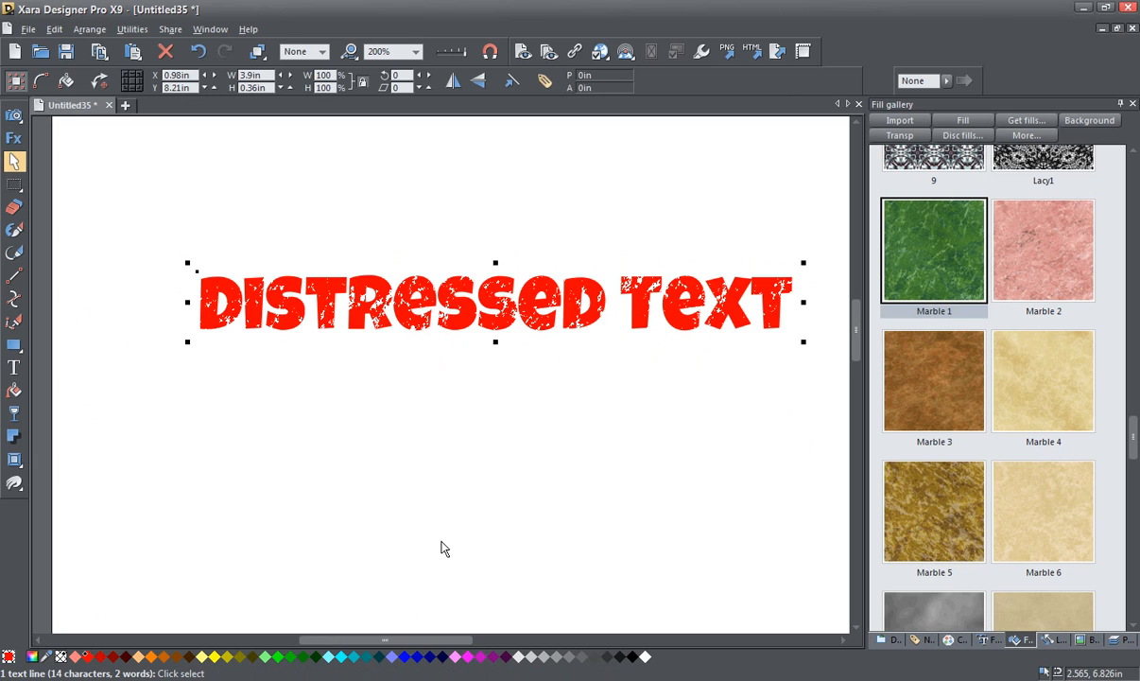
mouse_move(393, 598)
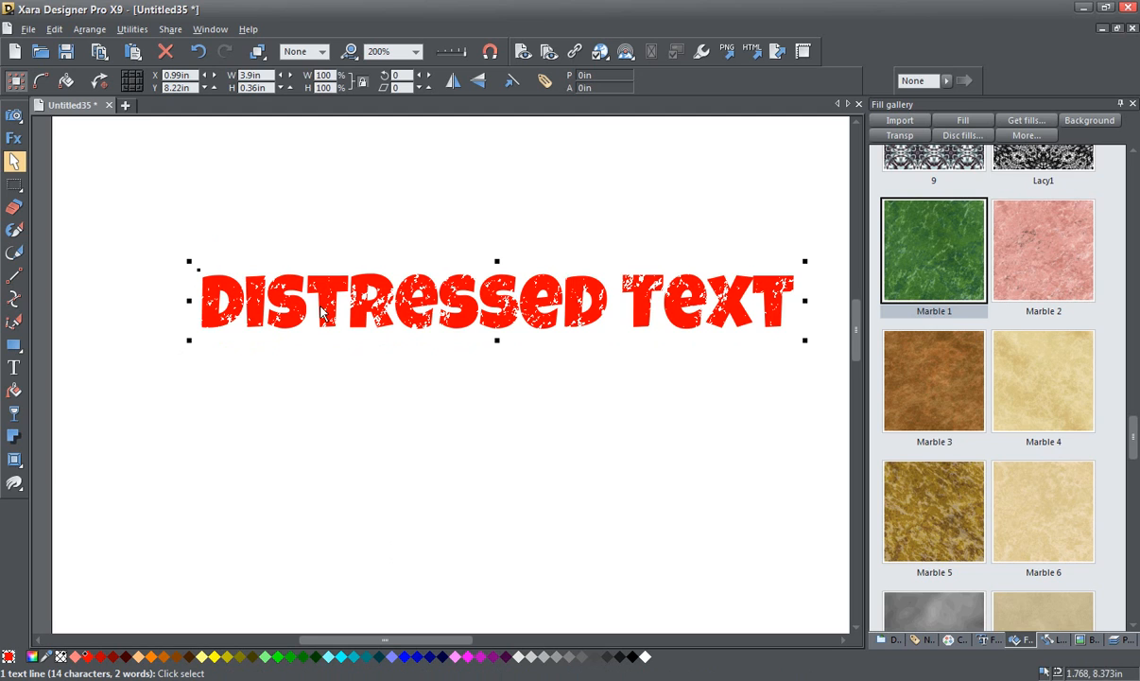
mouse_move(42, 456)
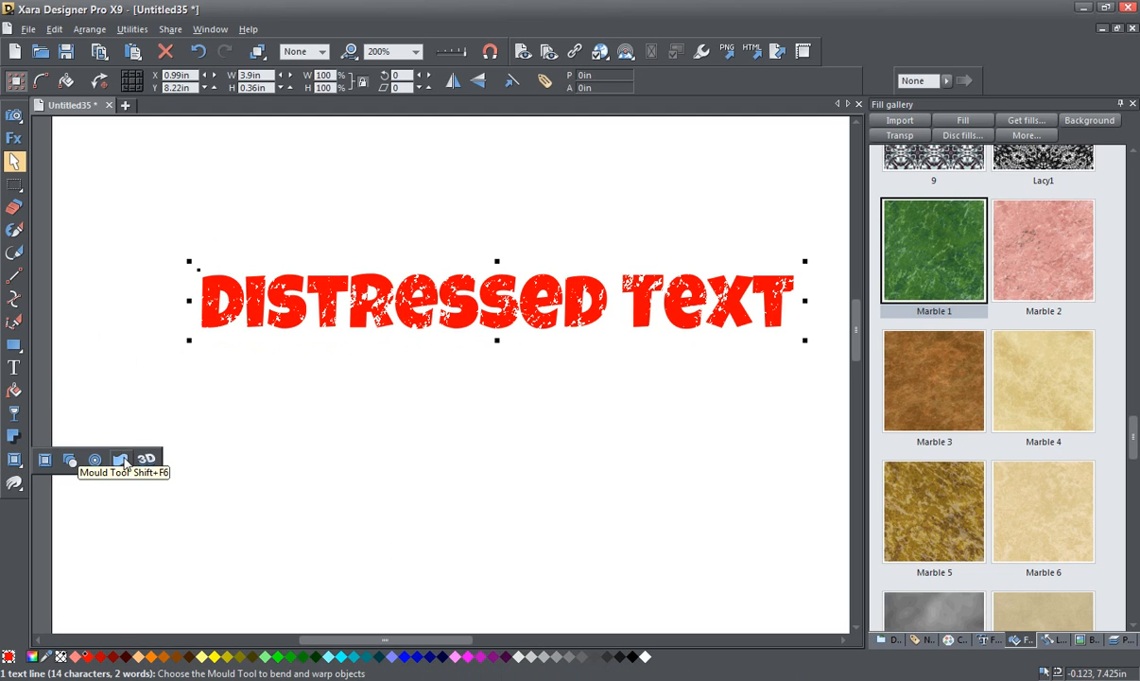
Apply an envelope mould with the Mould tool and pull the top-right handle upward to warp the text.
click(121, 459)
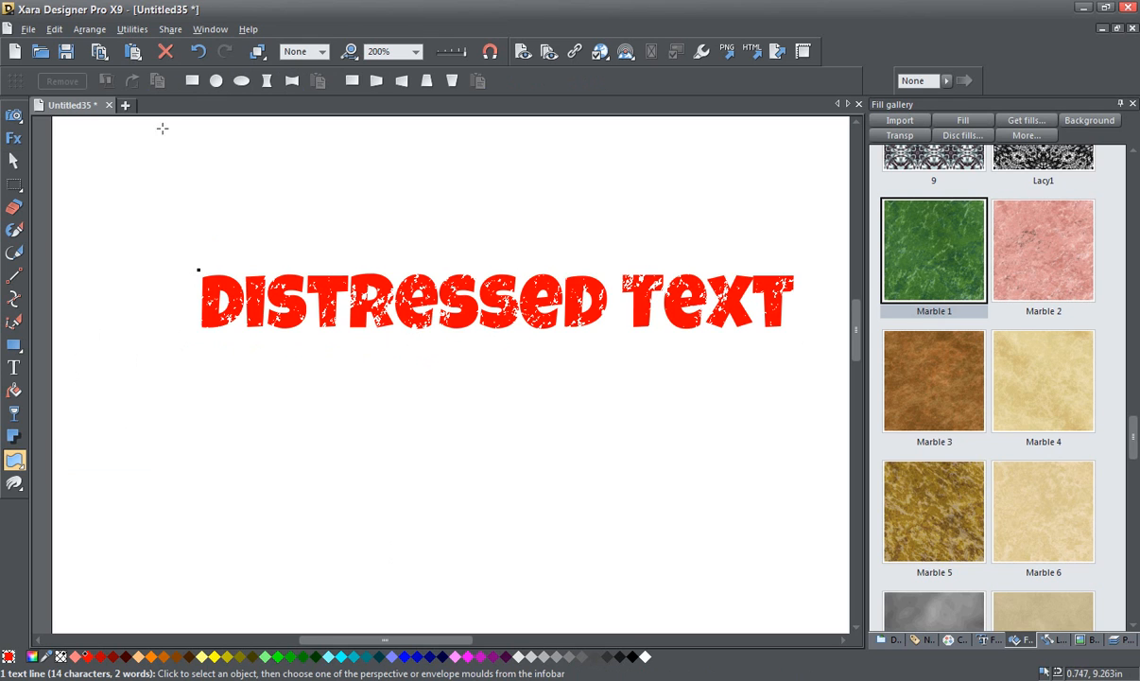
click(491, 300)
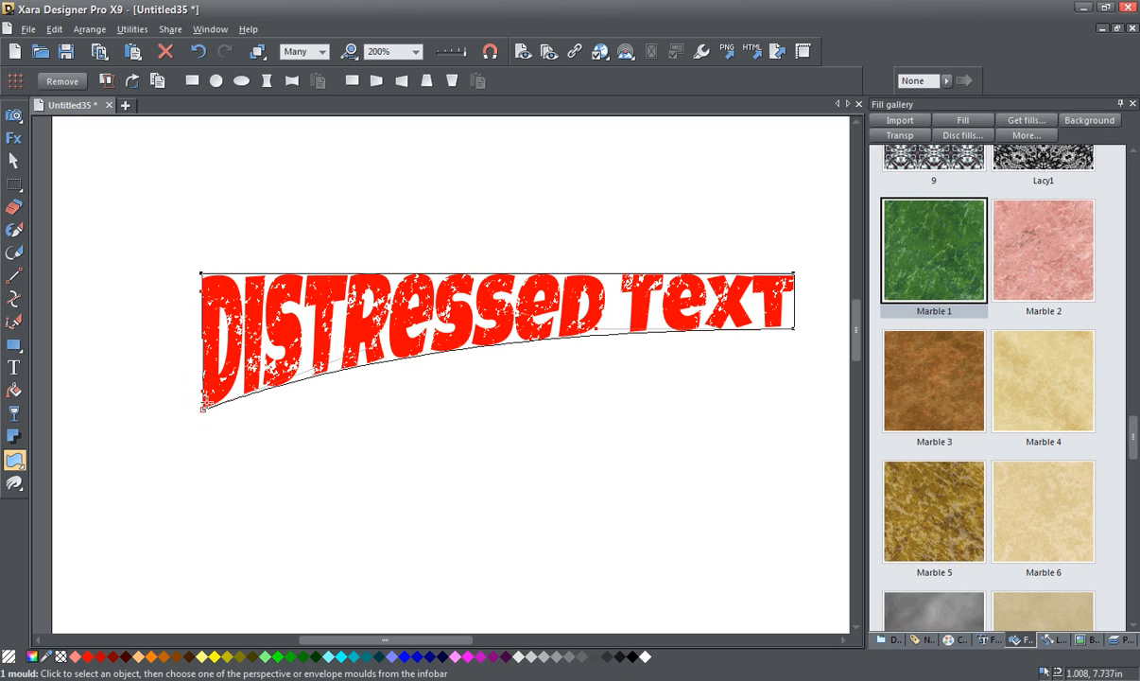
mouse_move(624, 280)
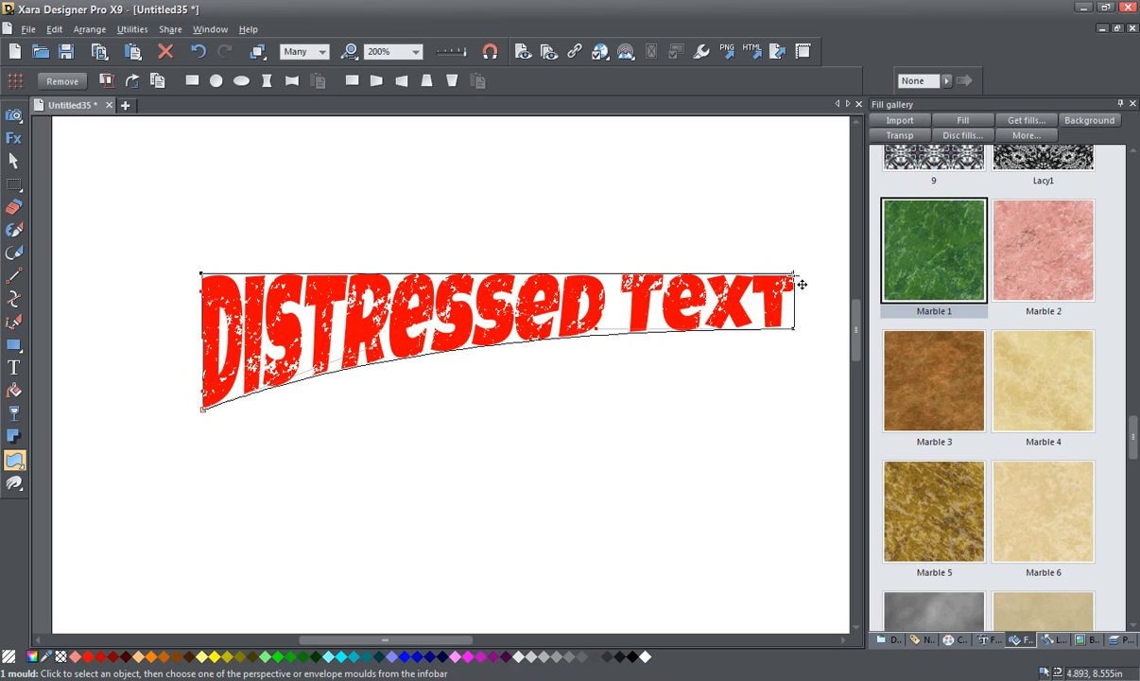
drag(792, 276, 792, 195)
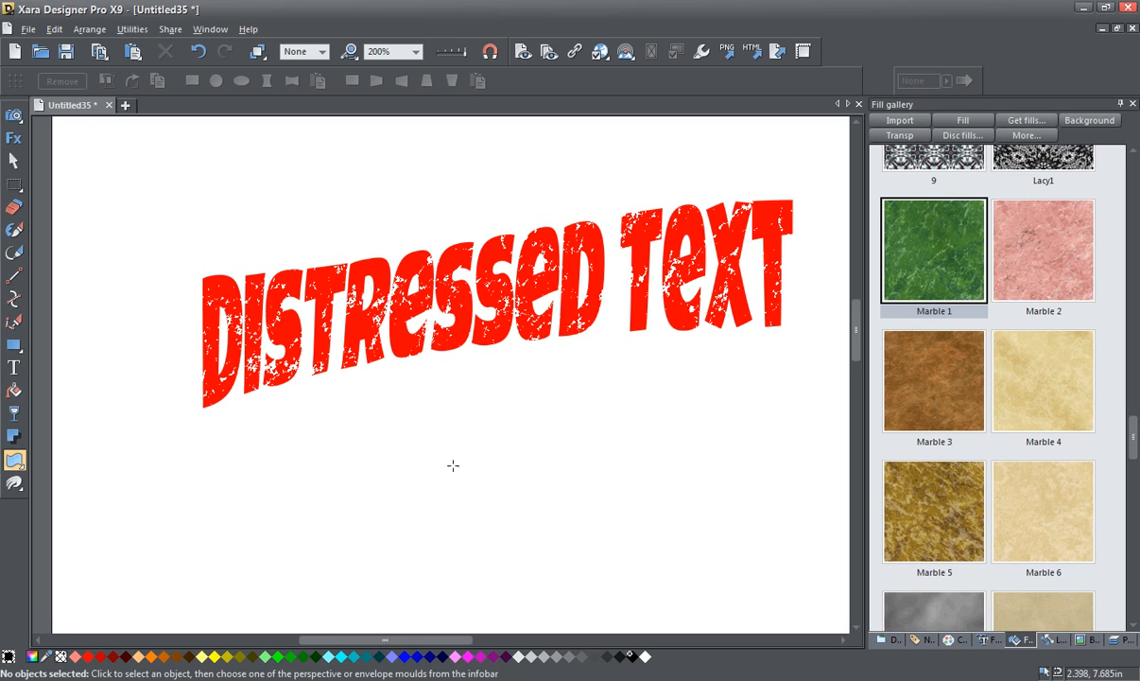
mouse_move(425, 382)
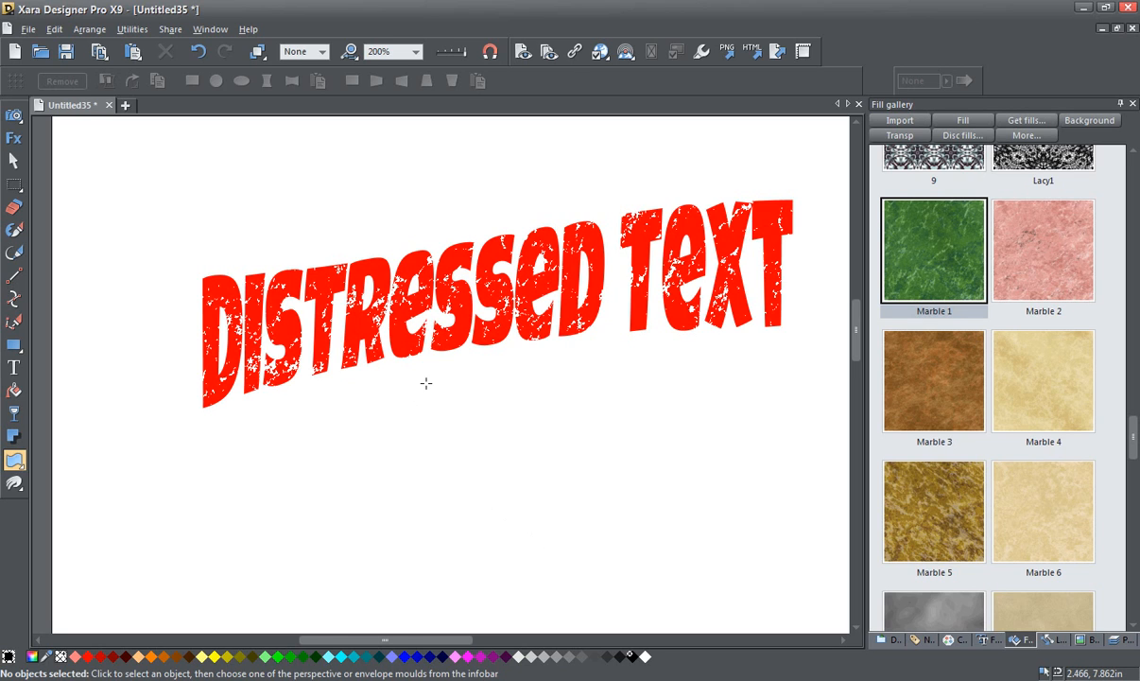